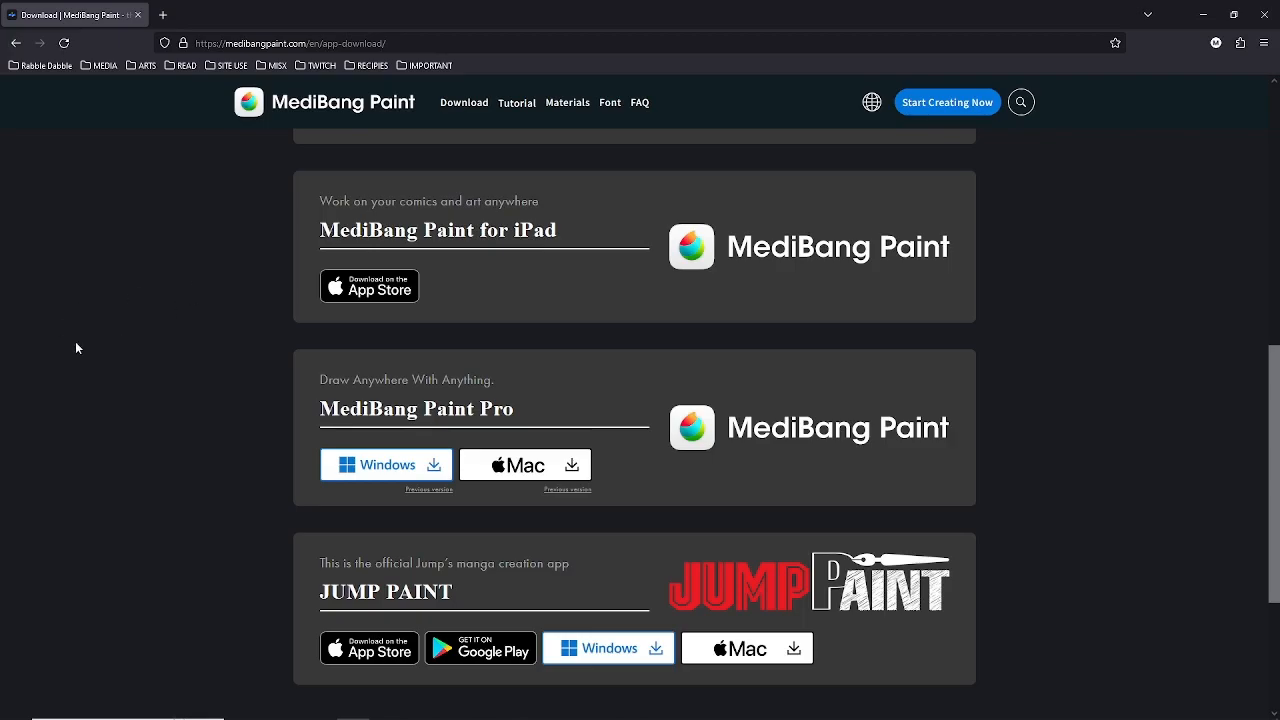
- Dismiss the startup advertisement with OK to reach the MediBang Cloud Service start window
left_click(385, 464)
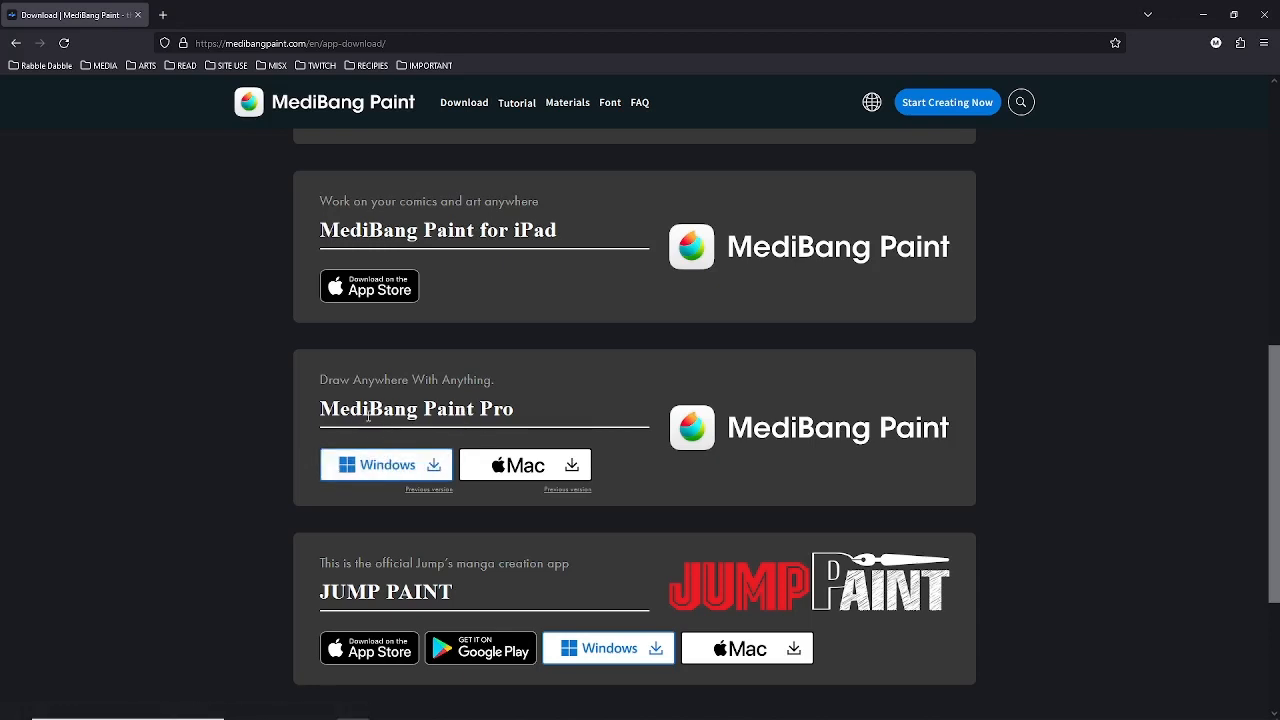
left_click(385, 464)
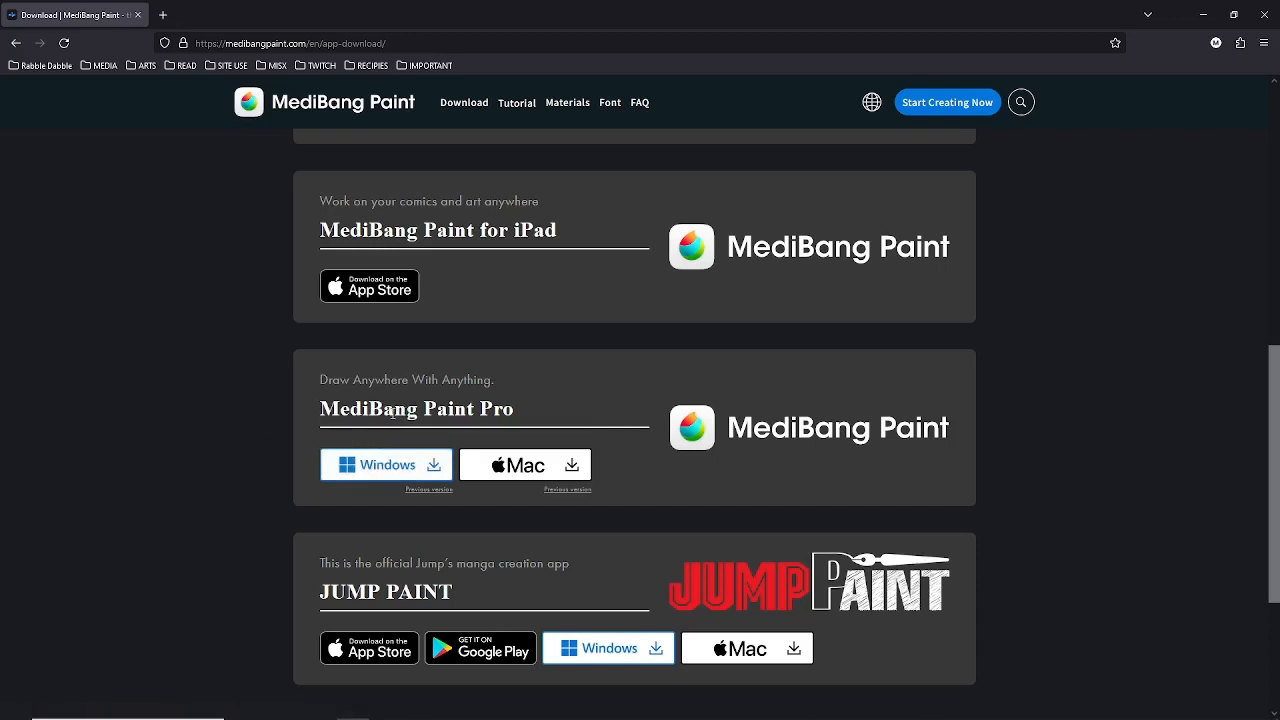
mouse_move(388, 427)
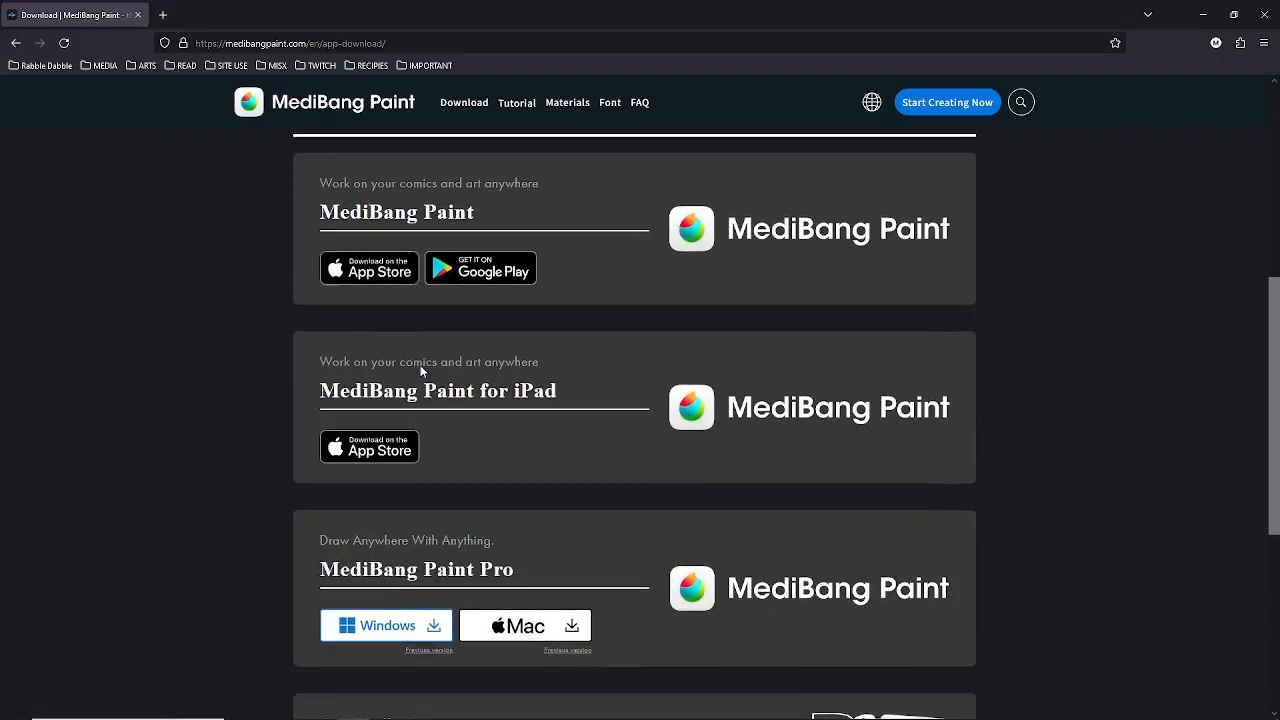
scroll("down", 3)
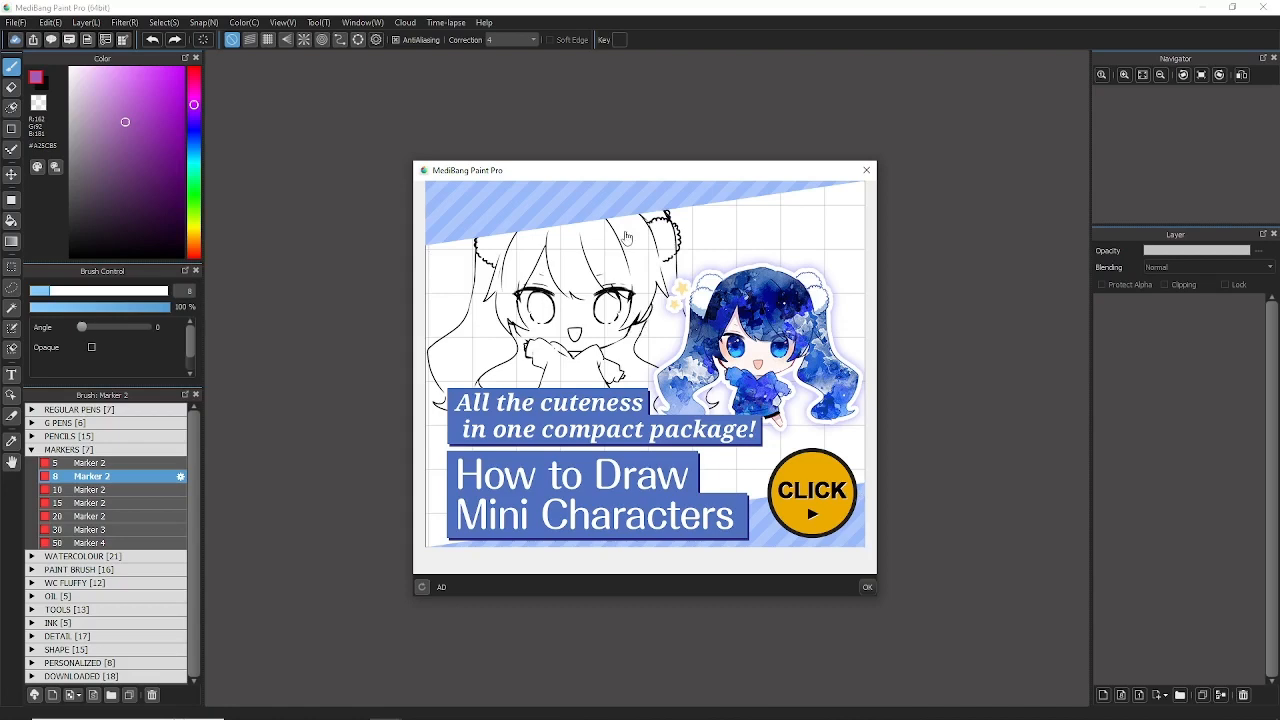
mouse_move(680, 293)
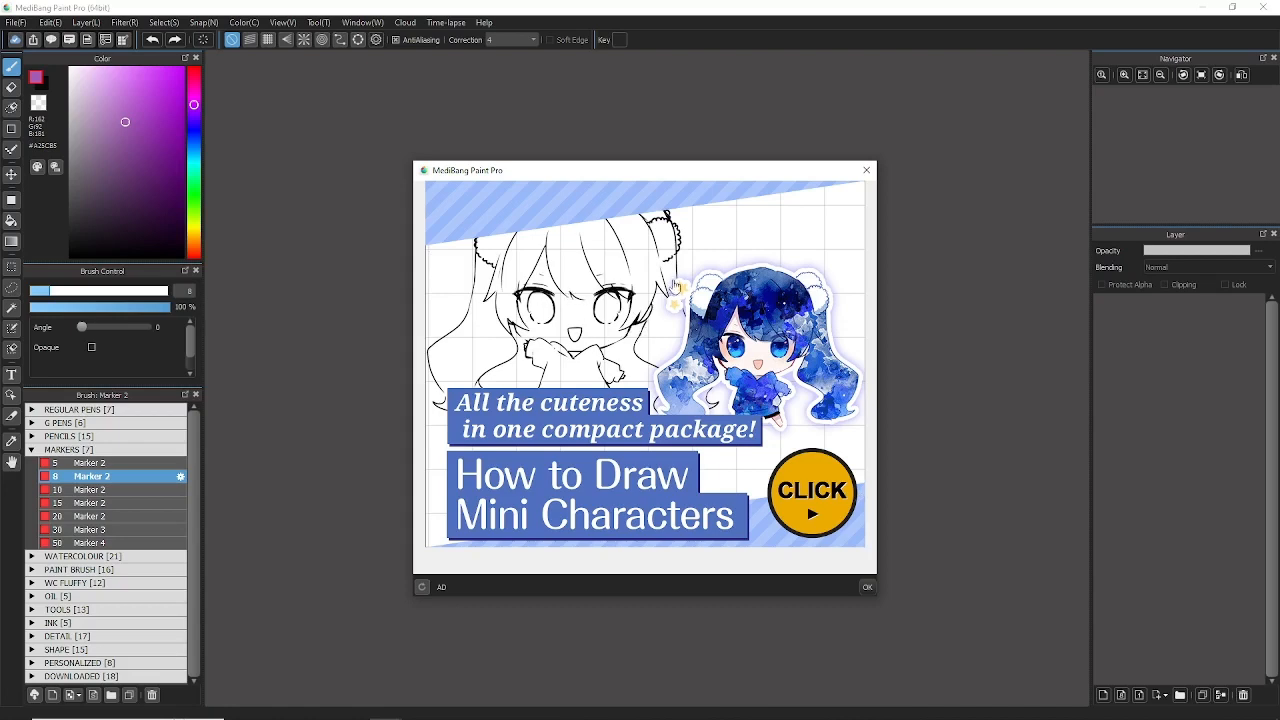
mouse_move(866, 170)
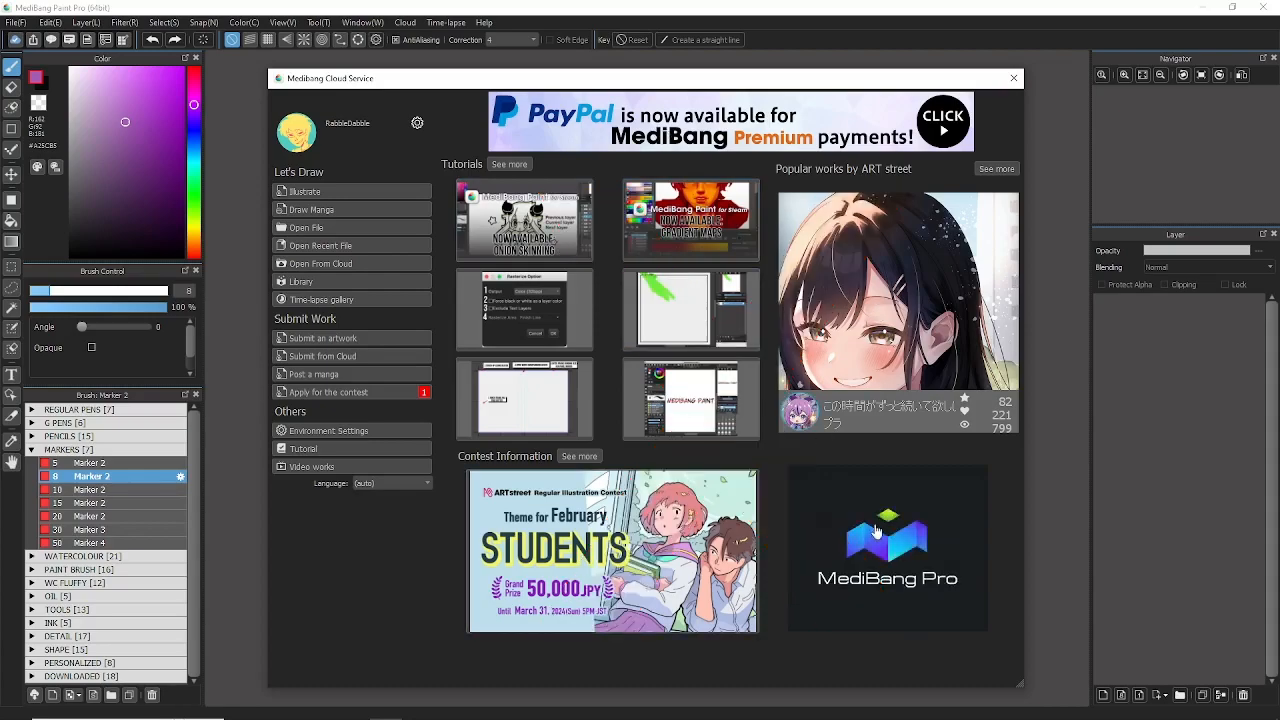
mouse_move(488, 318)
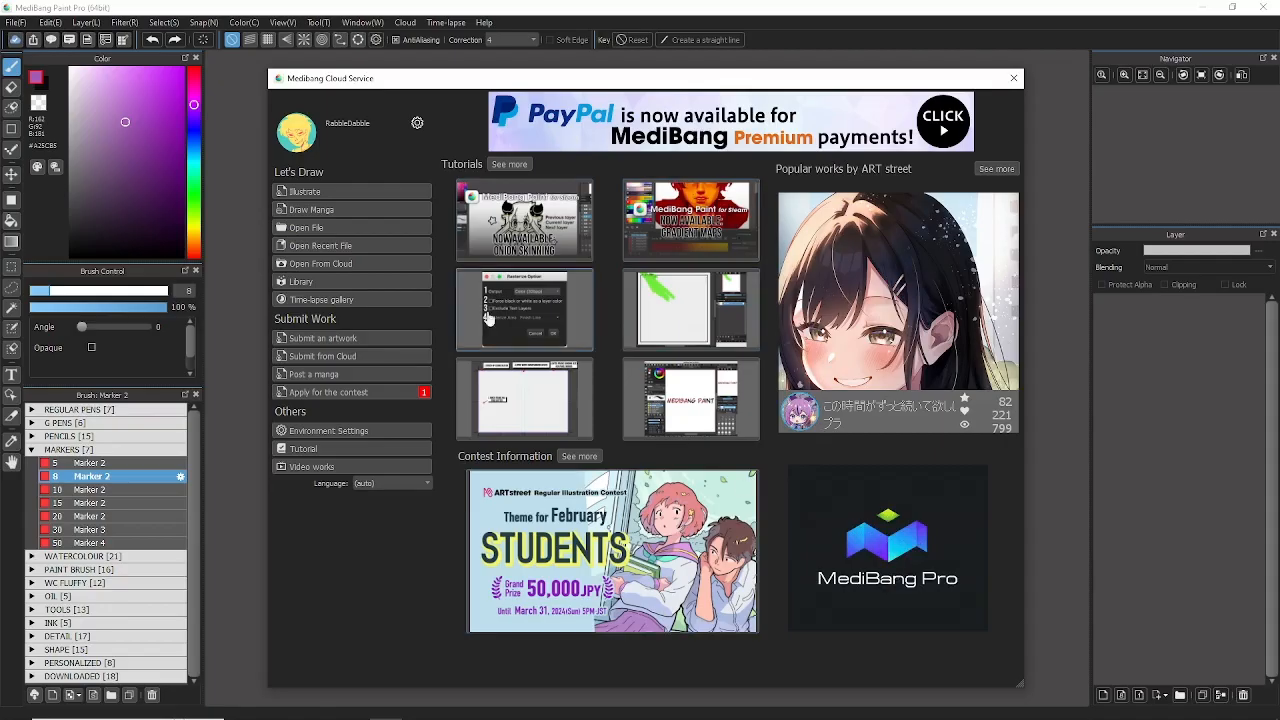
mouse_move(365, 141)
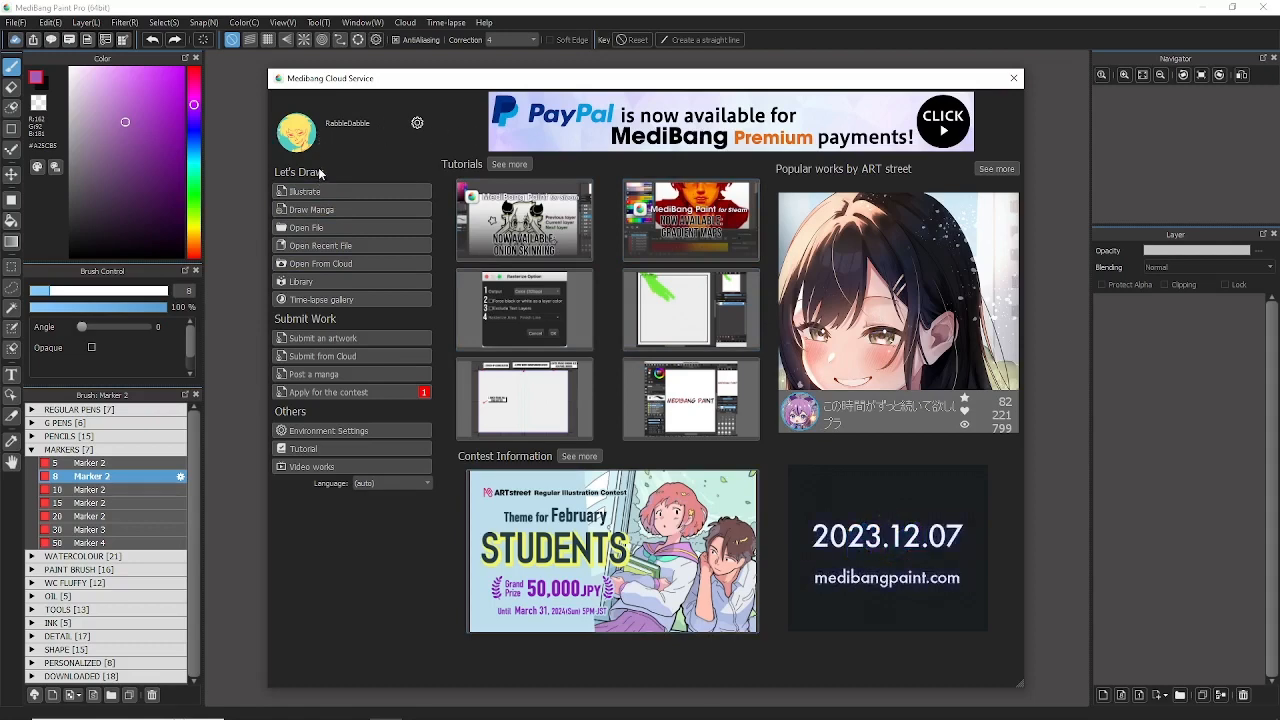
mouse_move(362, 316)
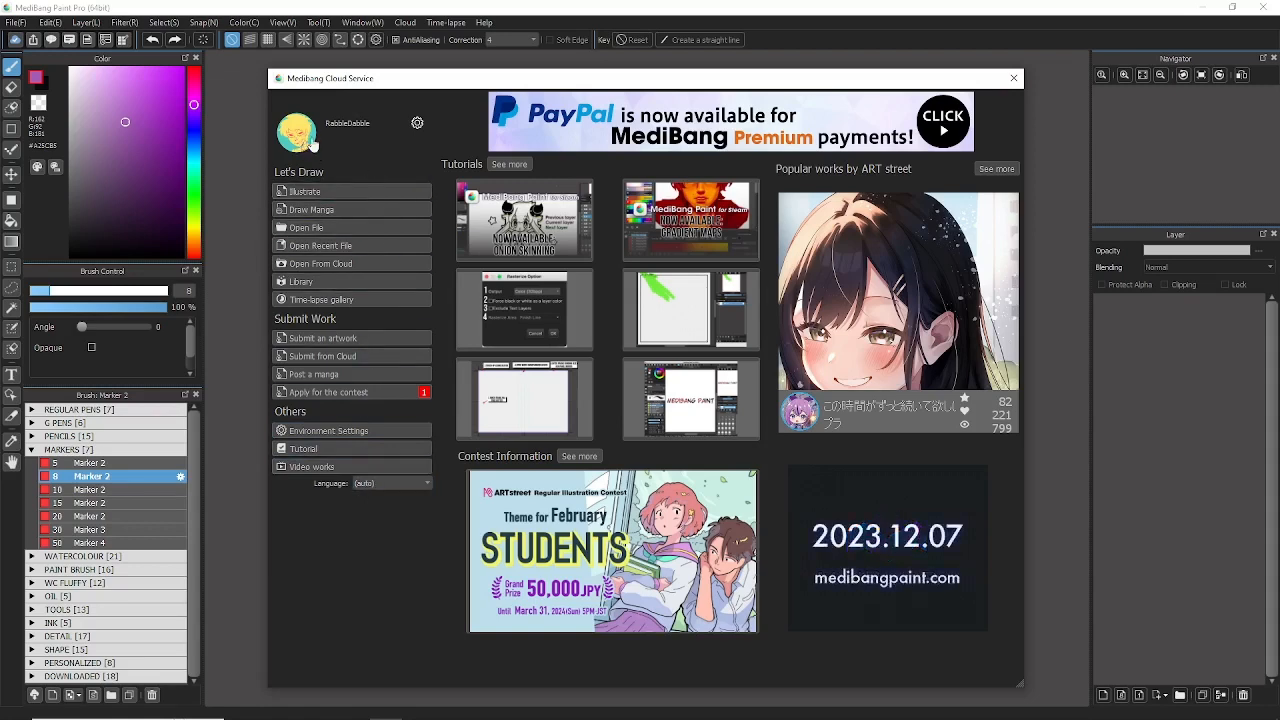
mouse_move(362, 127)
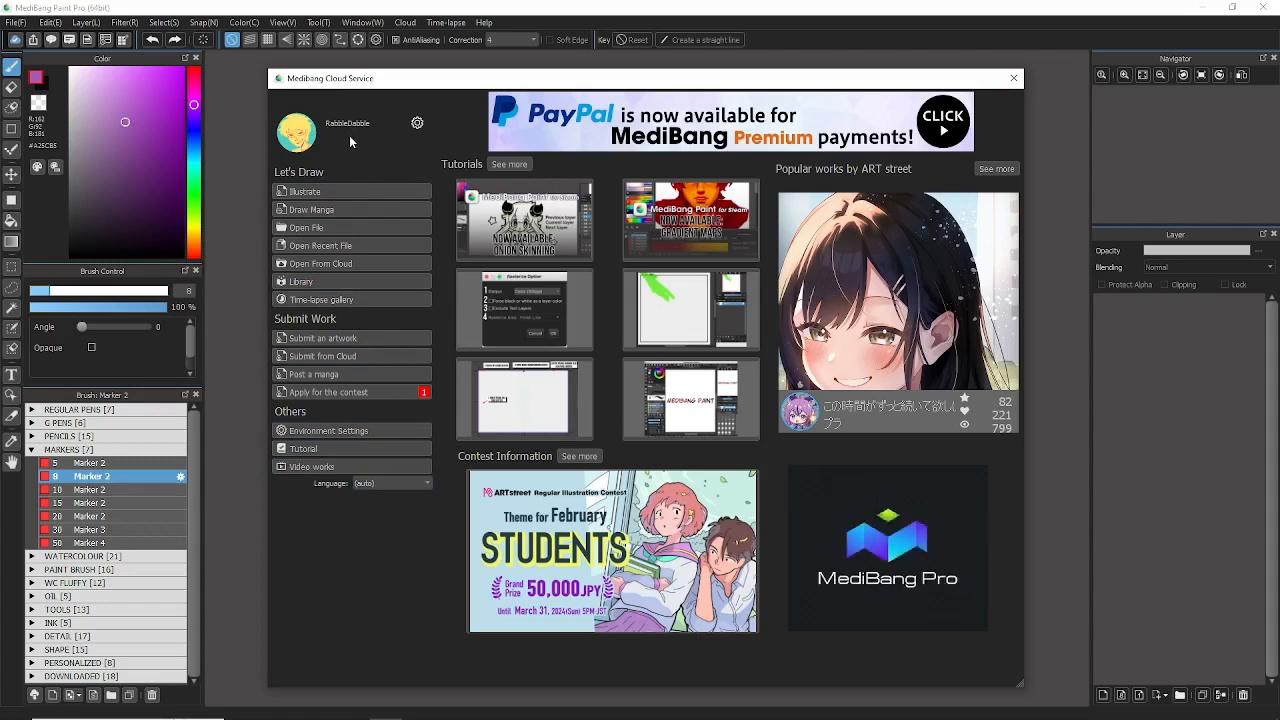
left_click(416, 123)
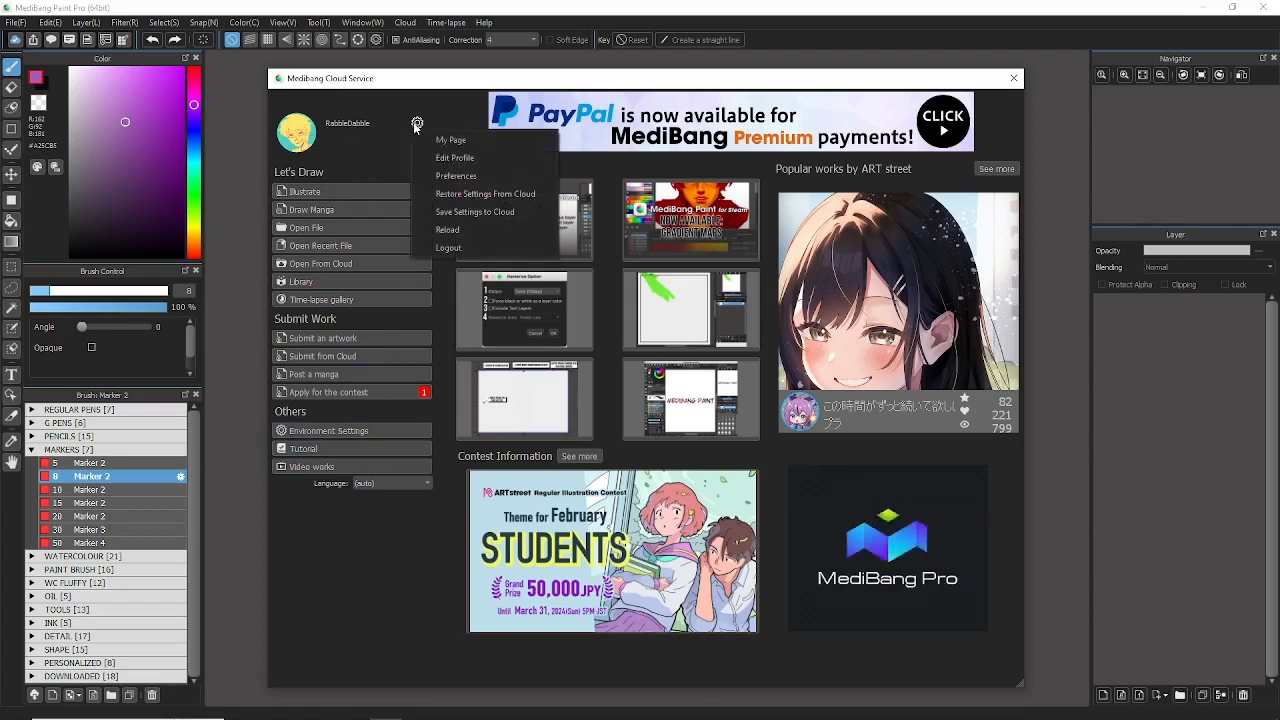
mouse_move(485, 193)
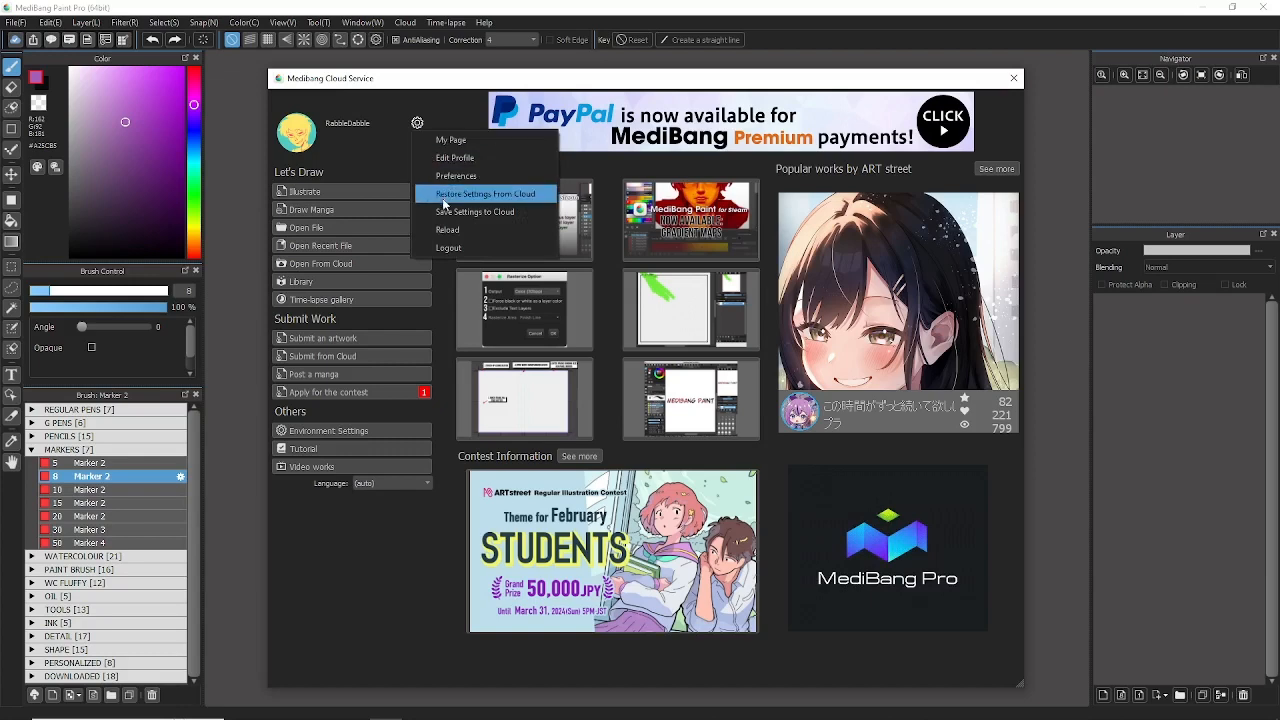
mouse_move(447, 229)
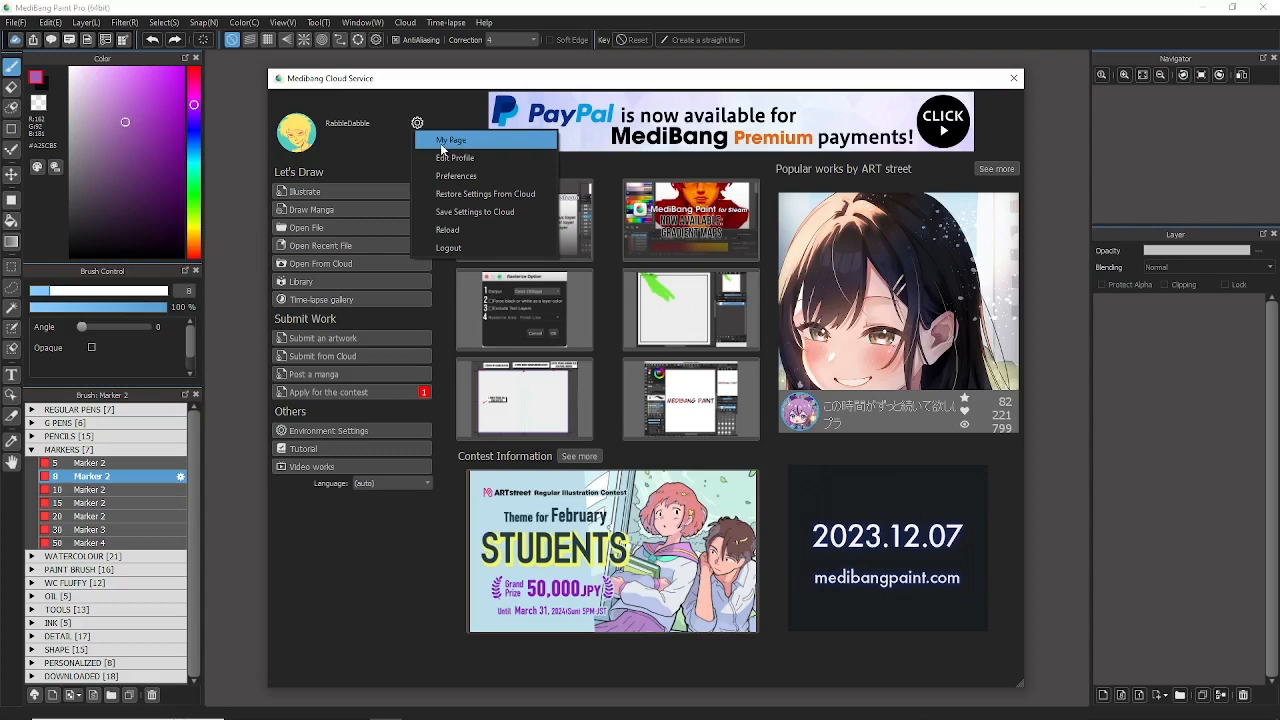
mouse_move(406, 120)
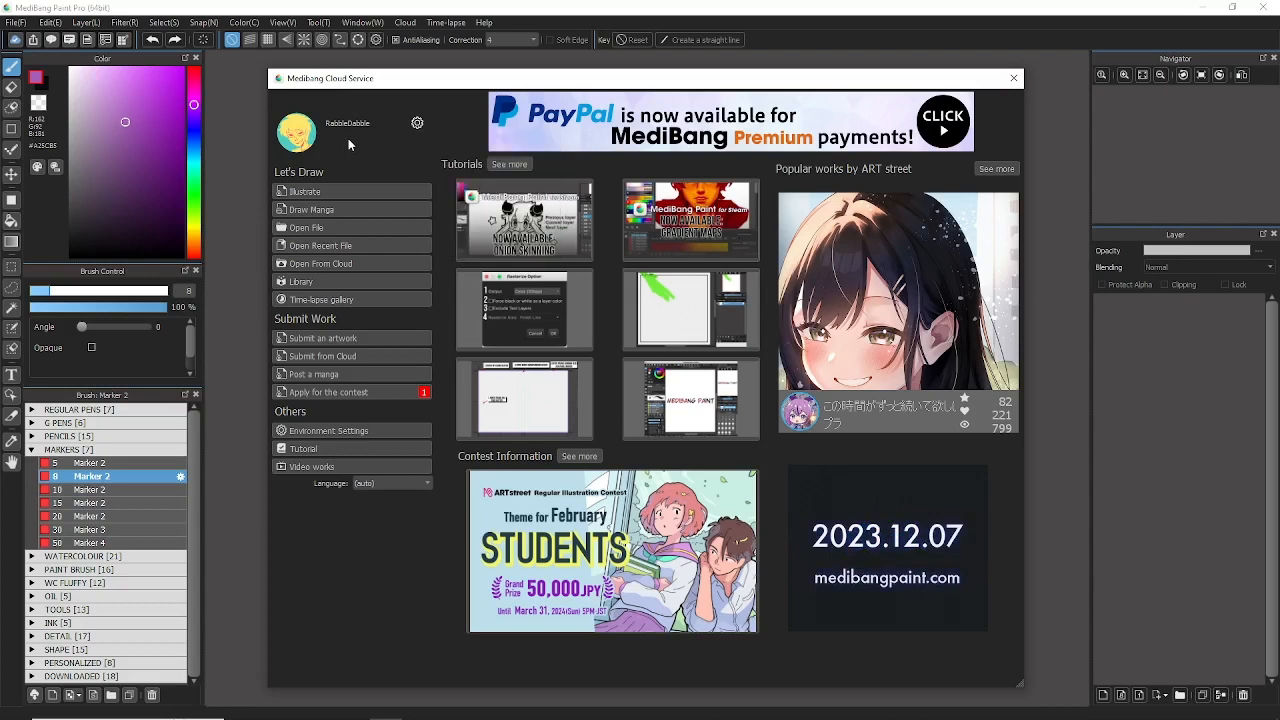
mouse_move(335, 191)
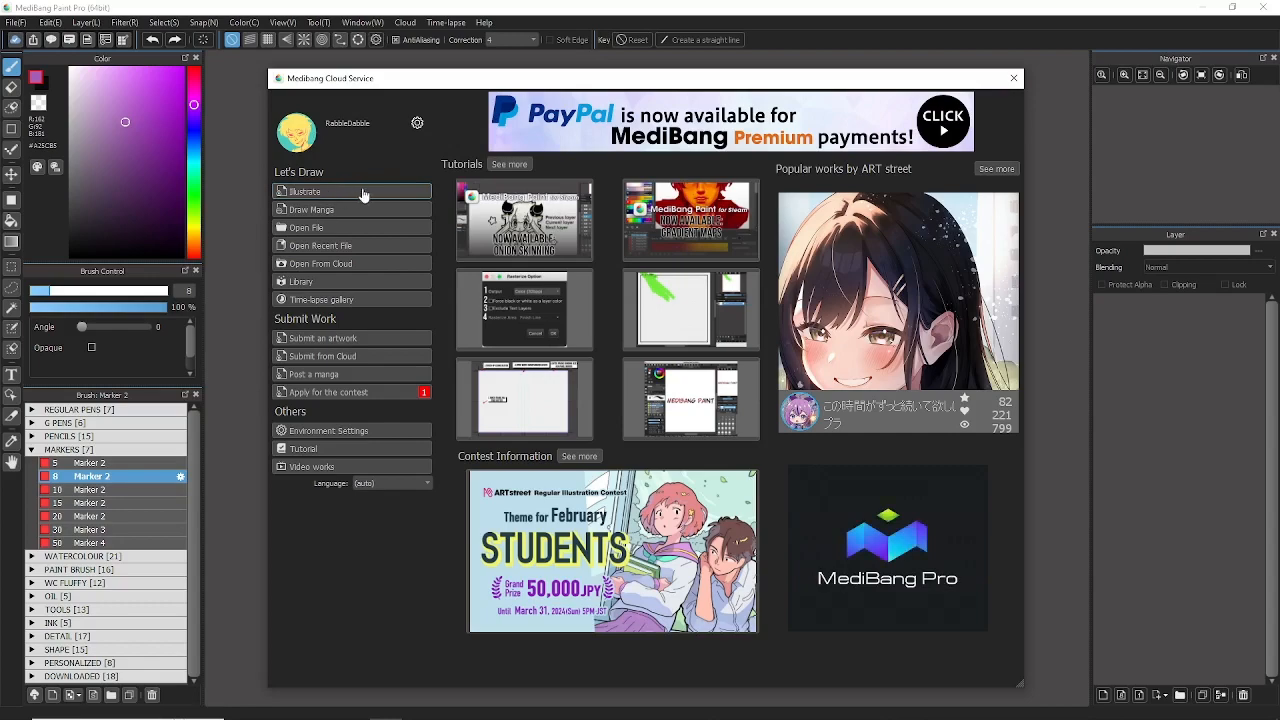
- Start an Illustrate canvas and review the 1350 × 1300 px, 350 dpi new image settings
left_click(302, 191)
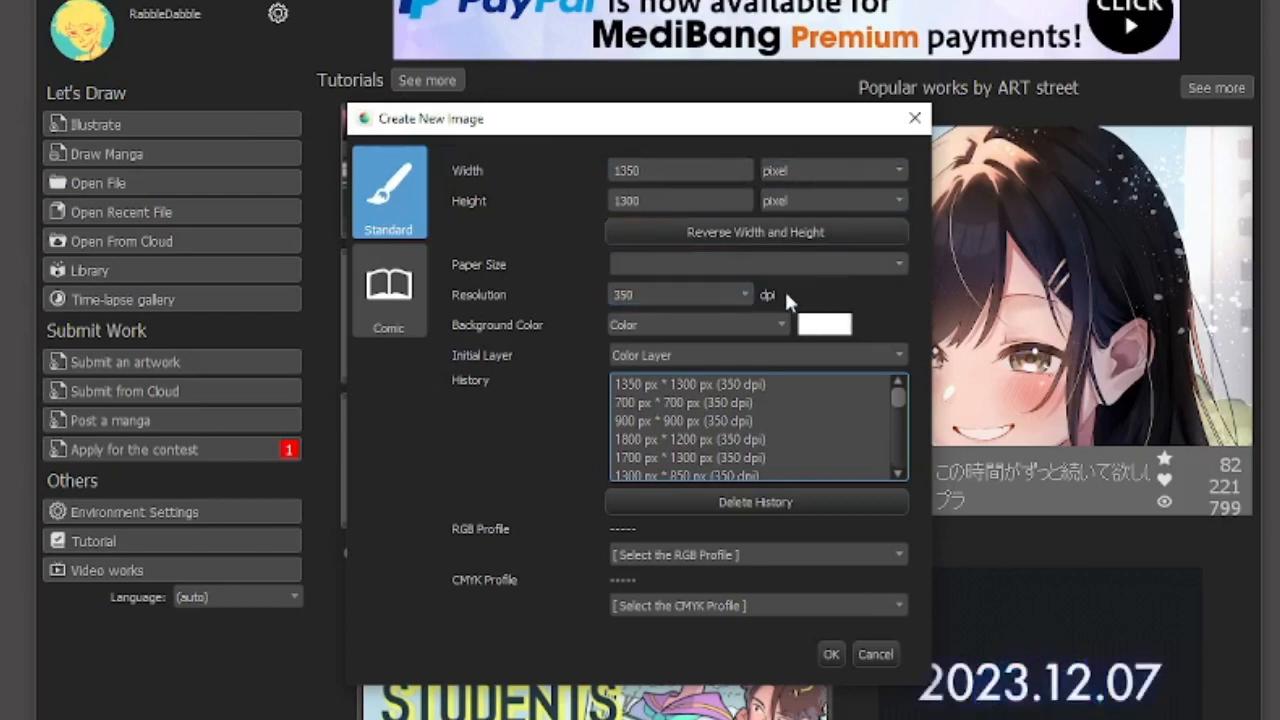
mouse_move(786, 320)
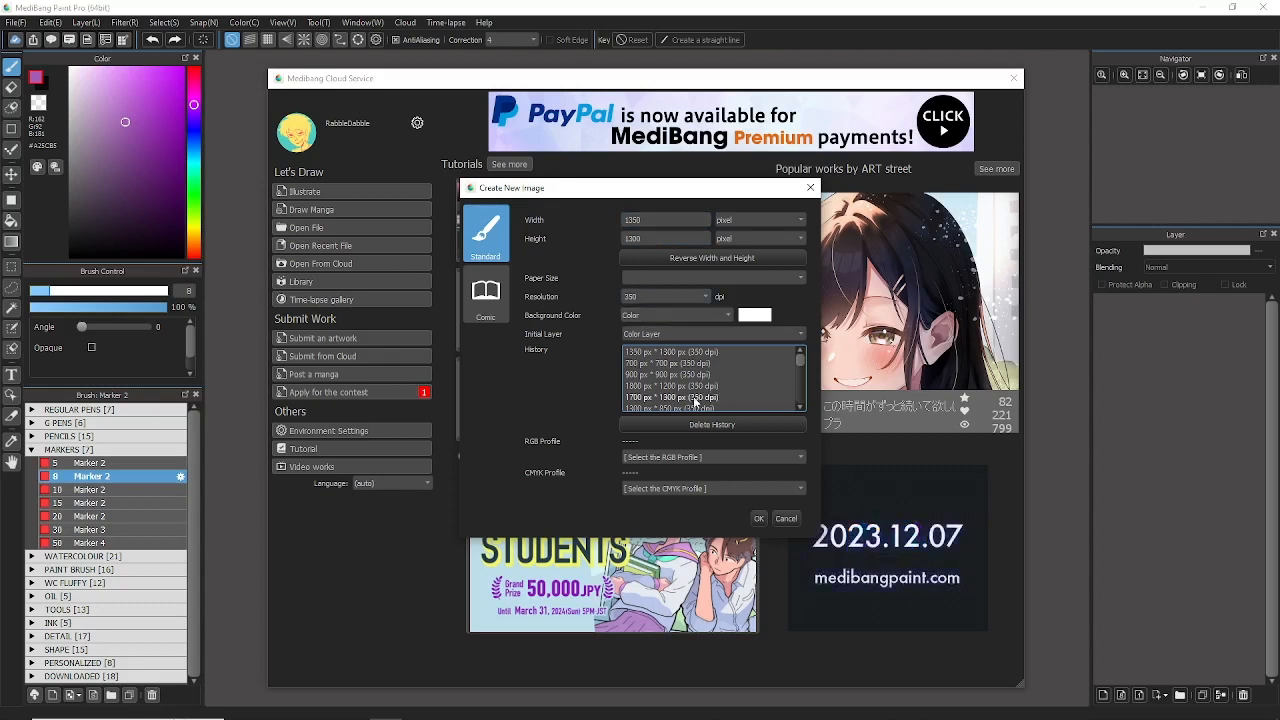
scroll("down", 3)
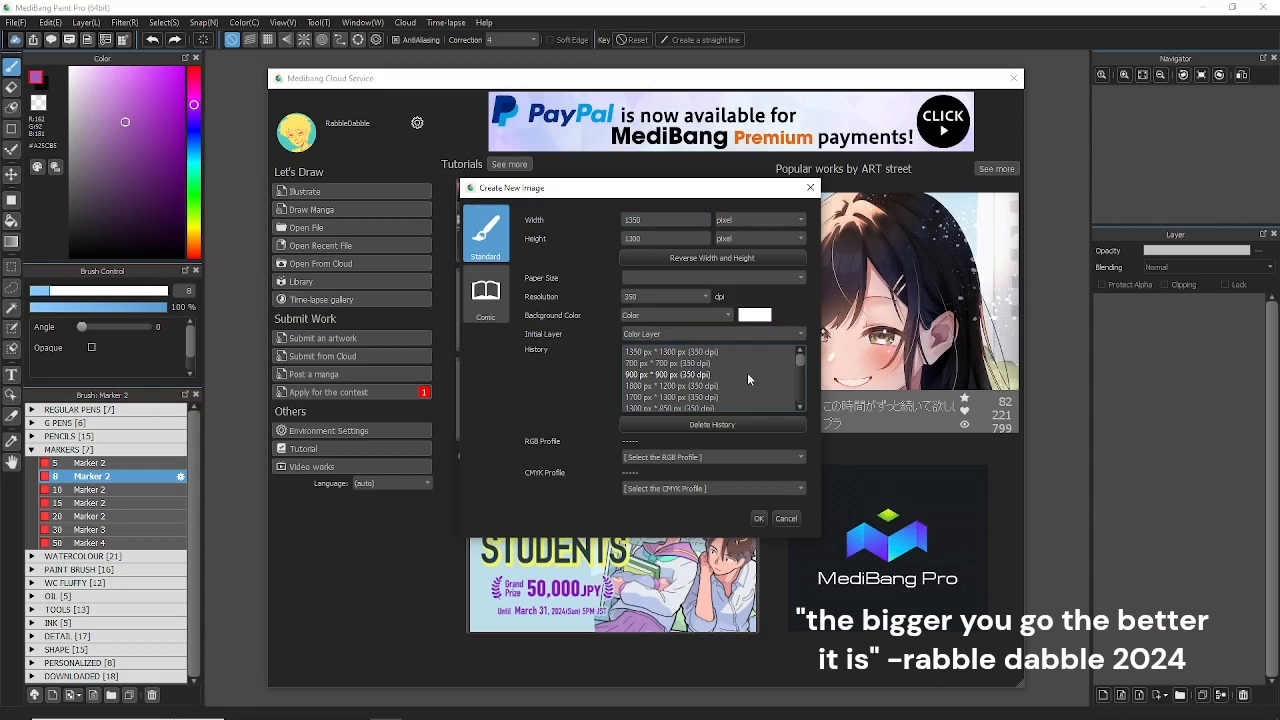
left_click(663, 219)
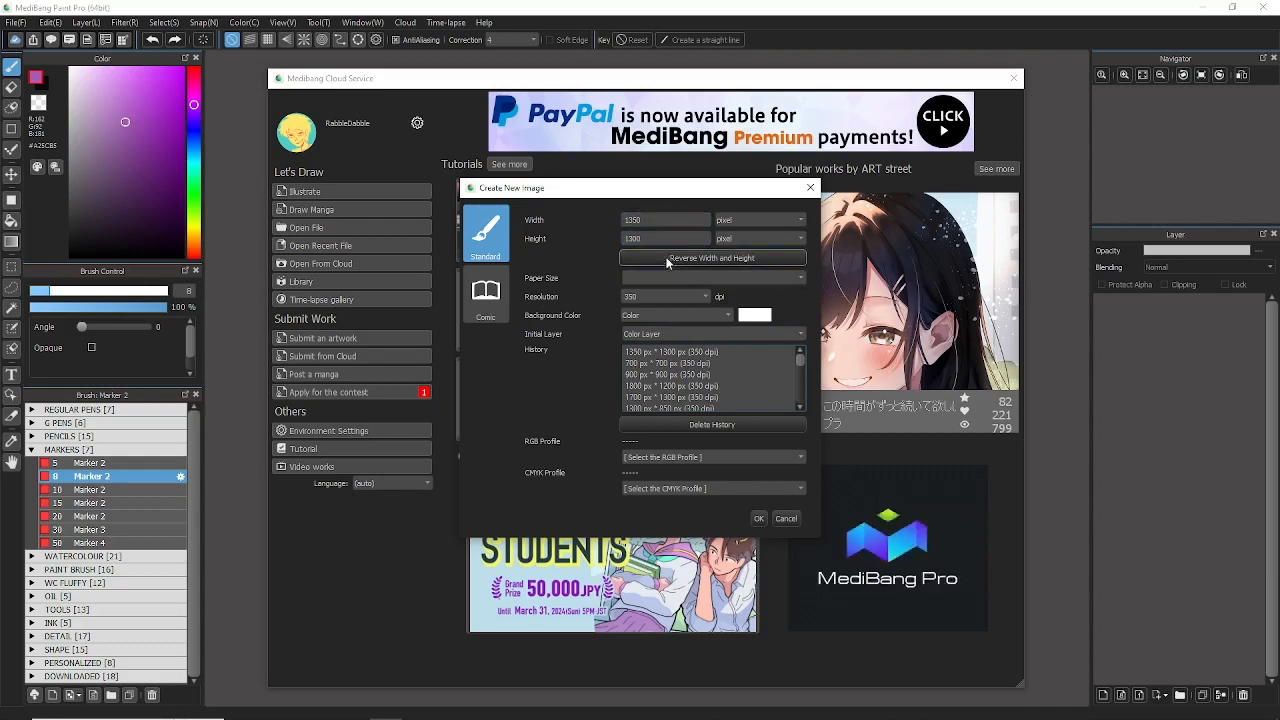
left_click(665, 219)
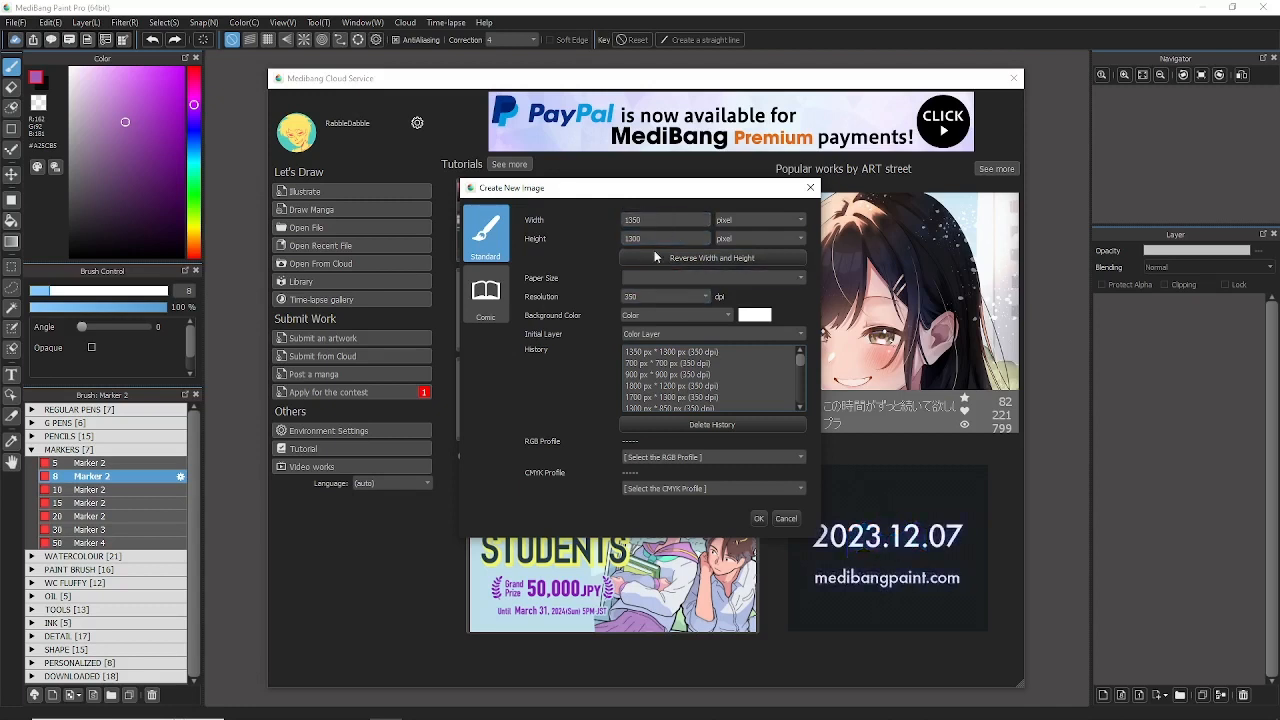
mouse_move(767, 527)
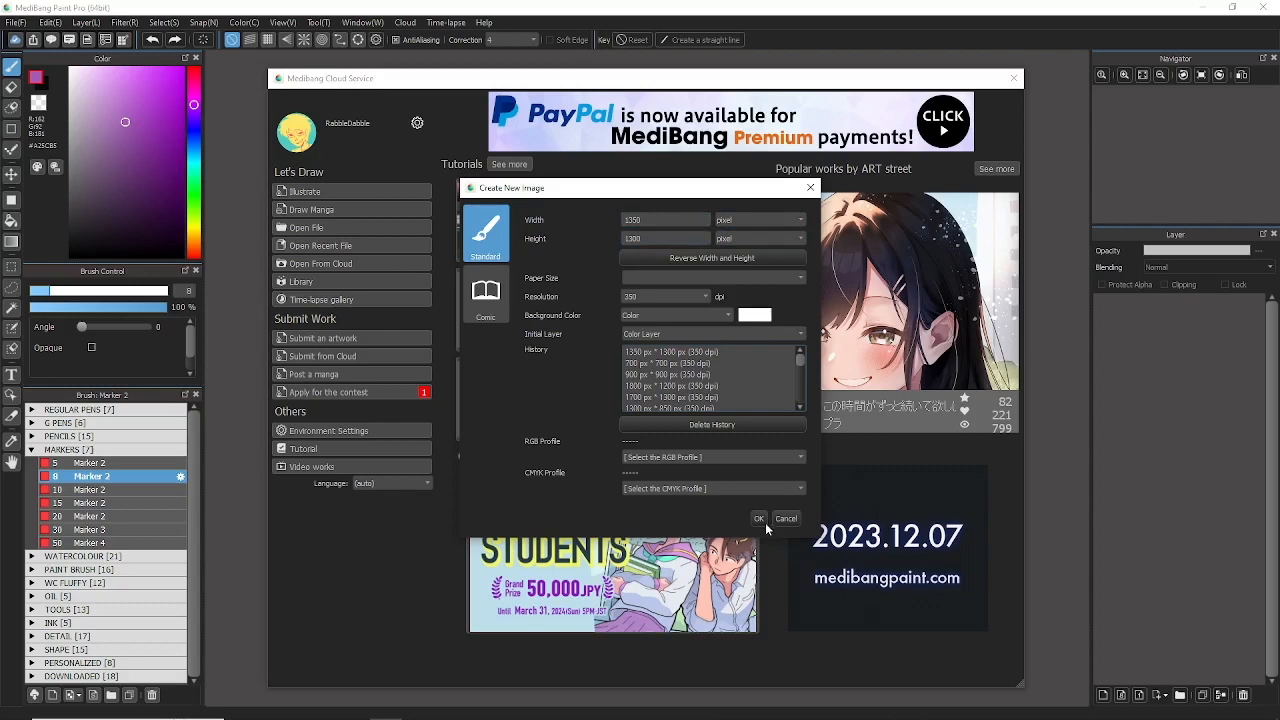
- Confirm Create New Image to open the blank 1350 × 1300 px canvas with Layer1
left_click(758, 519)
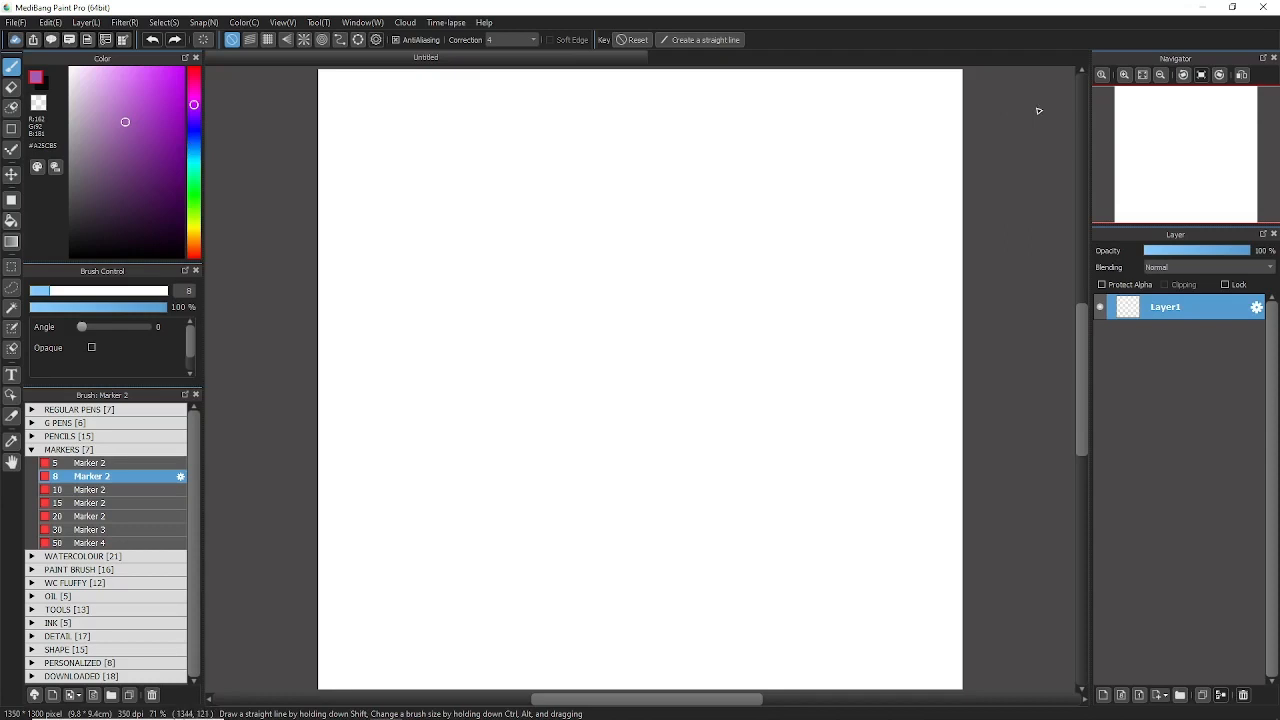
mouse_move(651, 106)
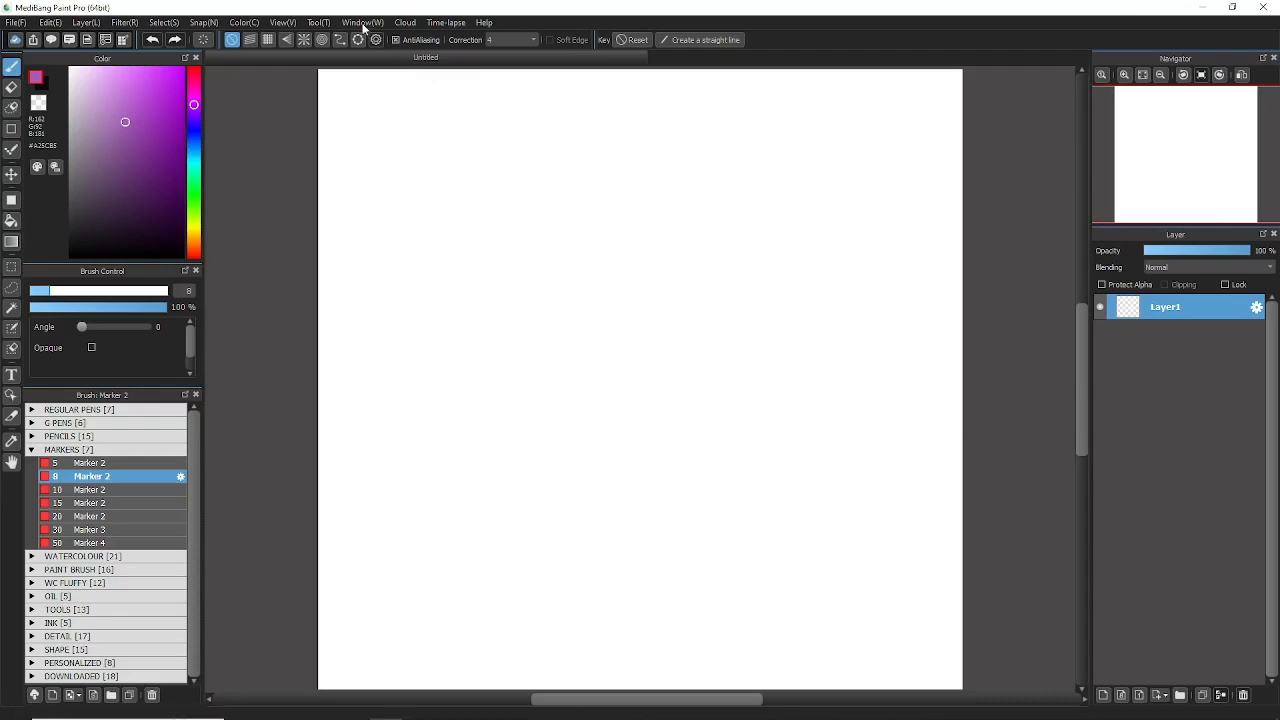
- Briefly show the Brush Size and Palette panels from the Window menu, then hide them
left_click(362, 22)
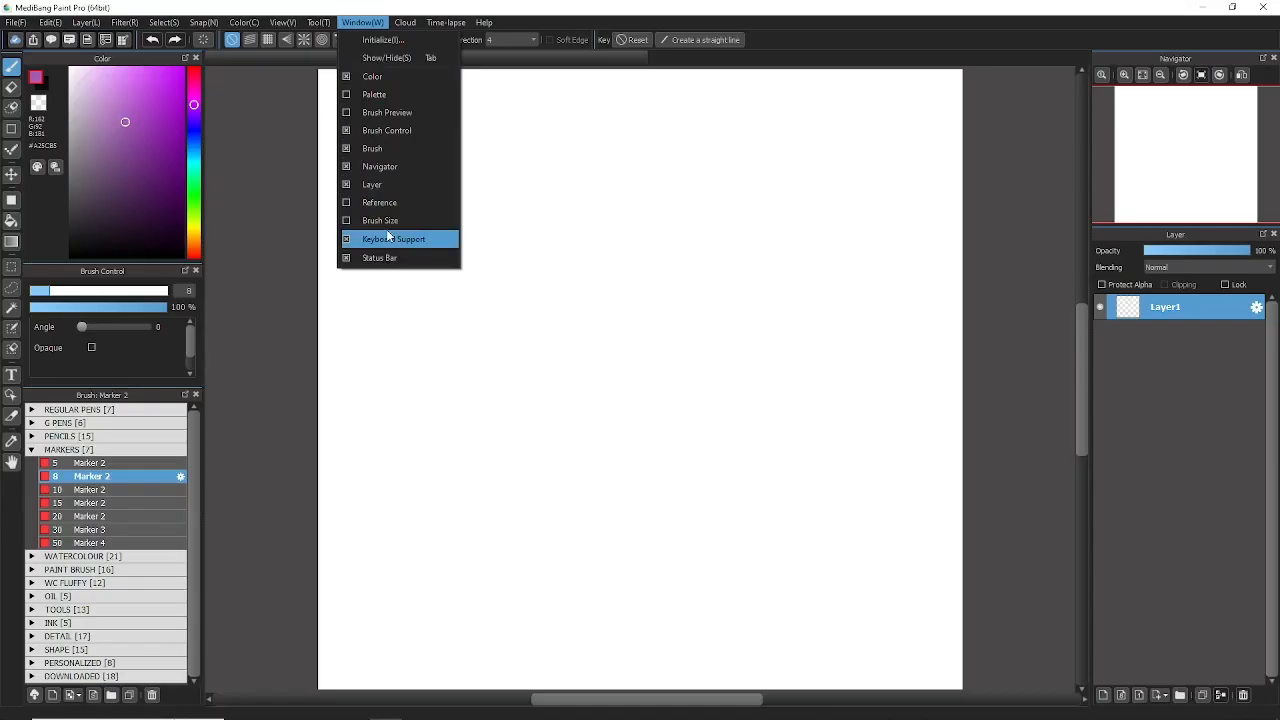
mouse_move(400, 202)
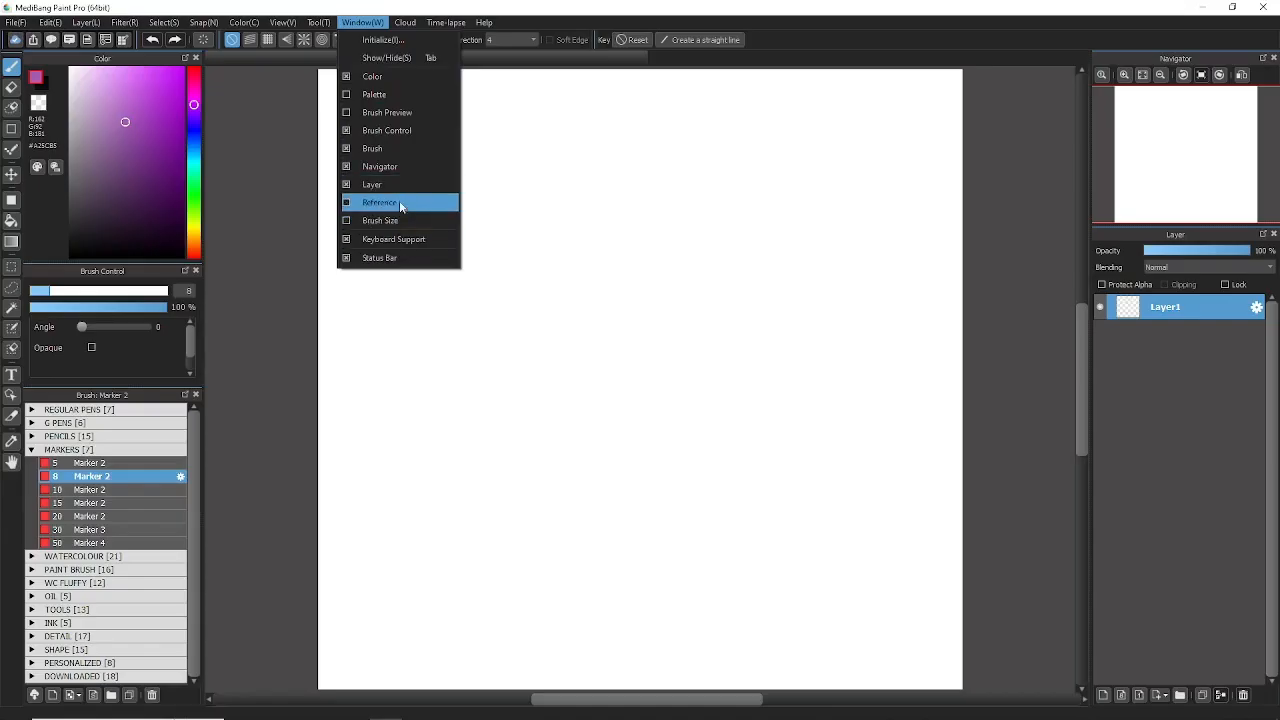
left_click(379, 202)
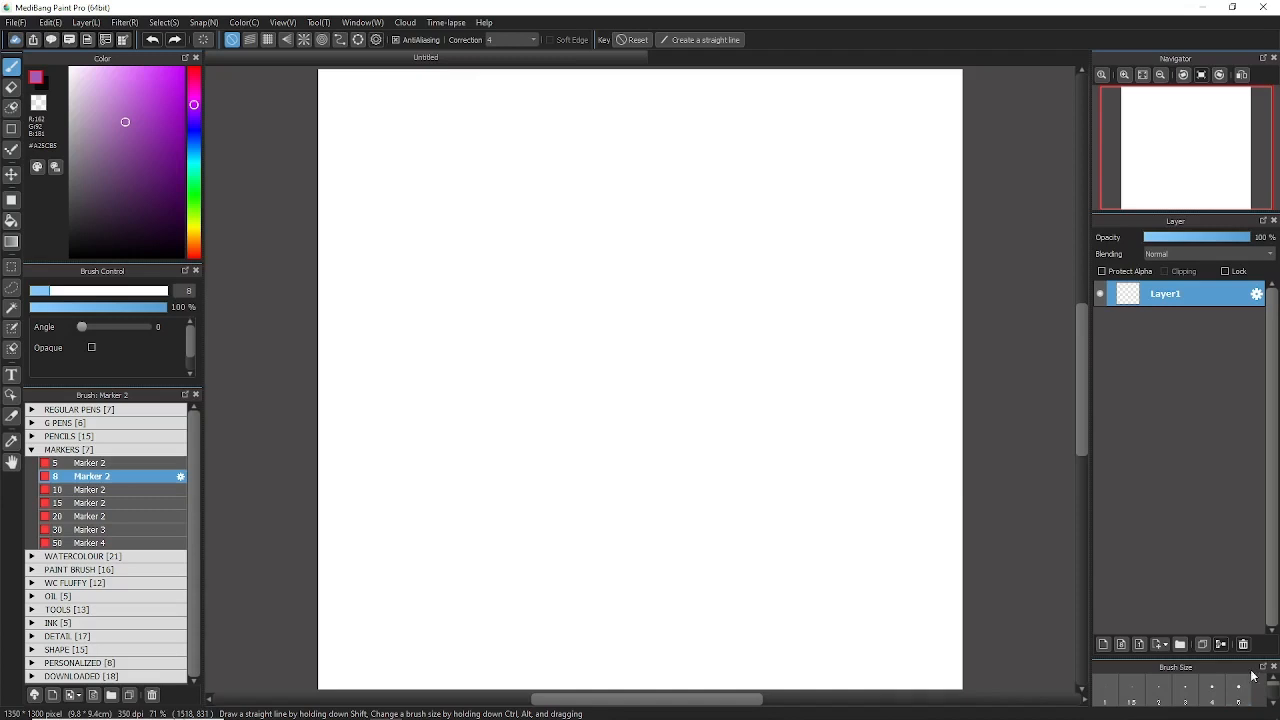
left_click(361, 22)
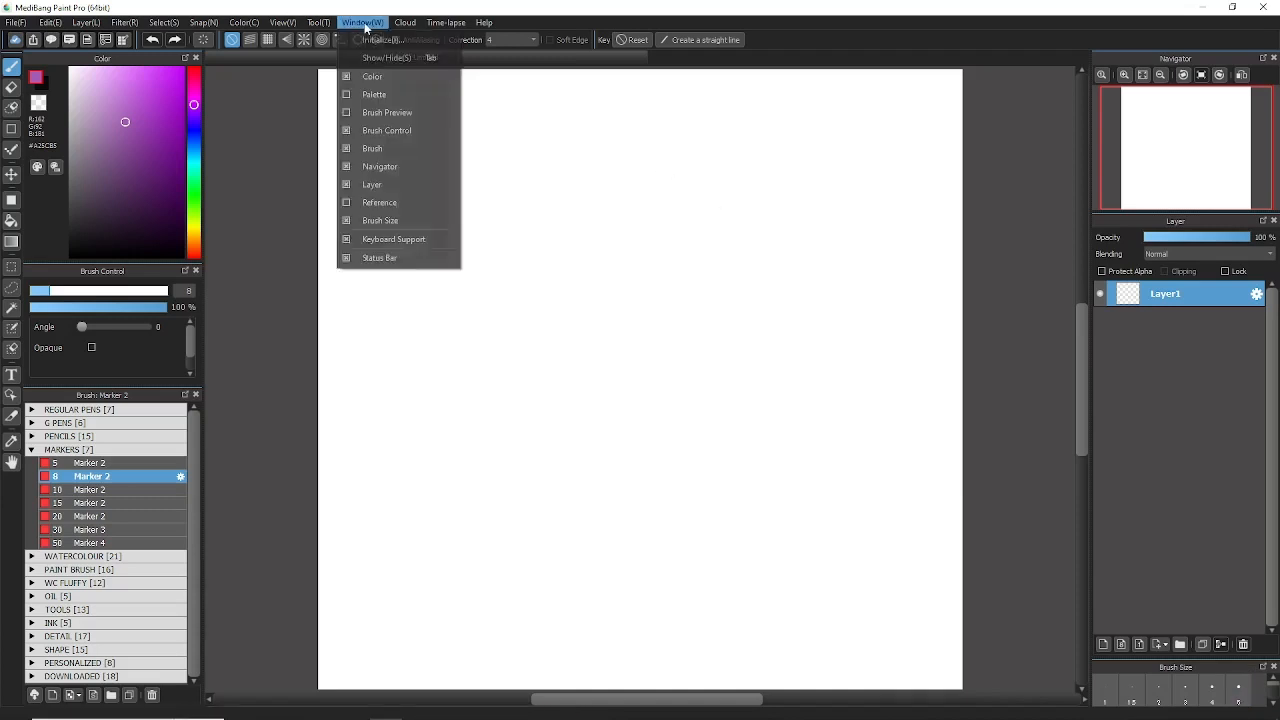
left_click(372, 94)
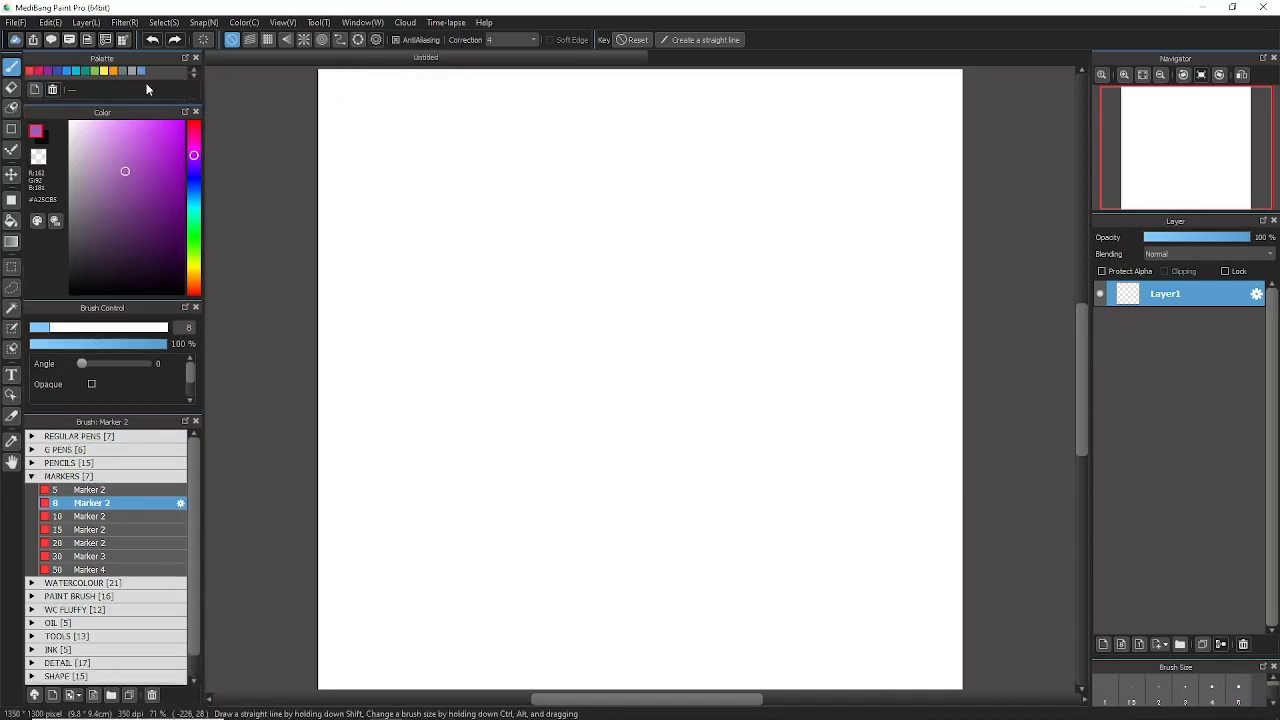
left_click(363, 22)
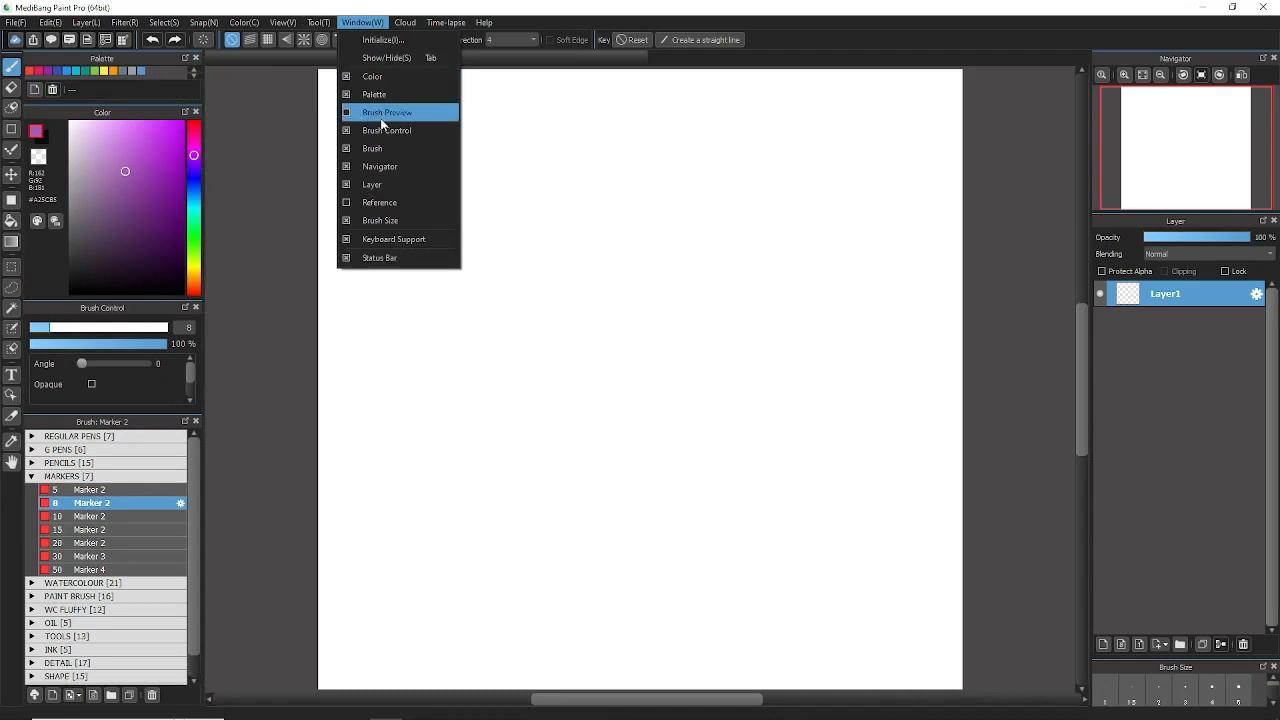
left_click(389, 112)
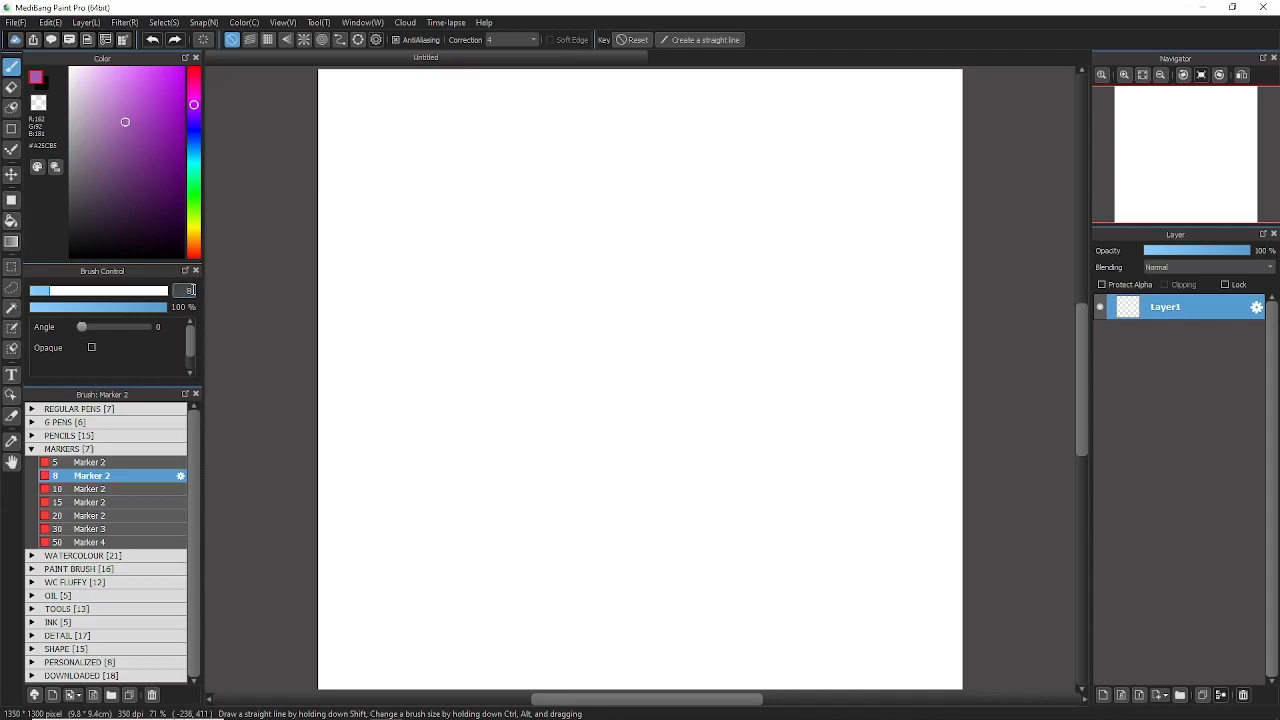
mouse_move(144, 469)
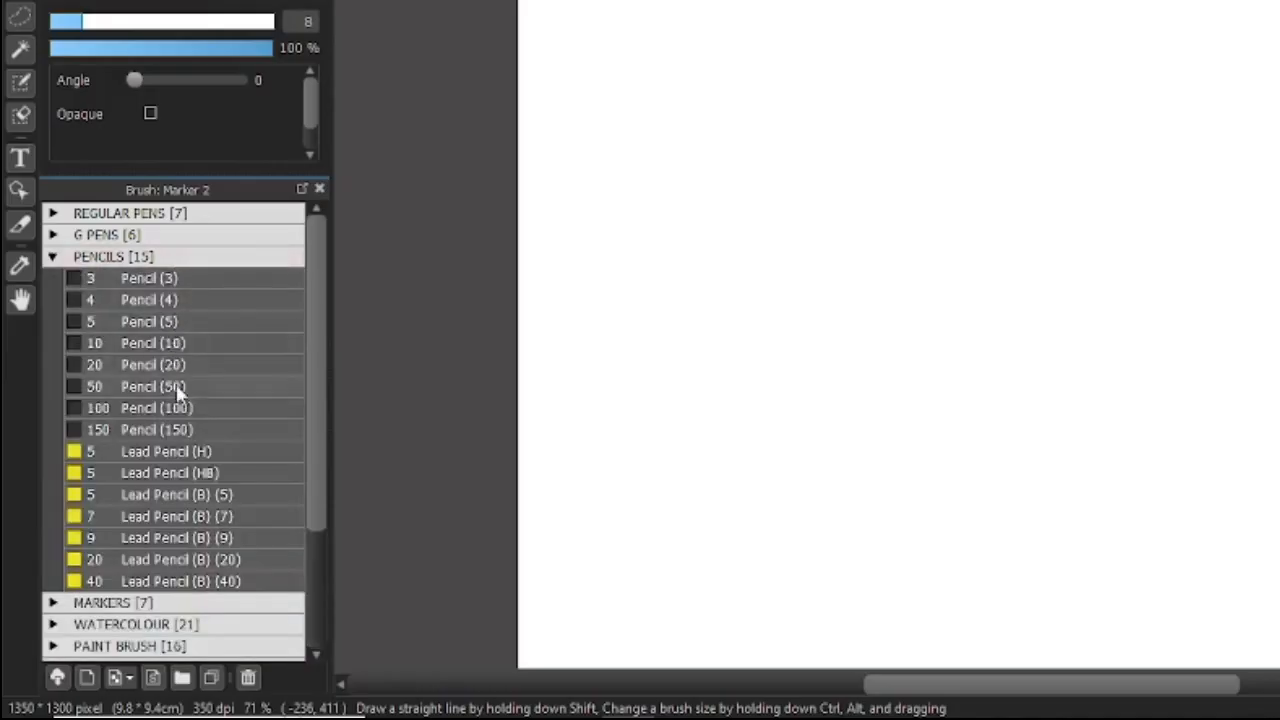
mouse_move(196, 278)
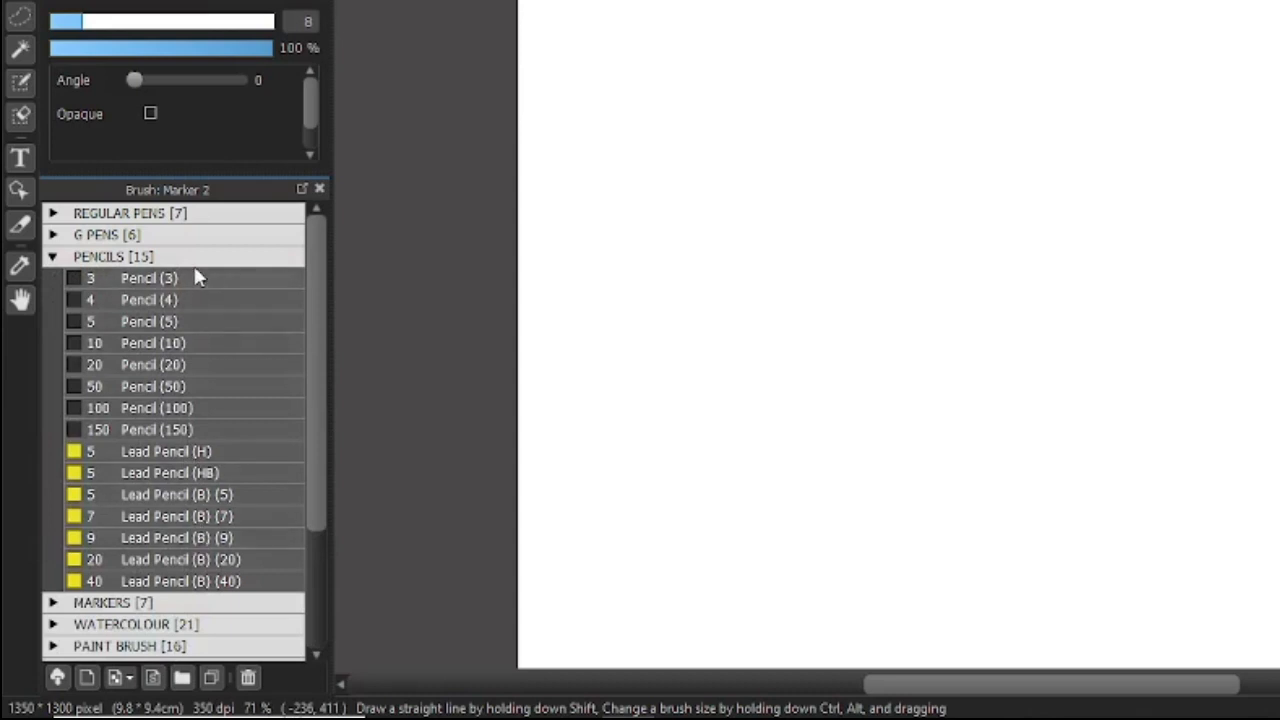
- Select the Pencil (4) brush in the PENCILS group, cancelling its Edit Brush dialog
left_click(48, 256)
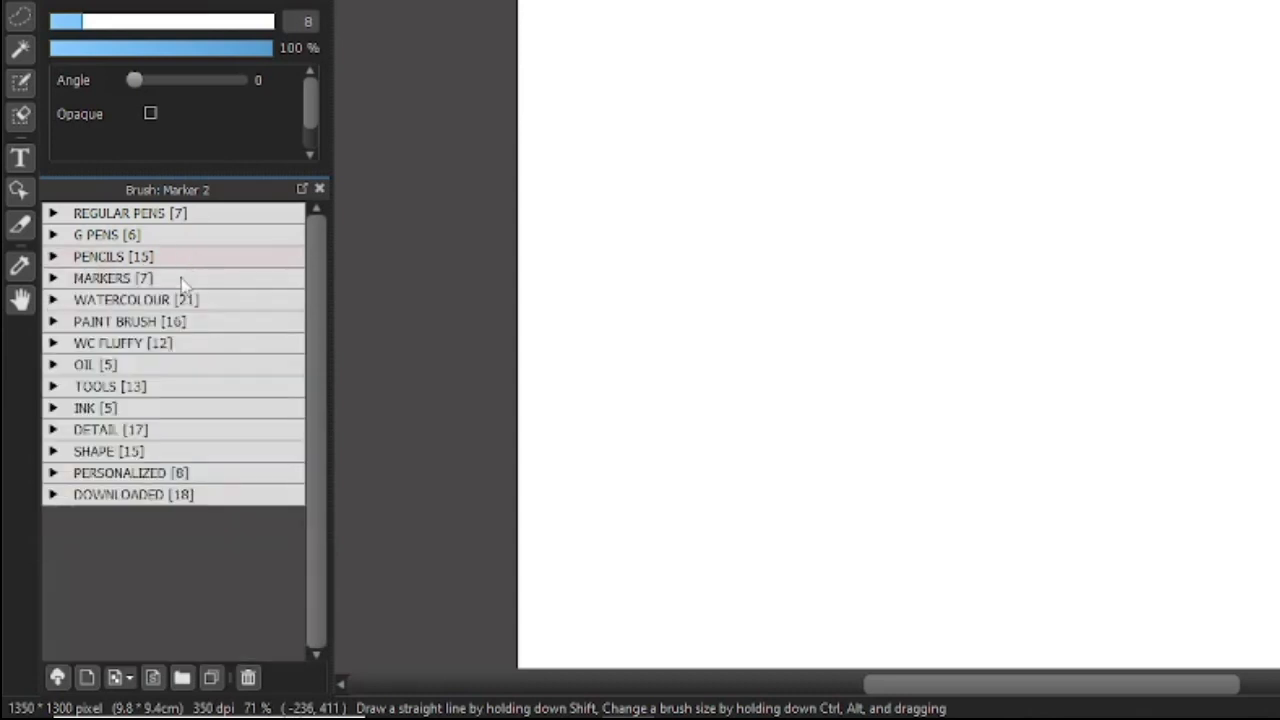
mouse_move(63, 676)
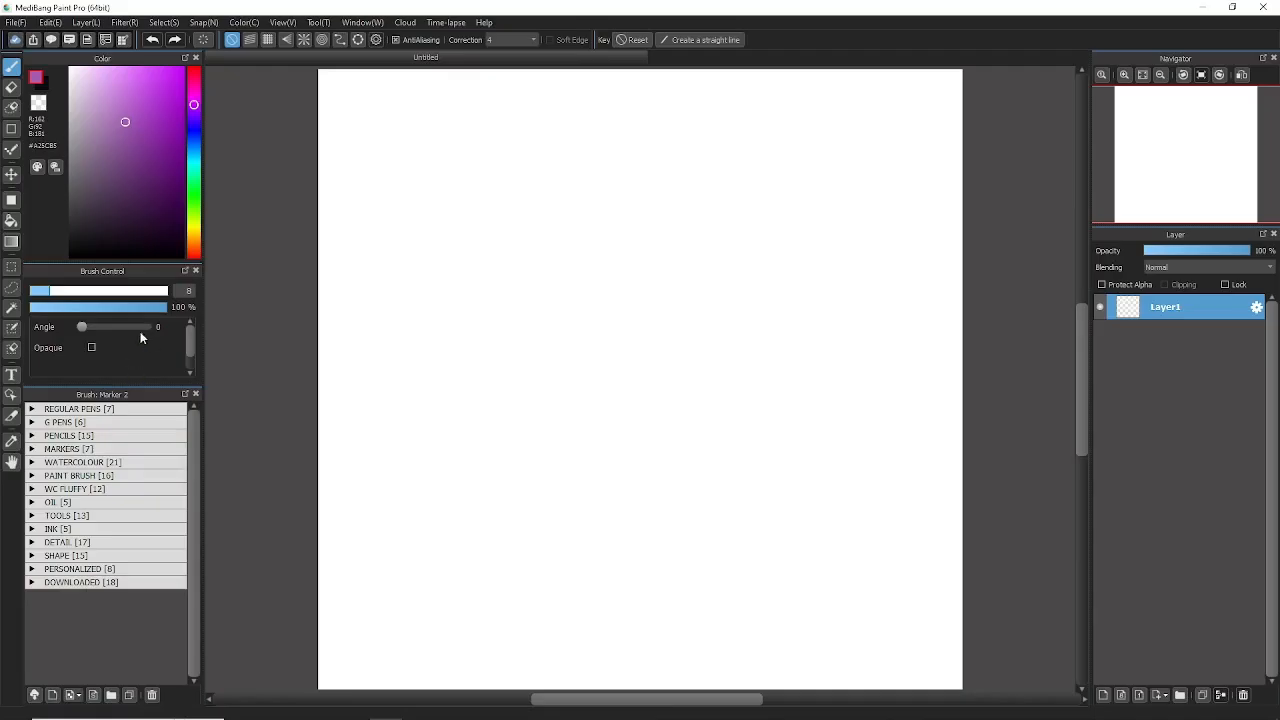
left_click(68, 435)
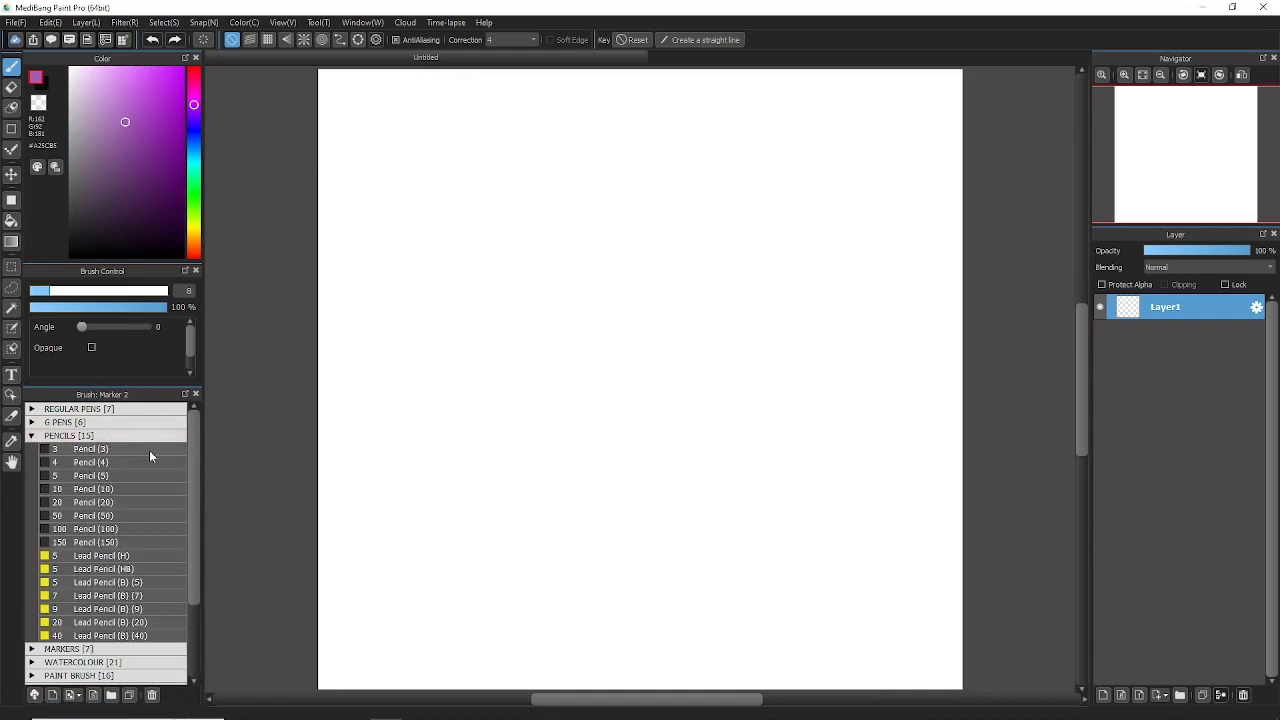
left_click(92, 462)
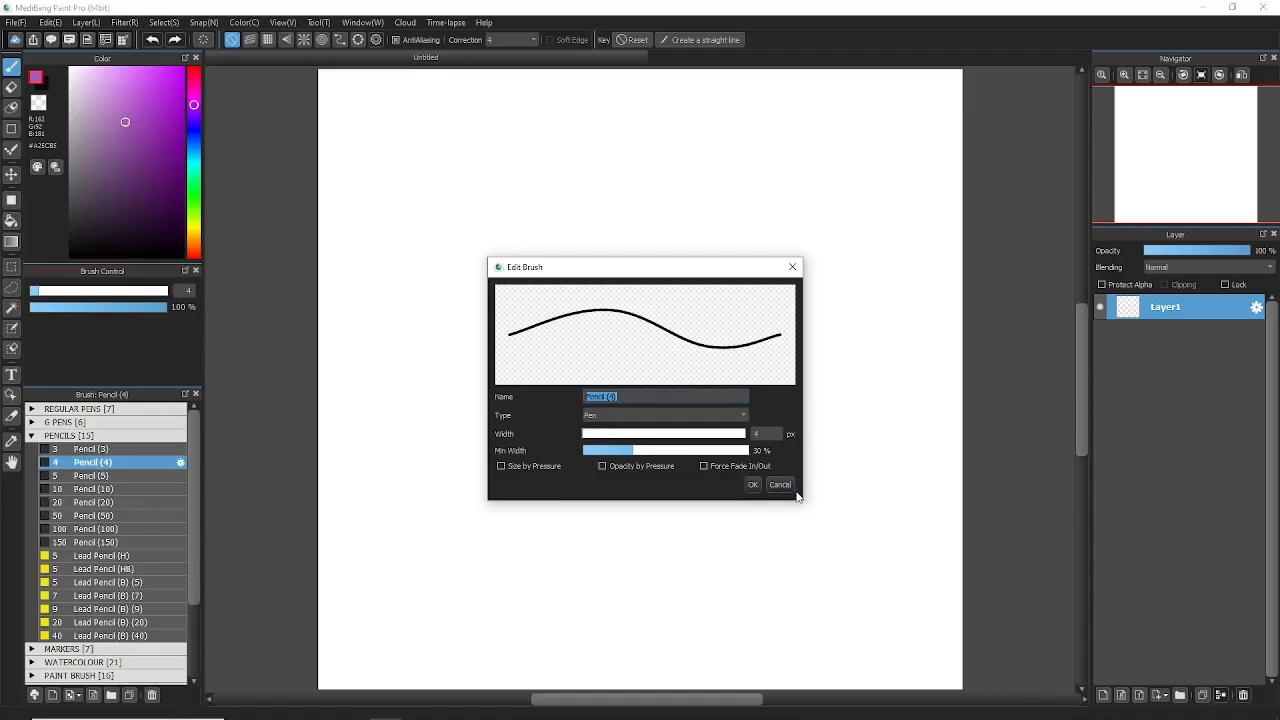
left_click(779, 484)
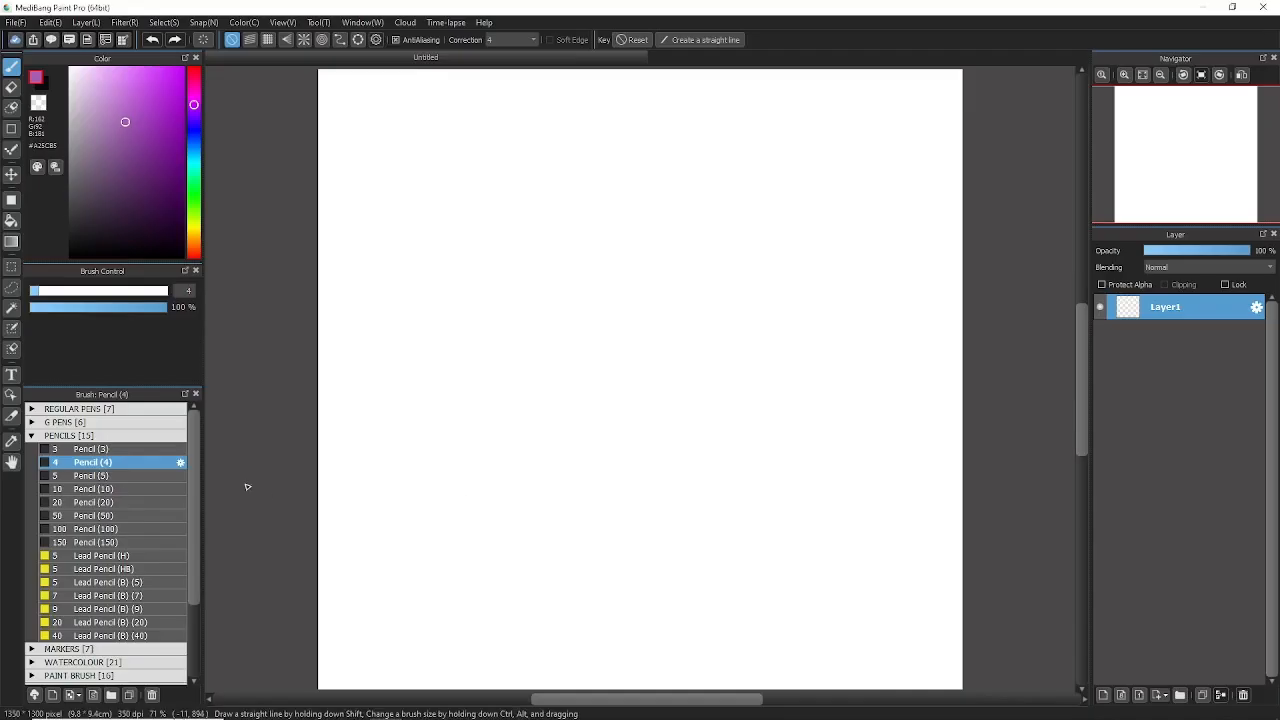
mouse_move(123, 520)
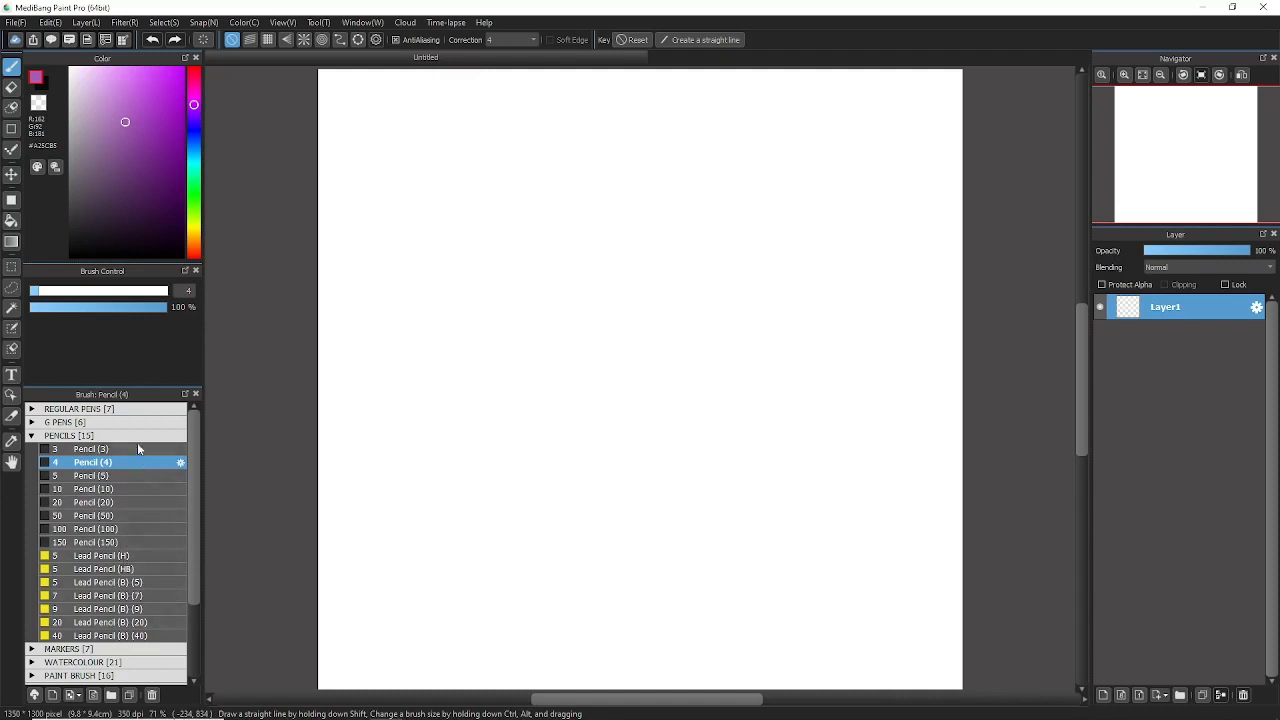
mouse_move(135, 558)
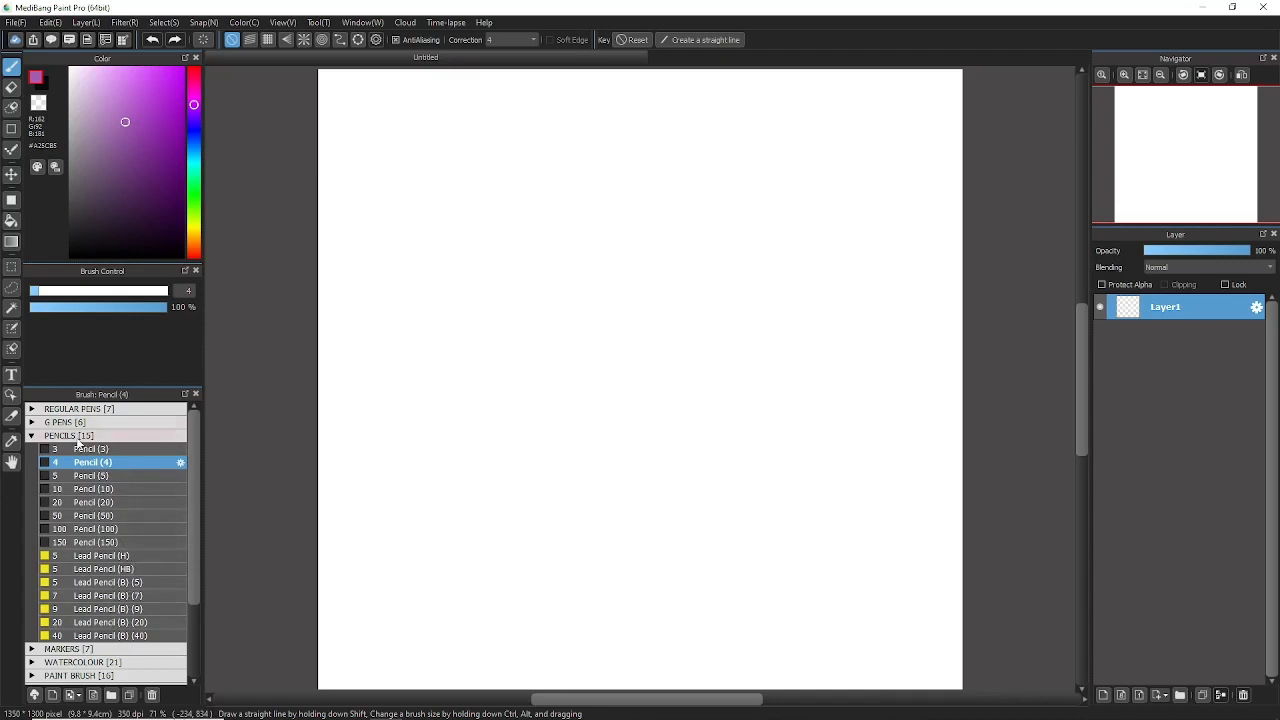
left_click(60, 435)
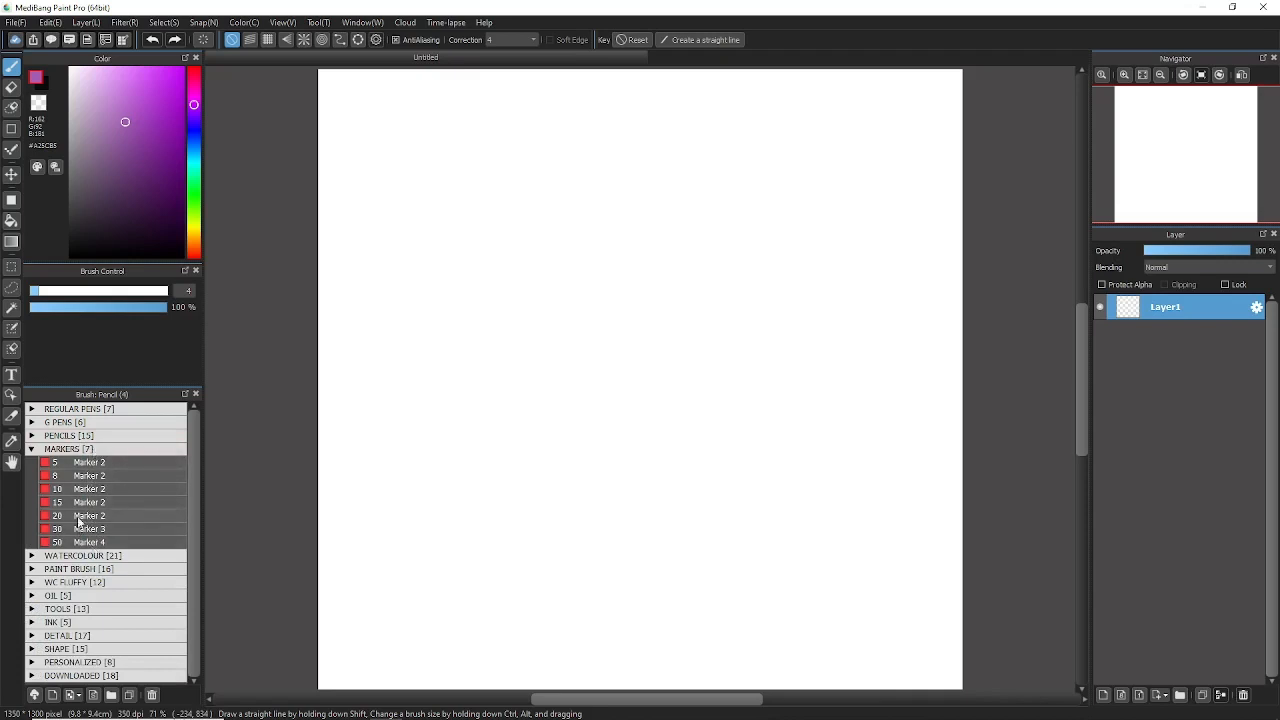
left_click(33, 448)
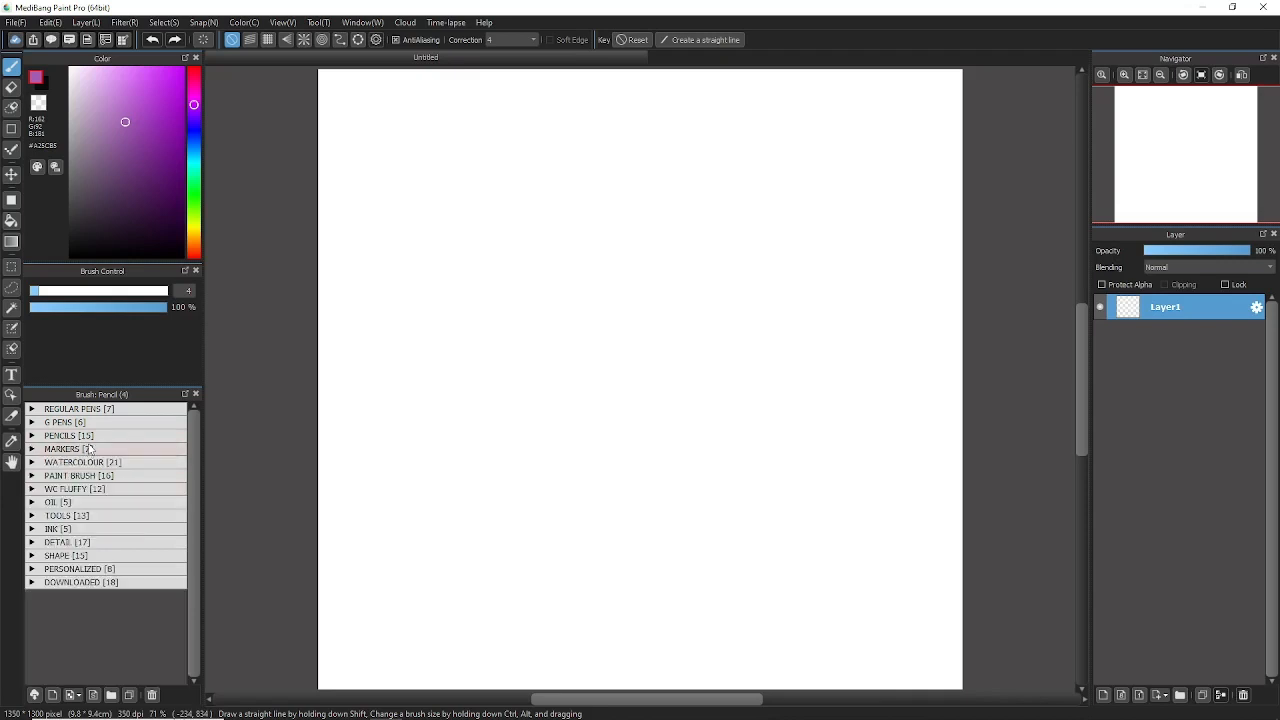
left_click(60, 435)
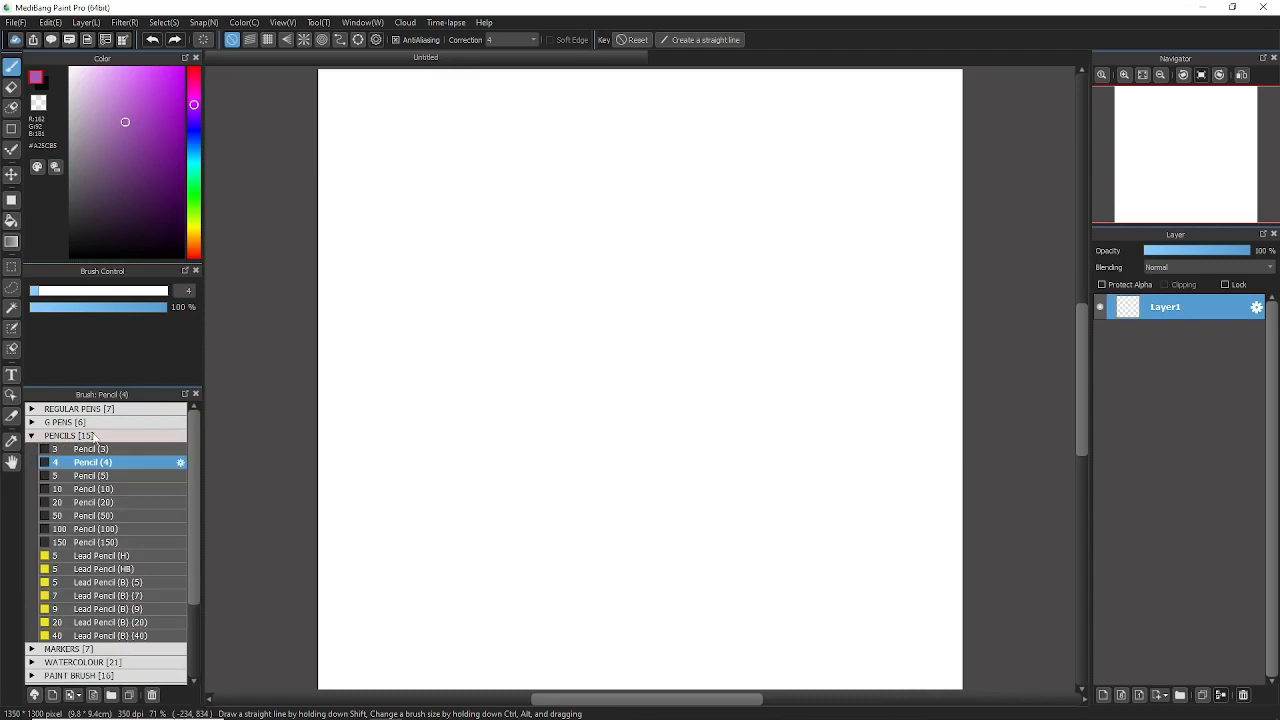
mouse_move(465, 347)
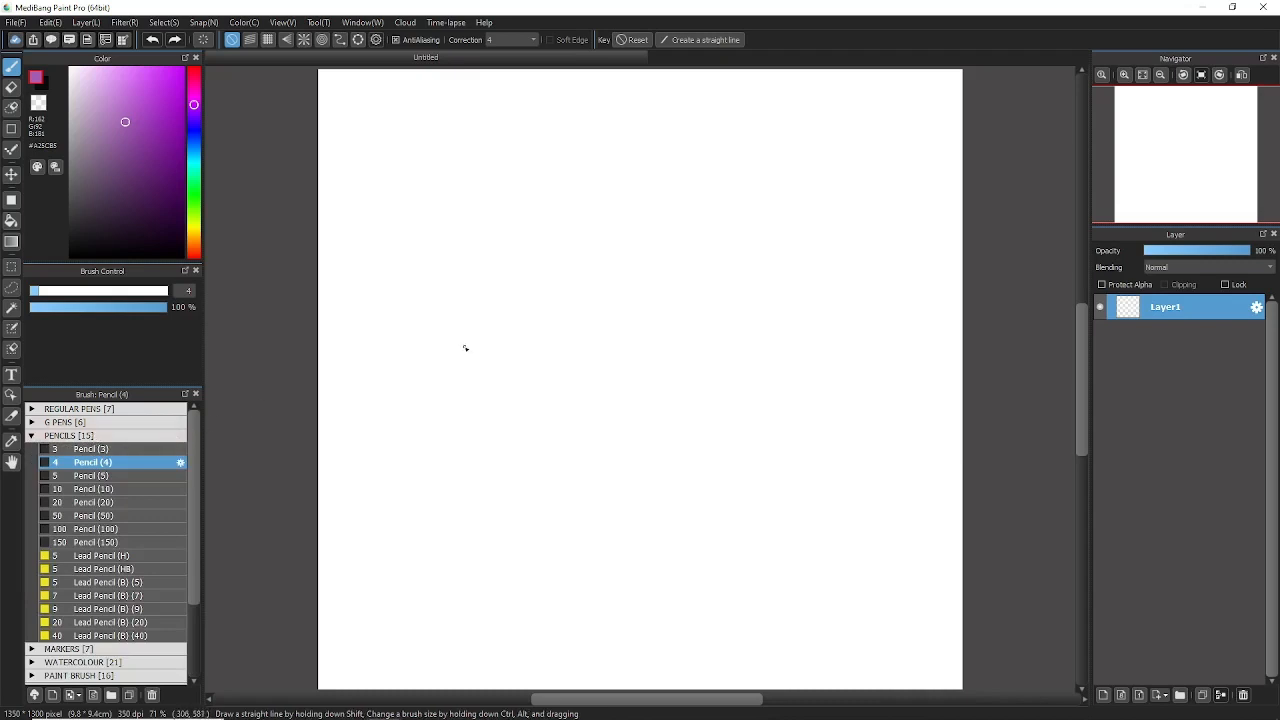
mouse_move(569, 84)
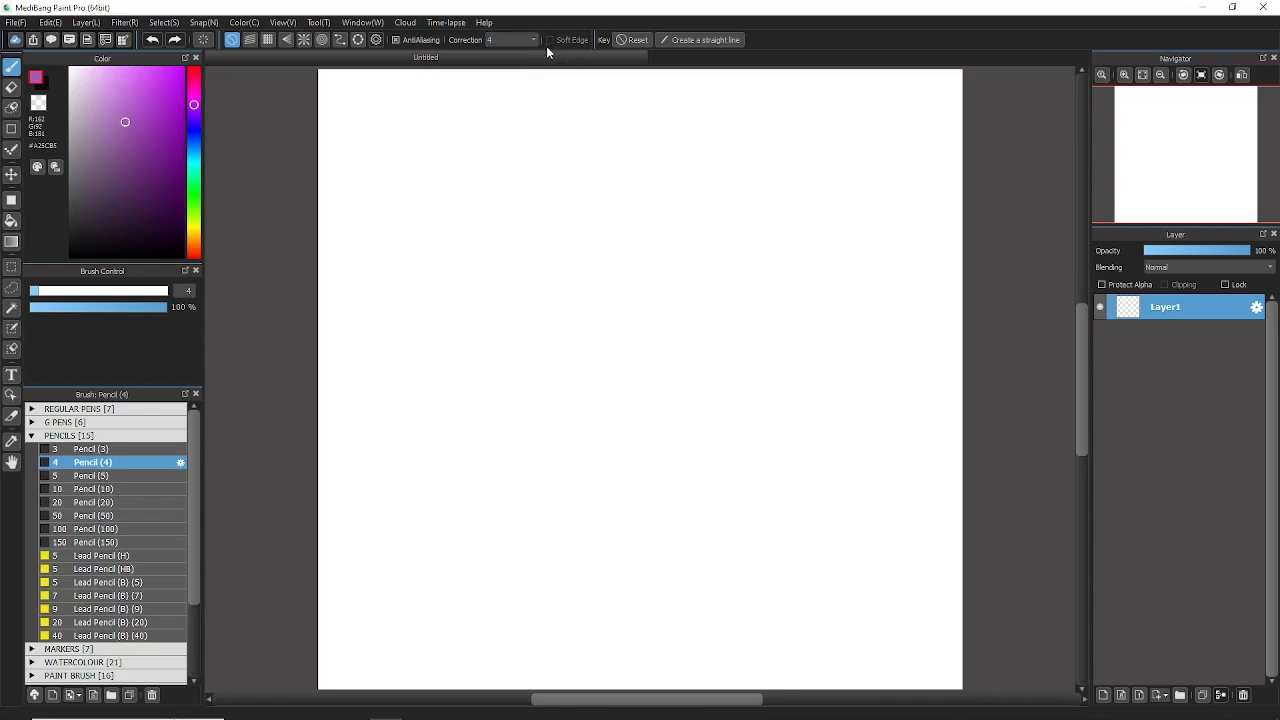
mouse_move(561, 35)
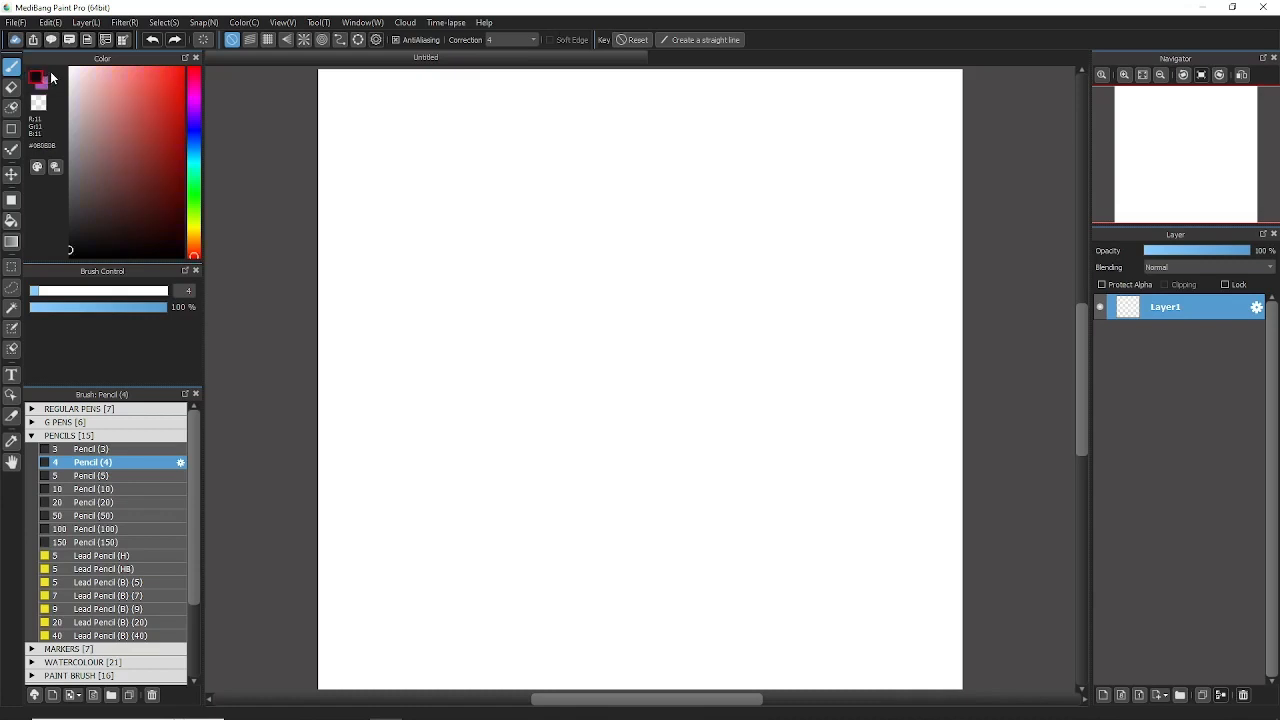
- Draw a near-black test line, then another with stroke correction set to 31
left_click_drag(418, 263, 590, 188)
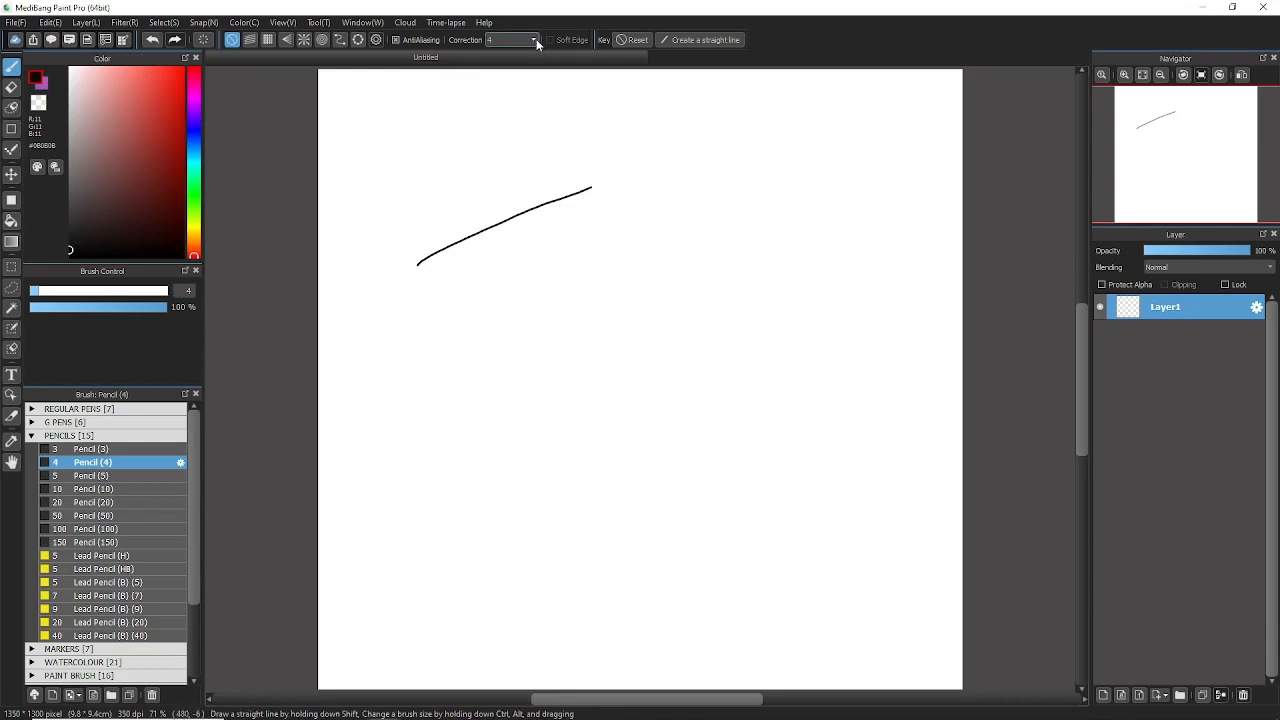
left_click(529, 40)
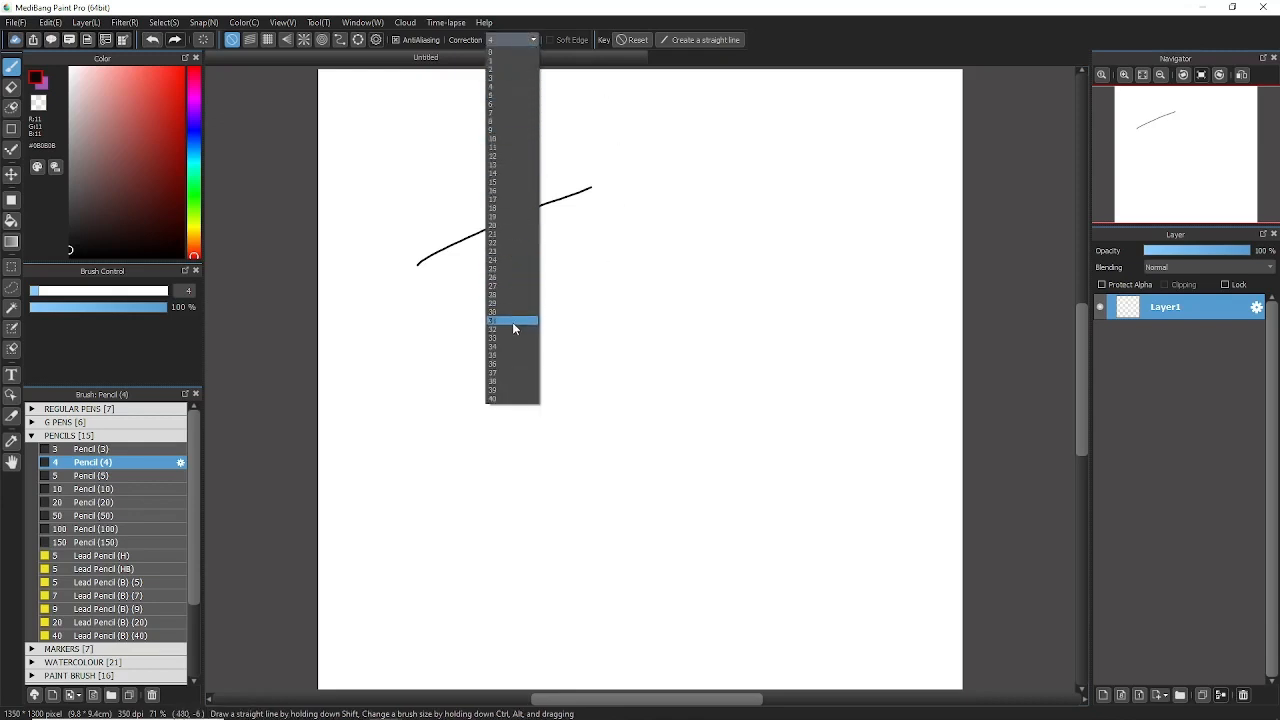
left_click(513, 322)
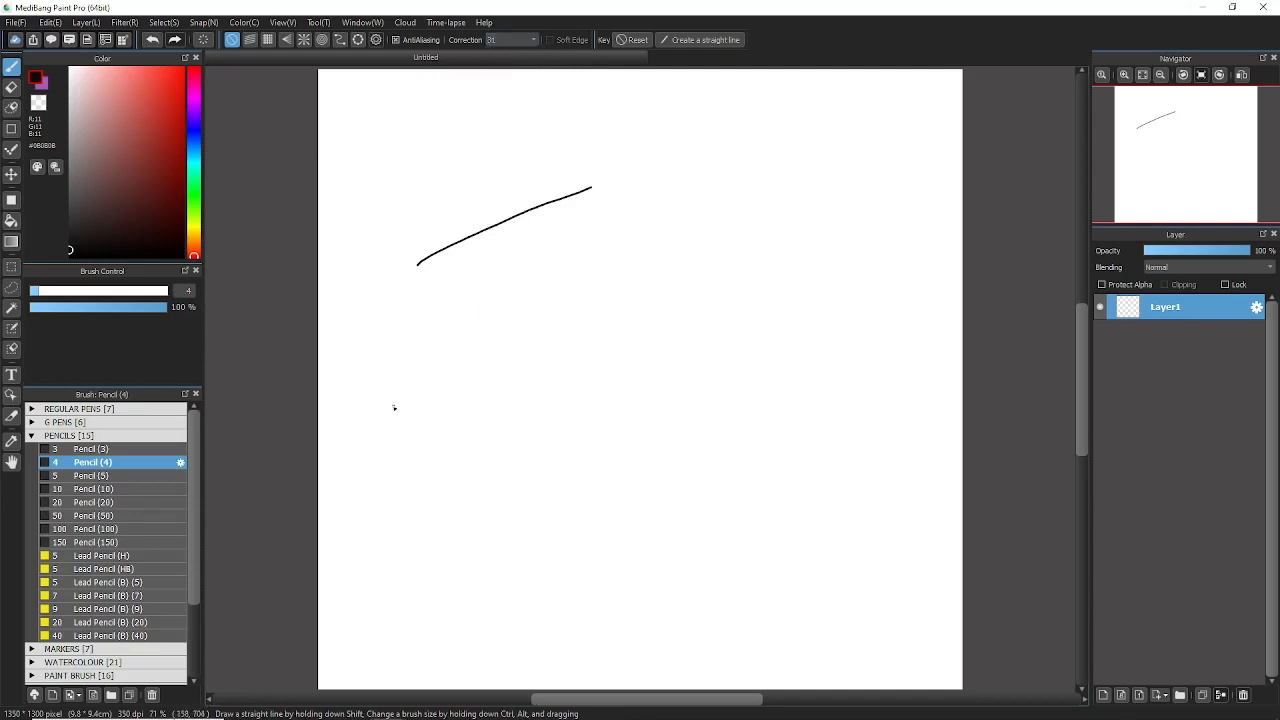
left_click_drag(390, 408, 825, 238)
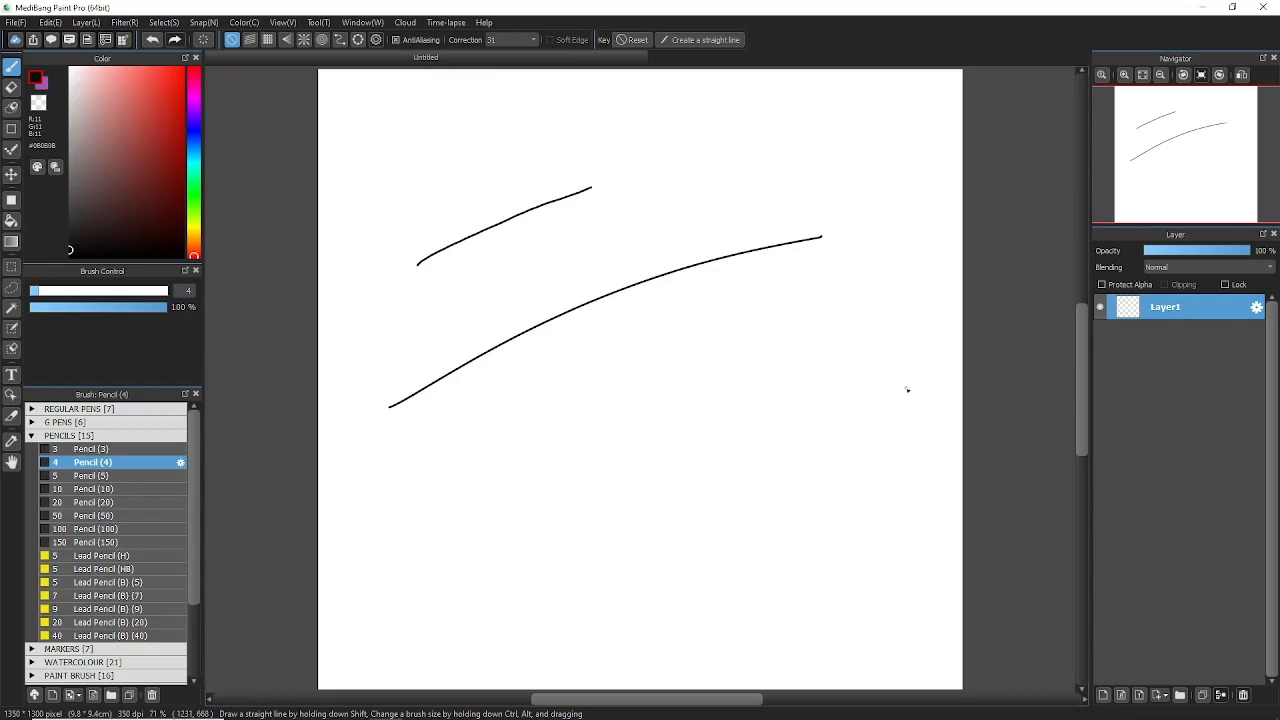
- Undo the test strokes and restore stroke correction to 4
key("Ctrl+z")
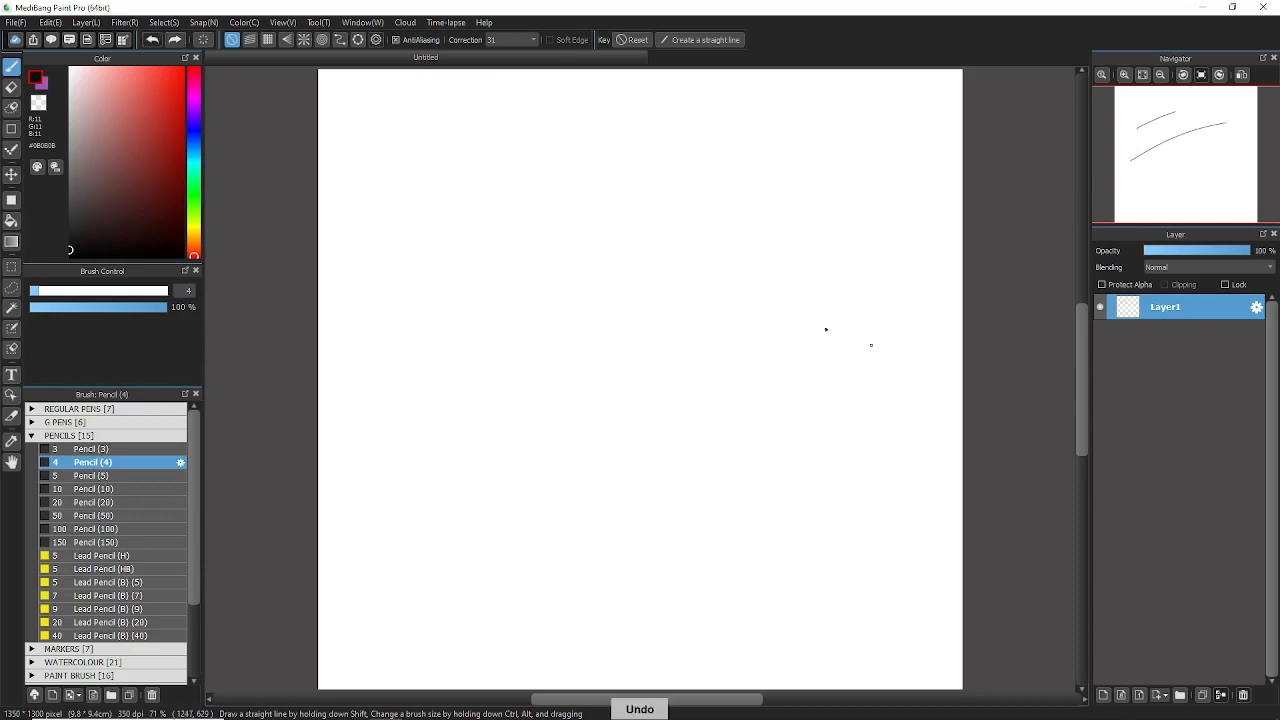
left_click(526, 41)
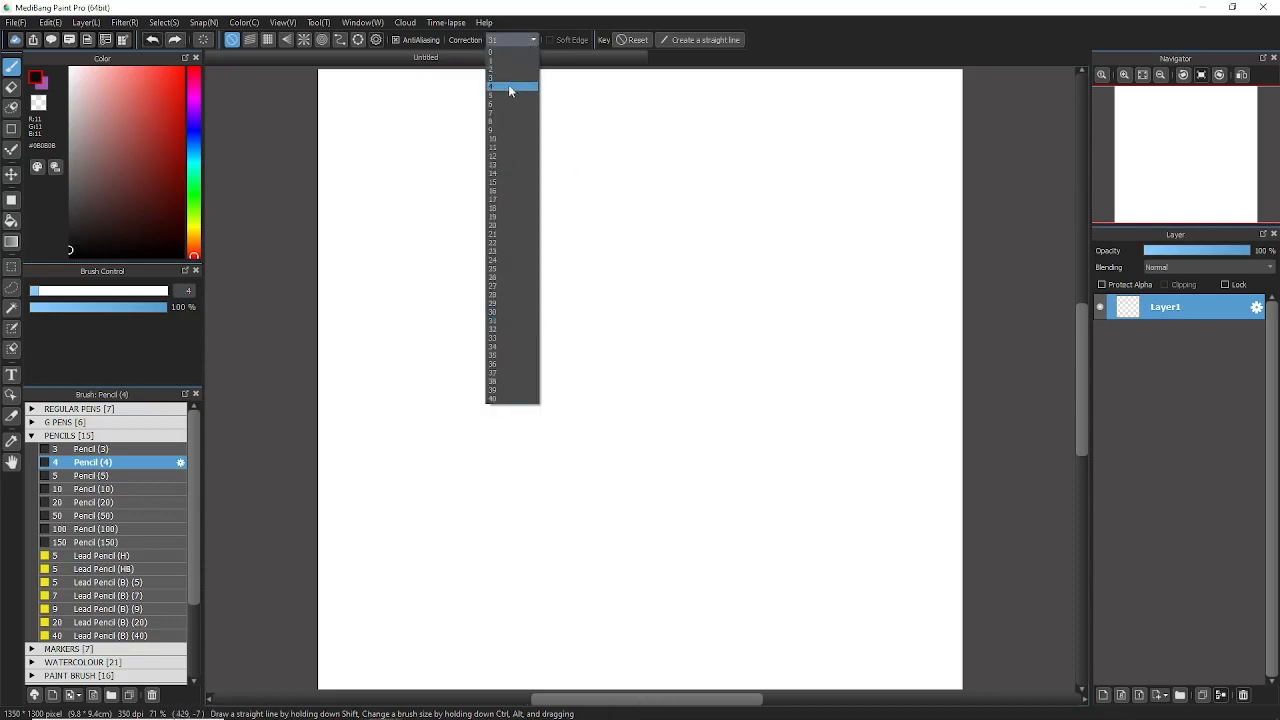
left_click(503, 88)
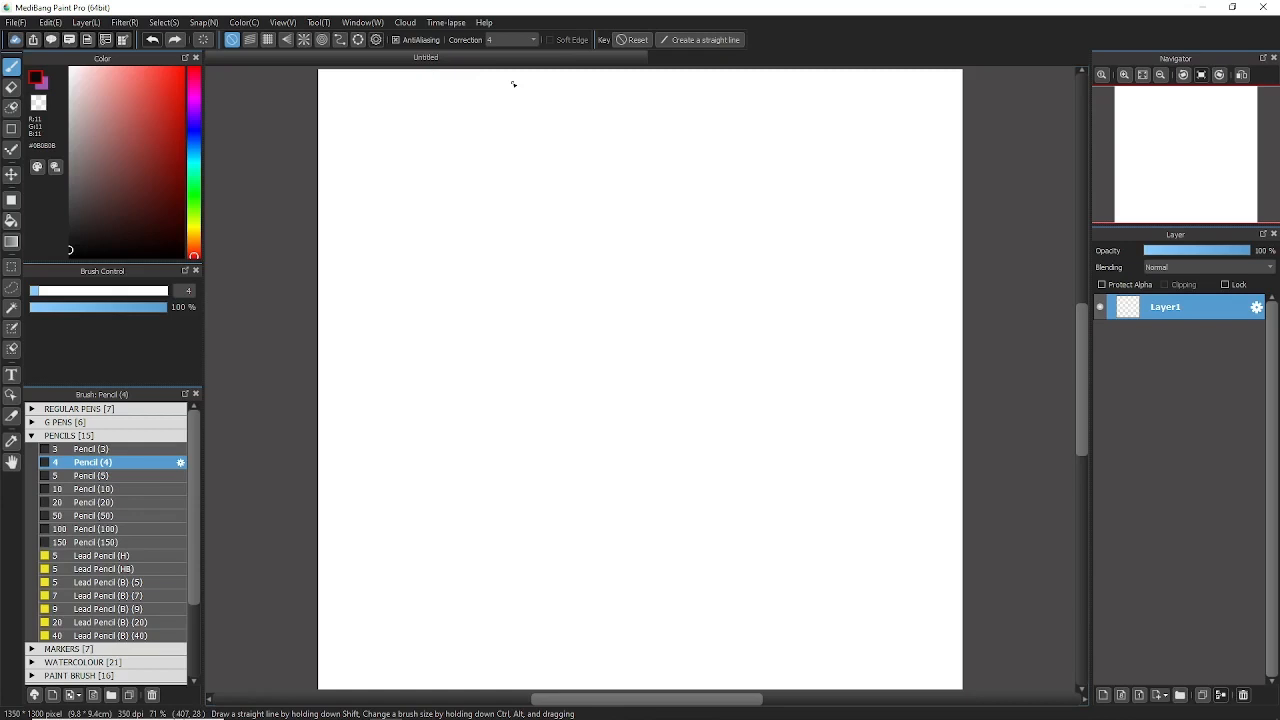
mouse_move(536, 215)
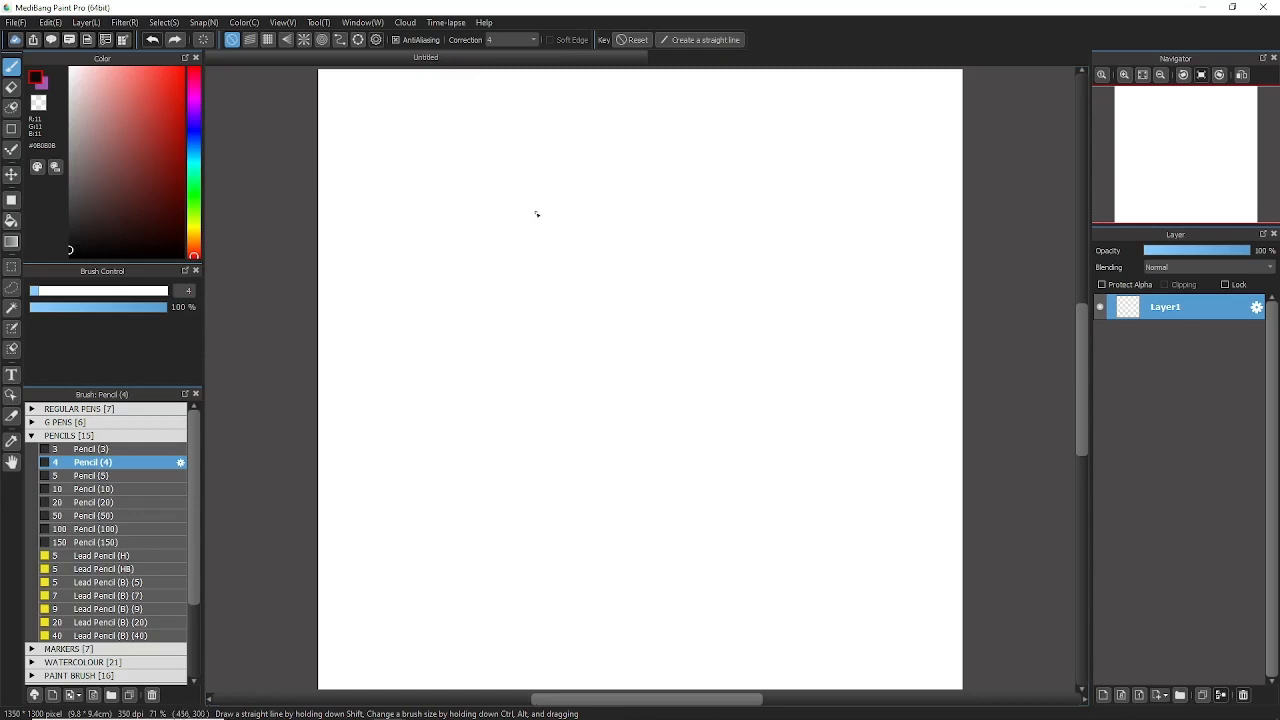
left_click_drag(537, 213, 568, 243)
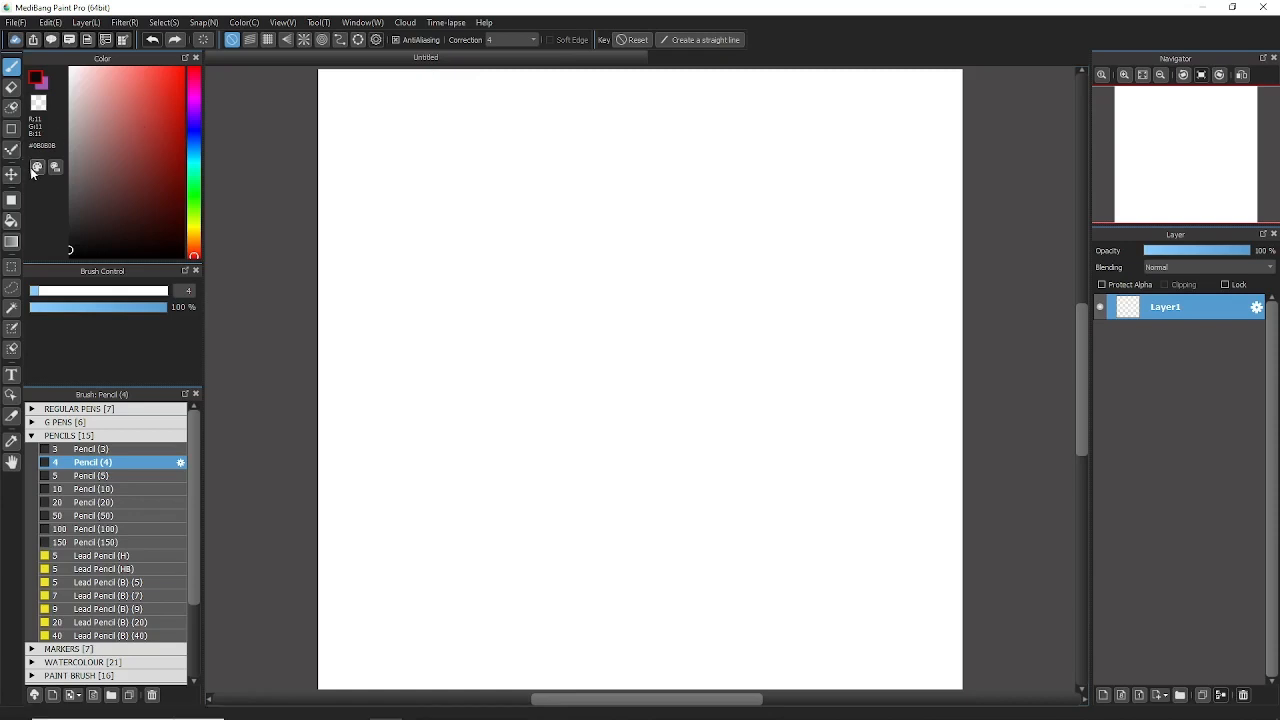
left_click(37, 167)
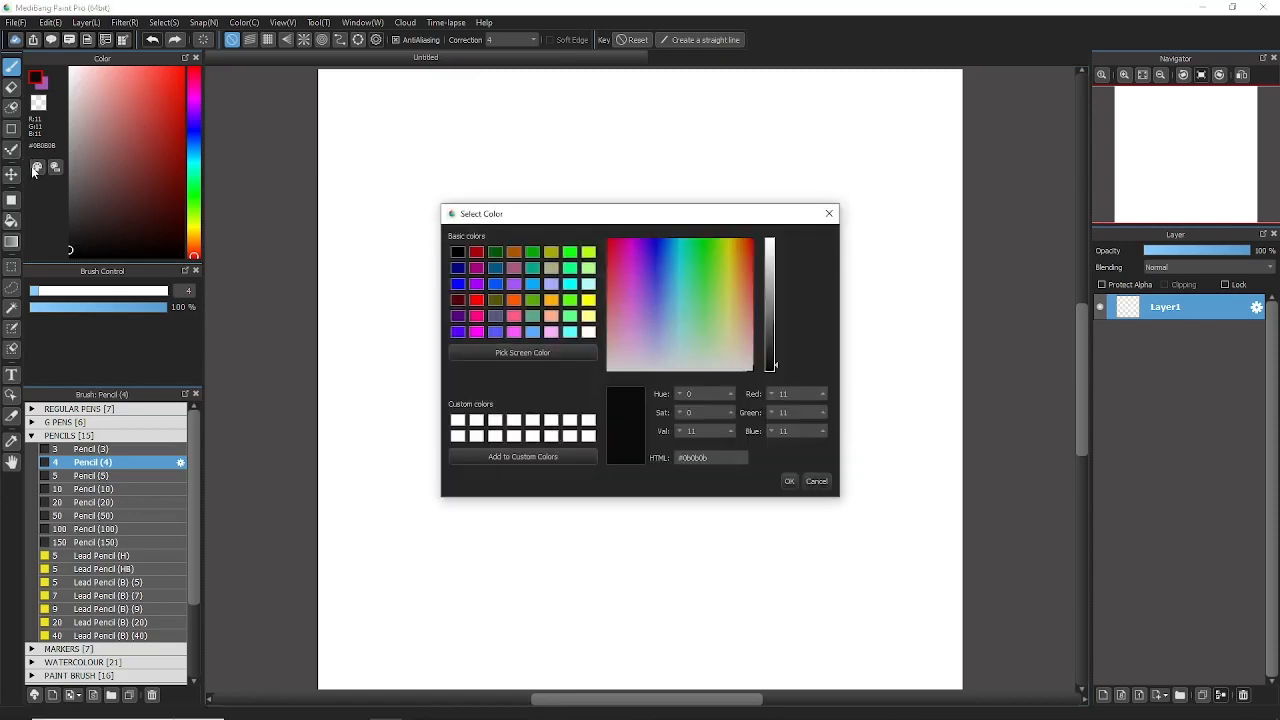
mouse_move(768, 367)
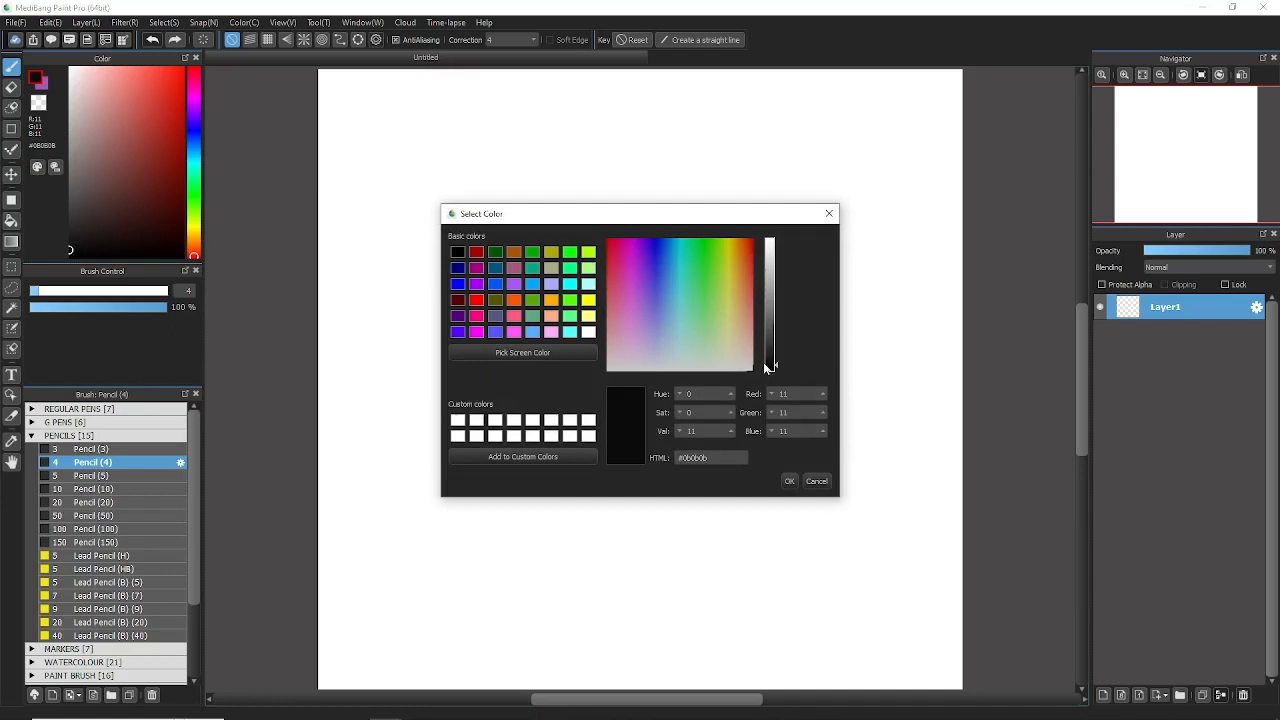
mouse_move(770, 362)
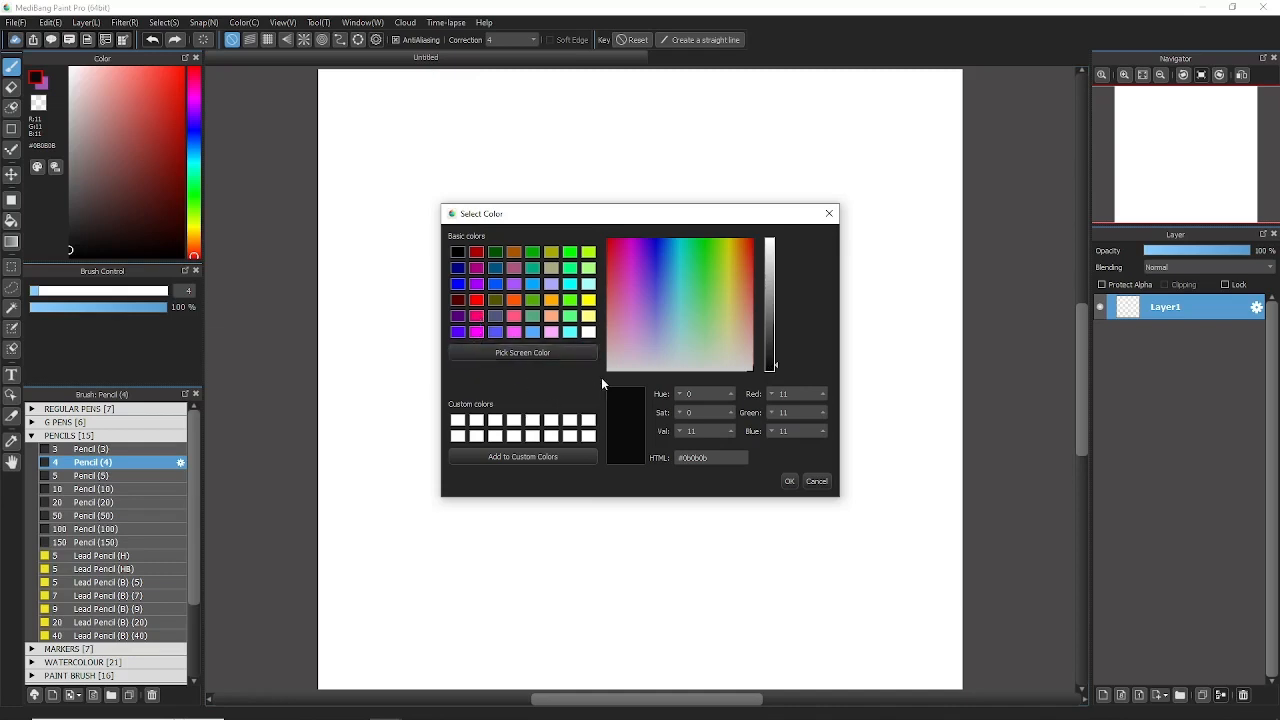
mouse_move(659, 385)
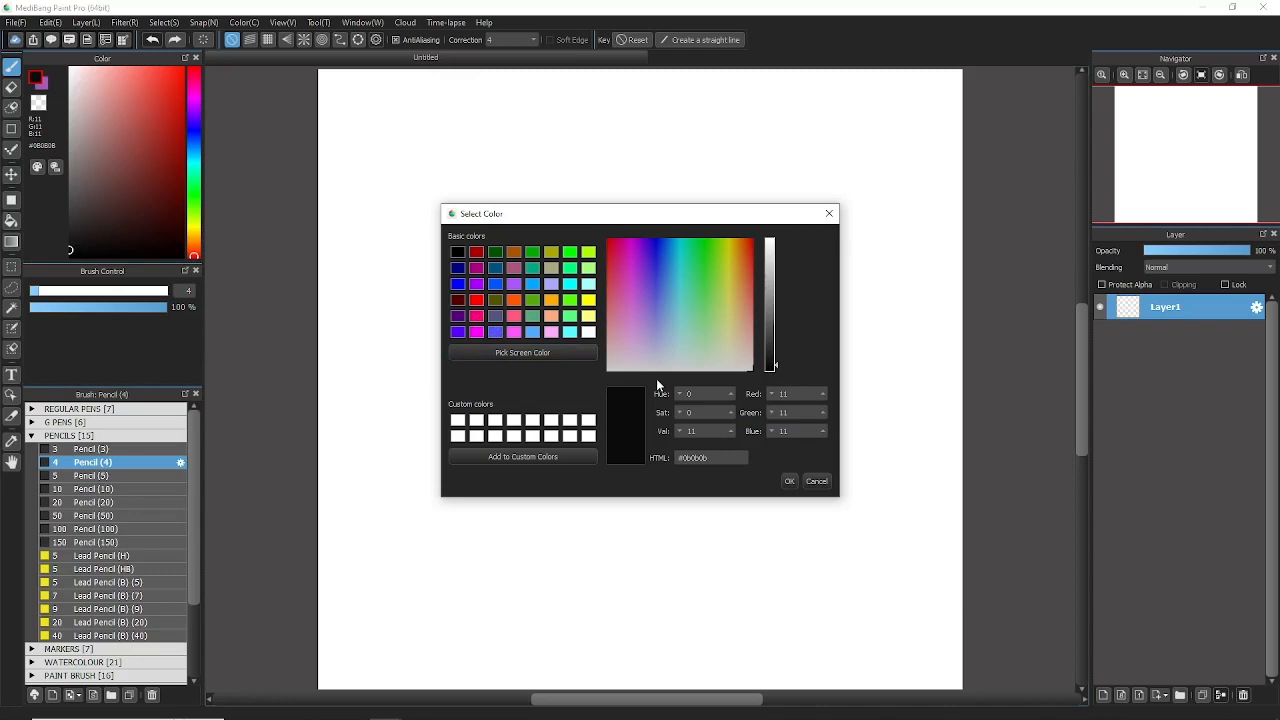
left_click(710, 457)
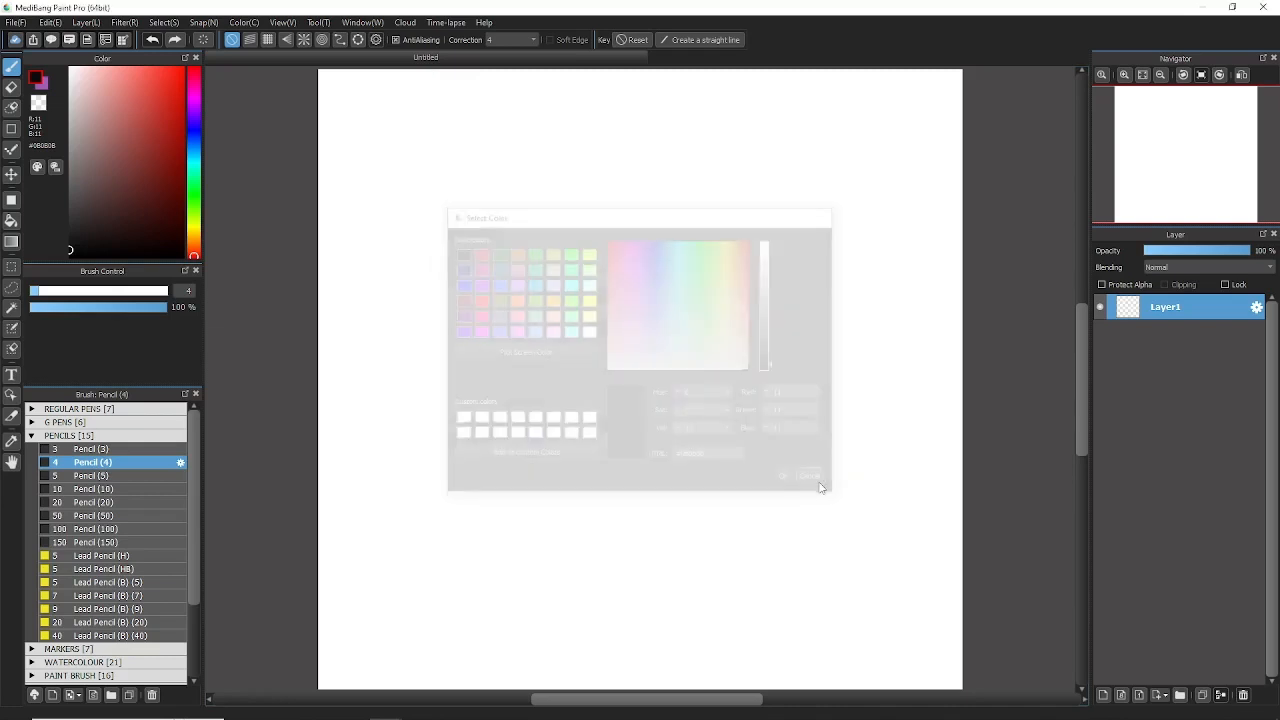
left_click(808, 475)
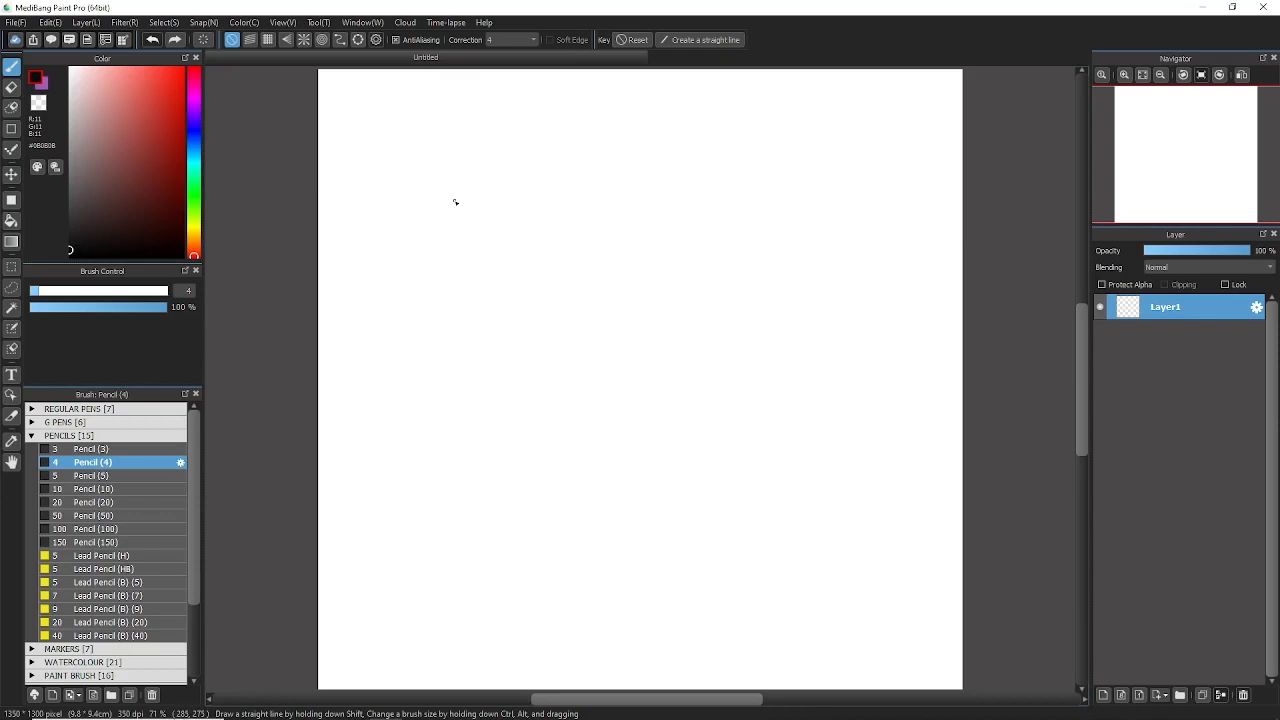
mouse_move(468, 194)
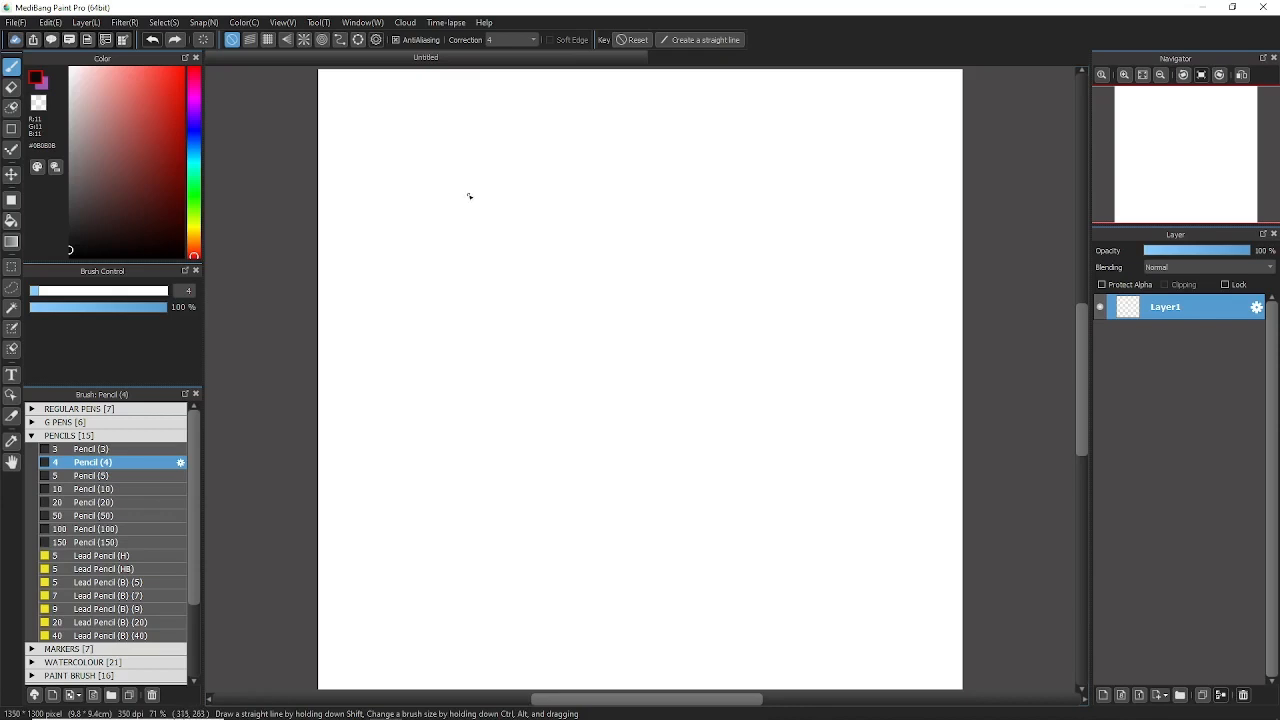
left_click(13, 23)
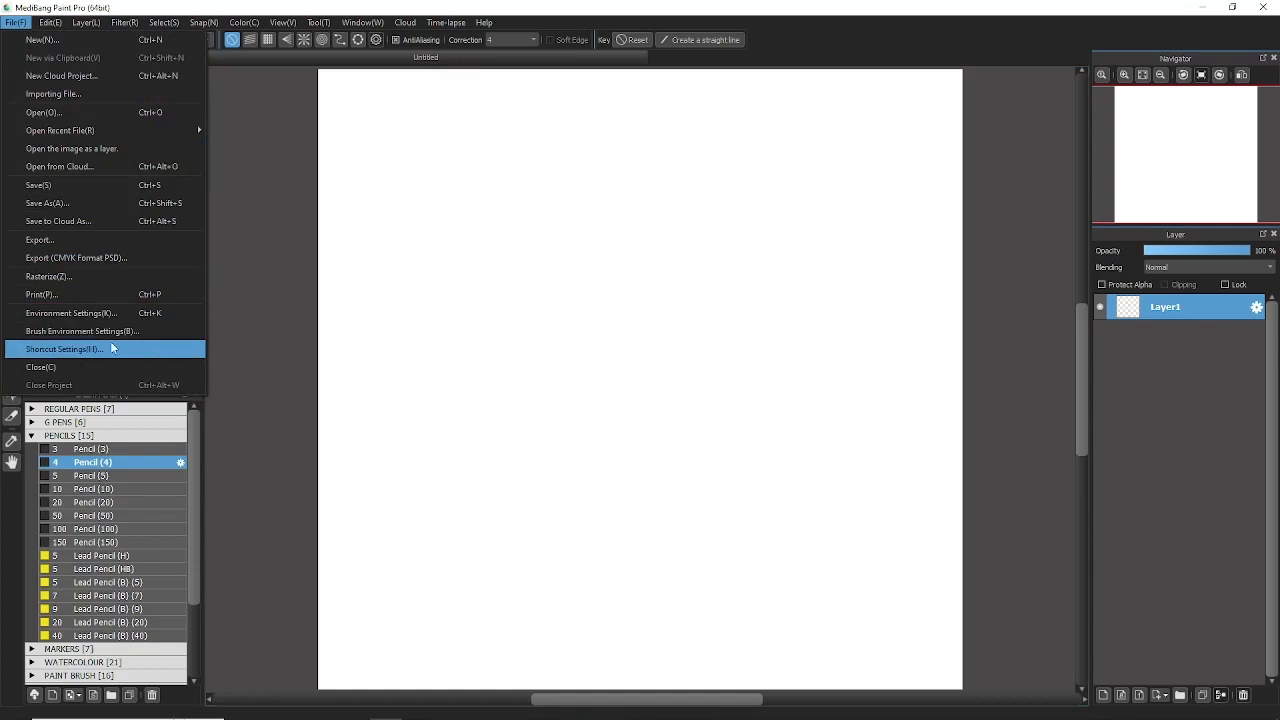
left_click(82, 330)
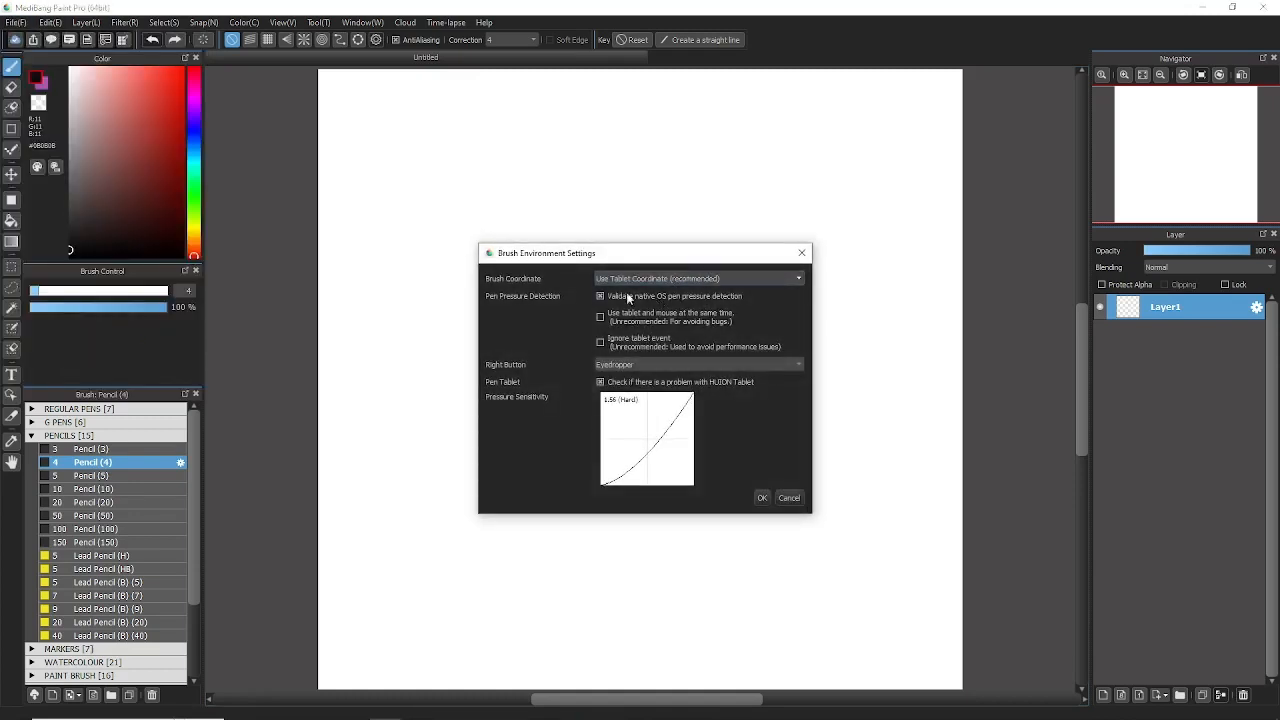
mouse_move(535, 294)
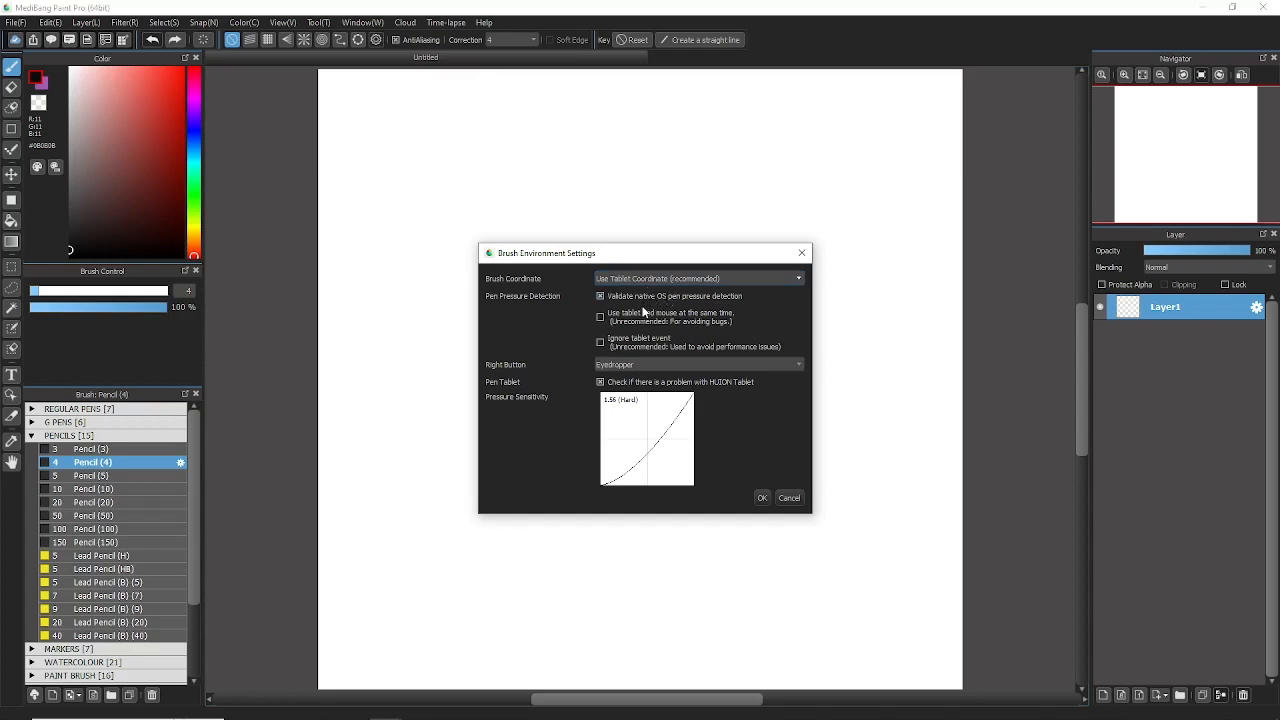
mouse_move(541, 419)
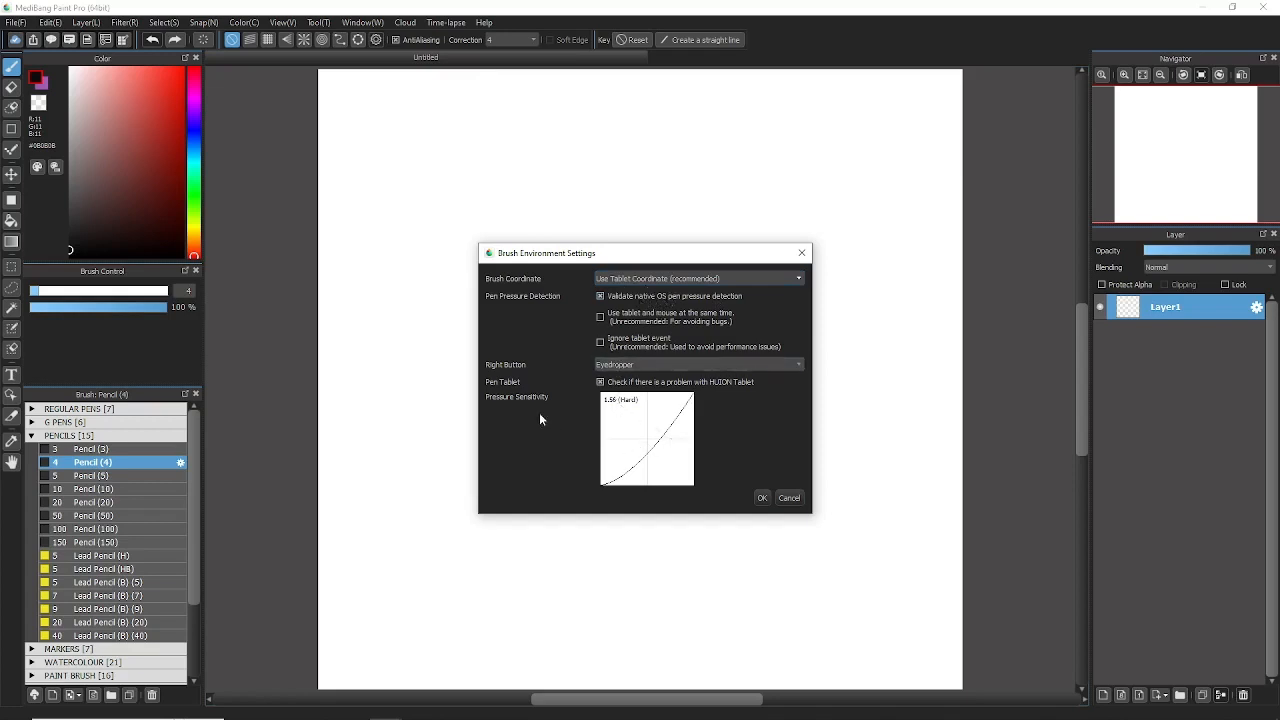
mouse_move(656, 450)
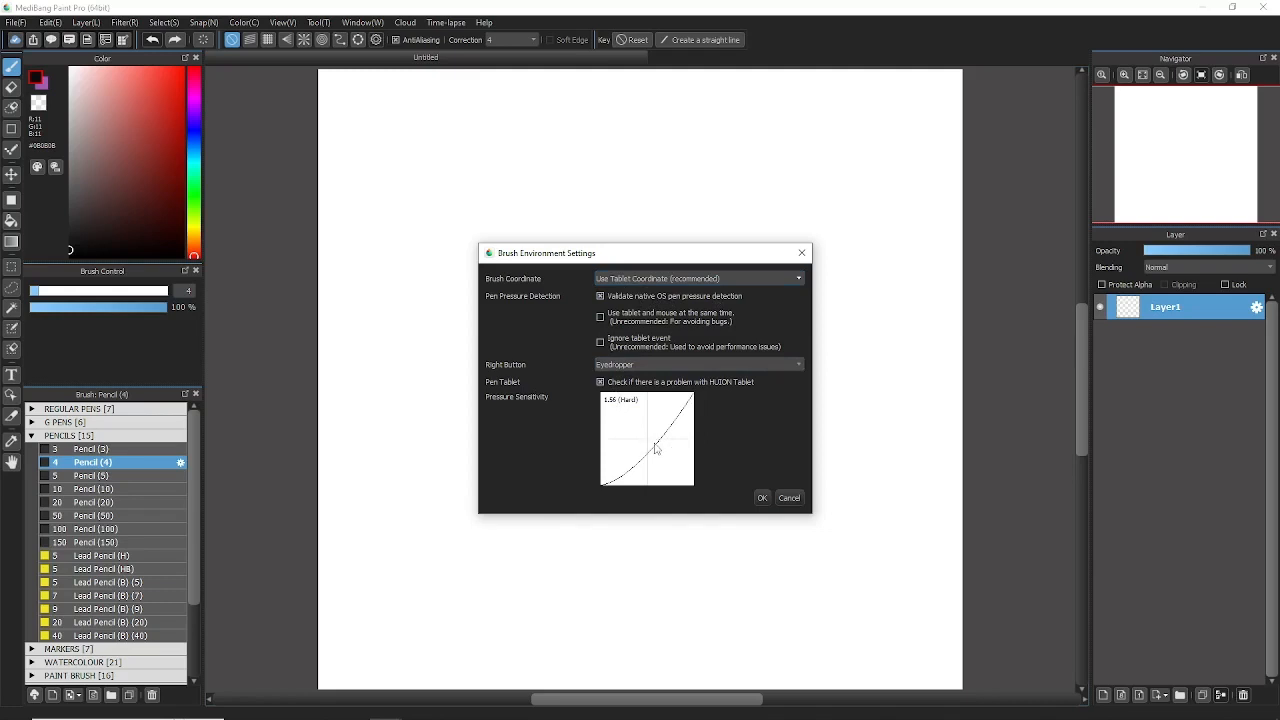
mouse_move(702, 439)
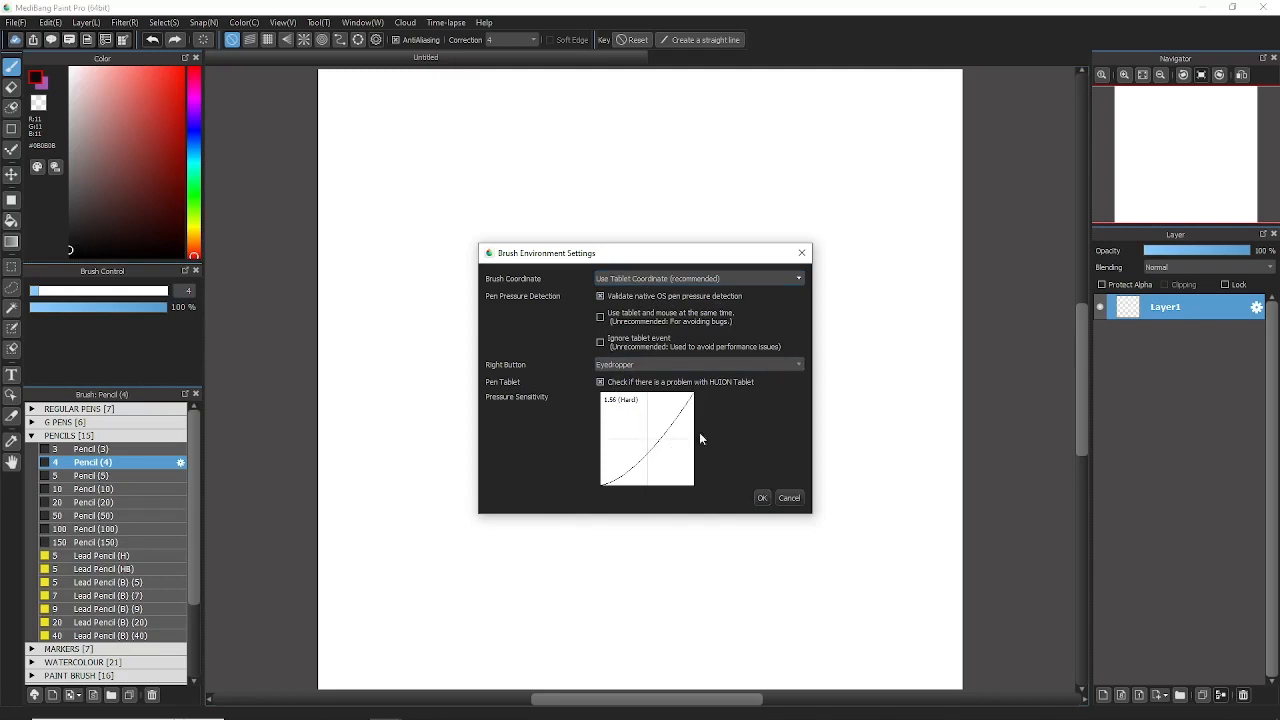
mouse_move(693, 372)
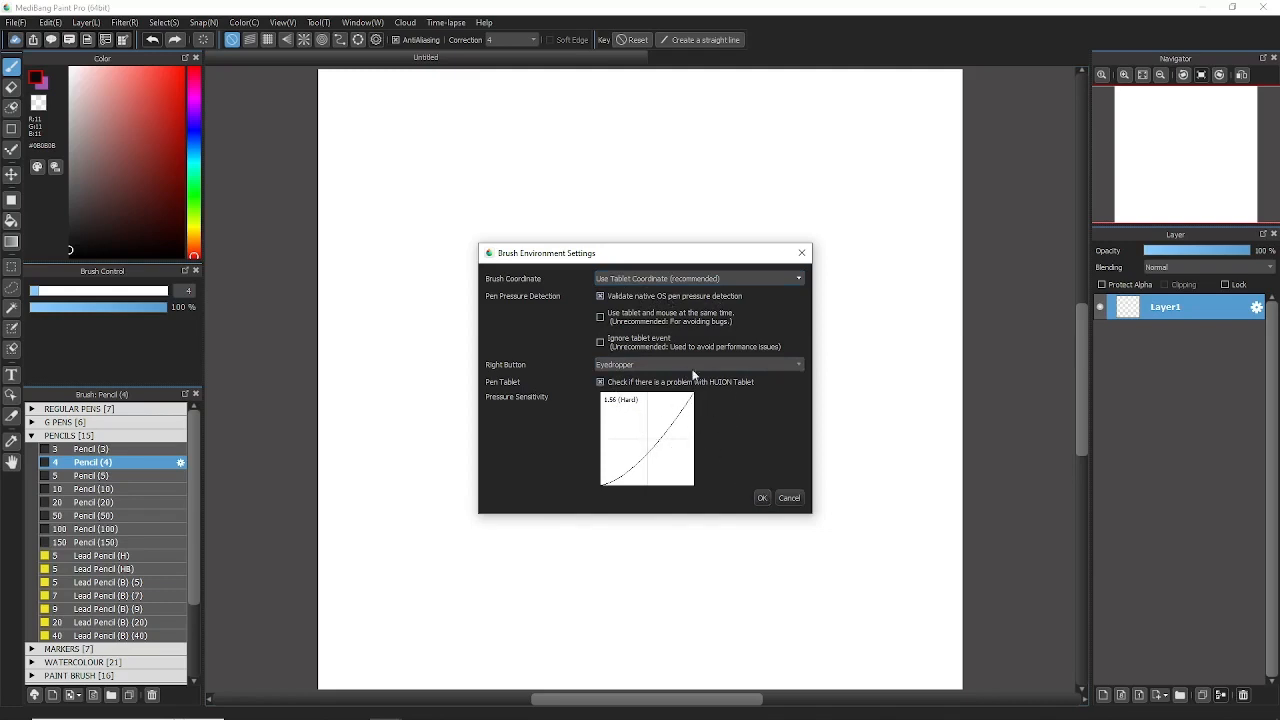
mouse_move(749, 448)
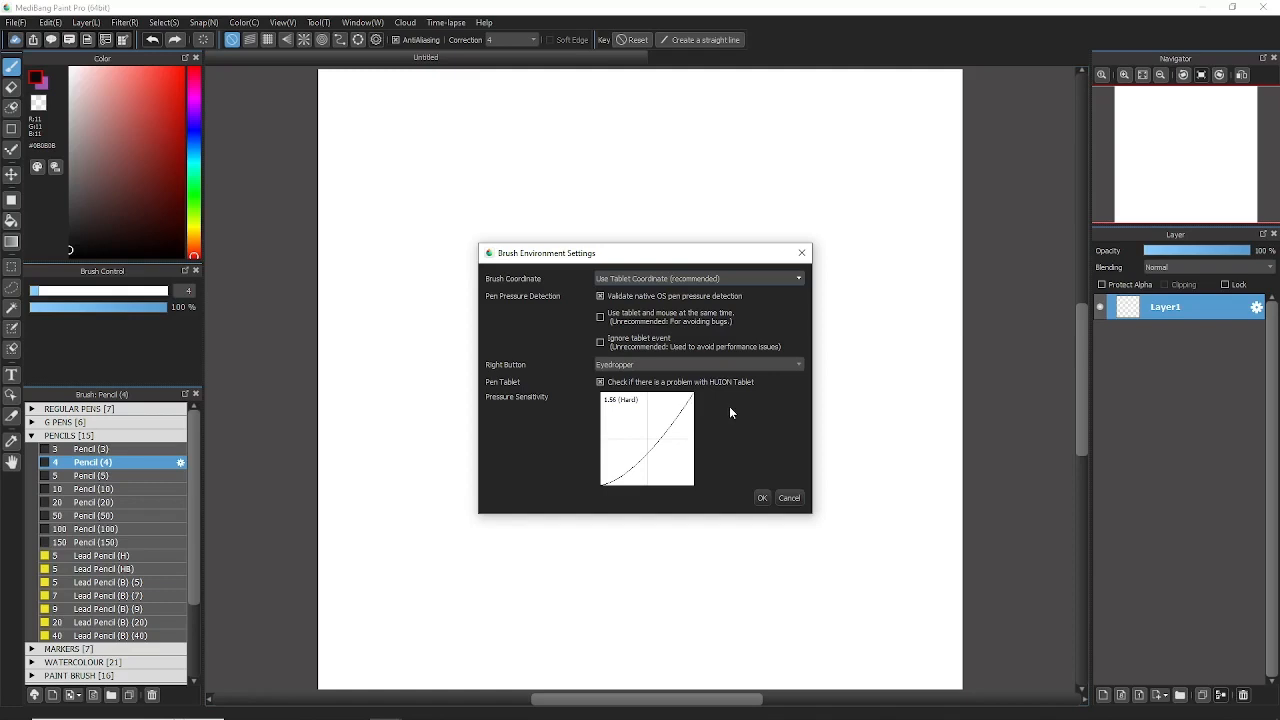
mouse_move(738, 402)
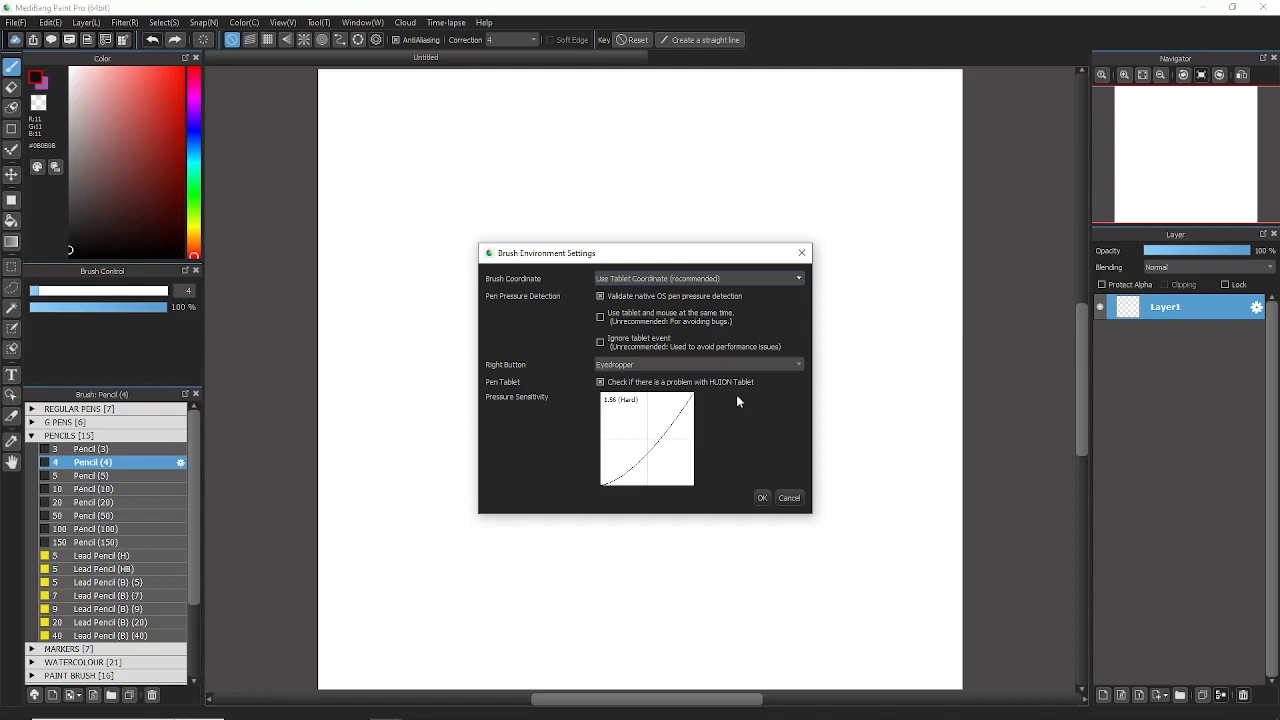
mouse_move(747, 413)
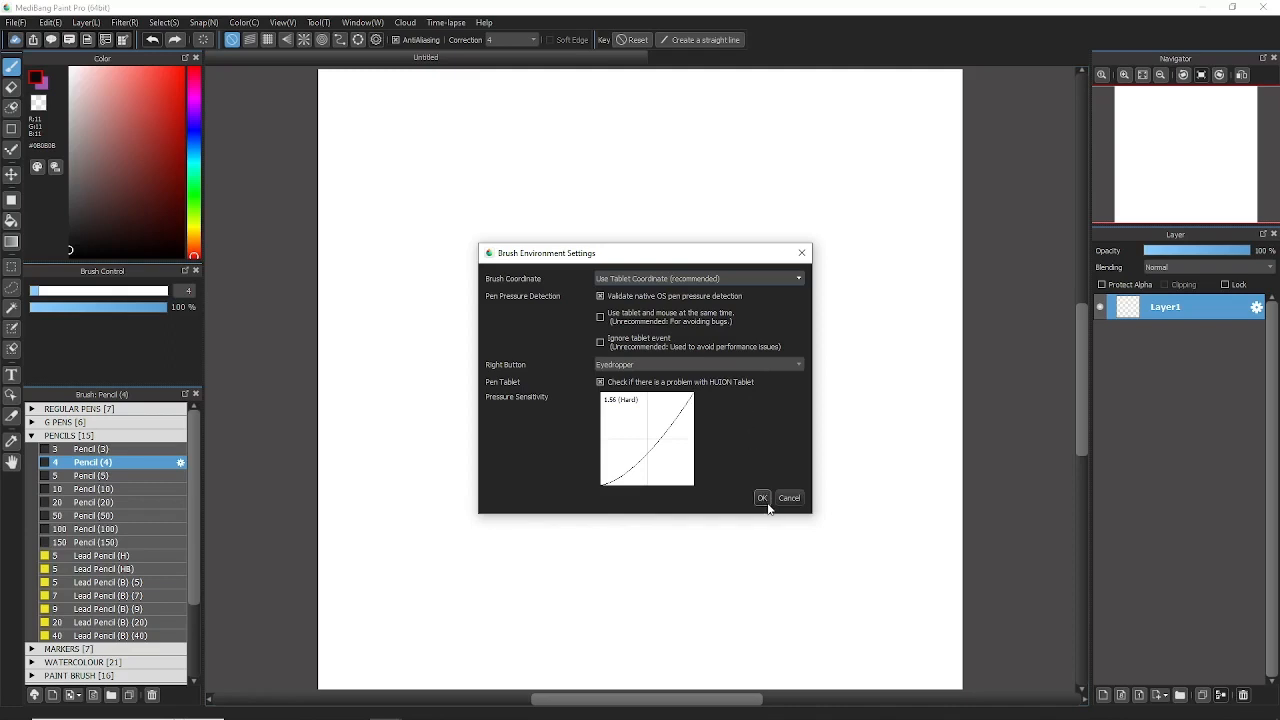
left_click(762, 498)
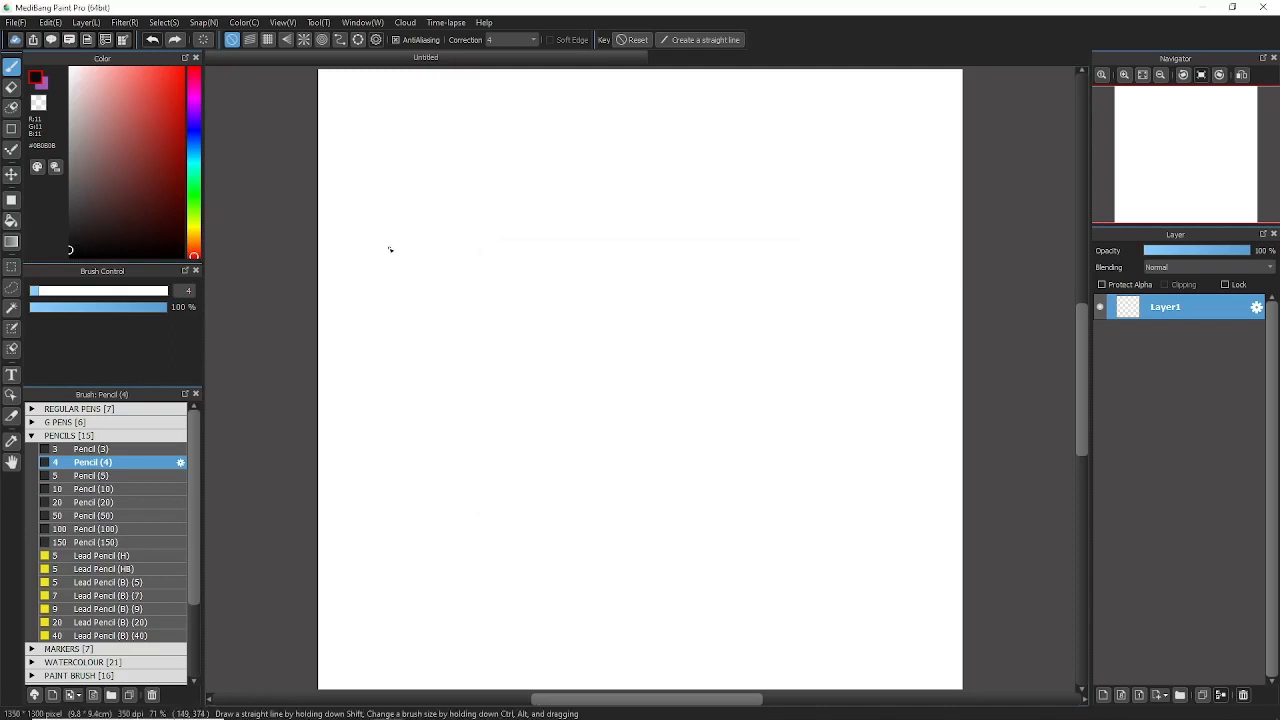
mouse_move(628, 201)
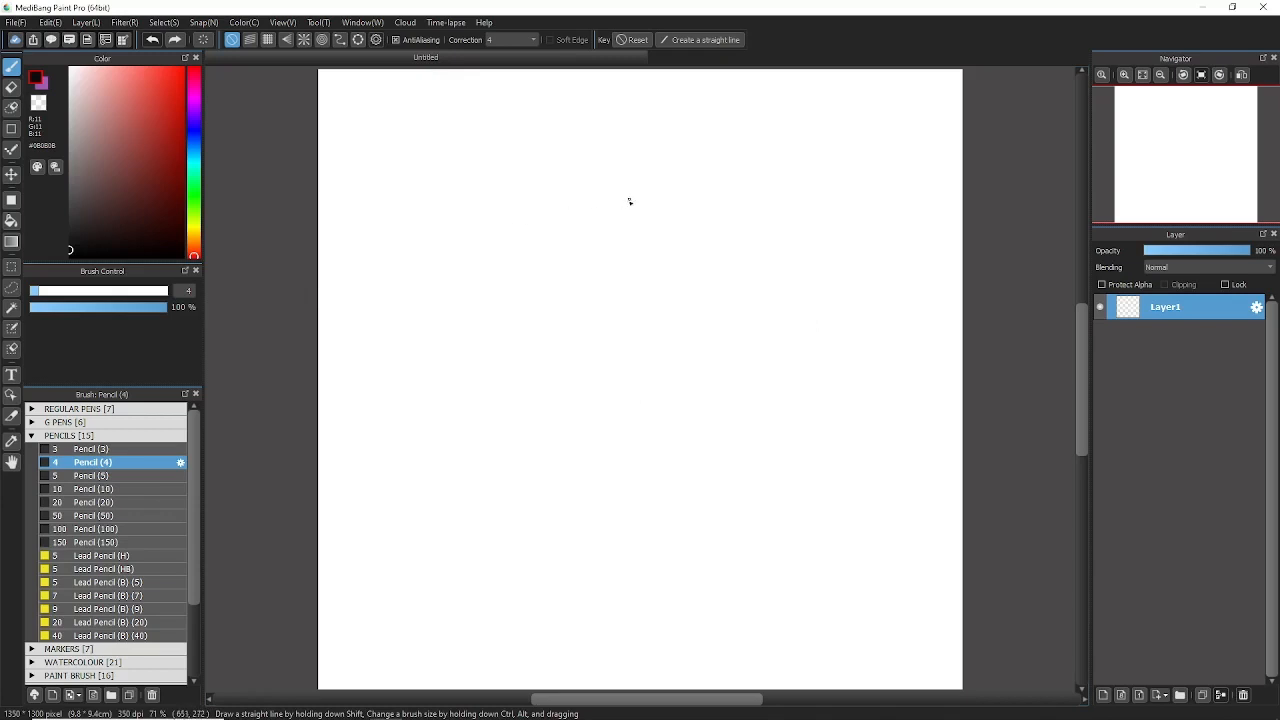
mouse_move(655, 392)
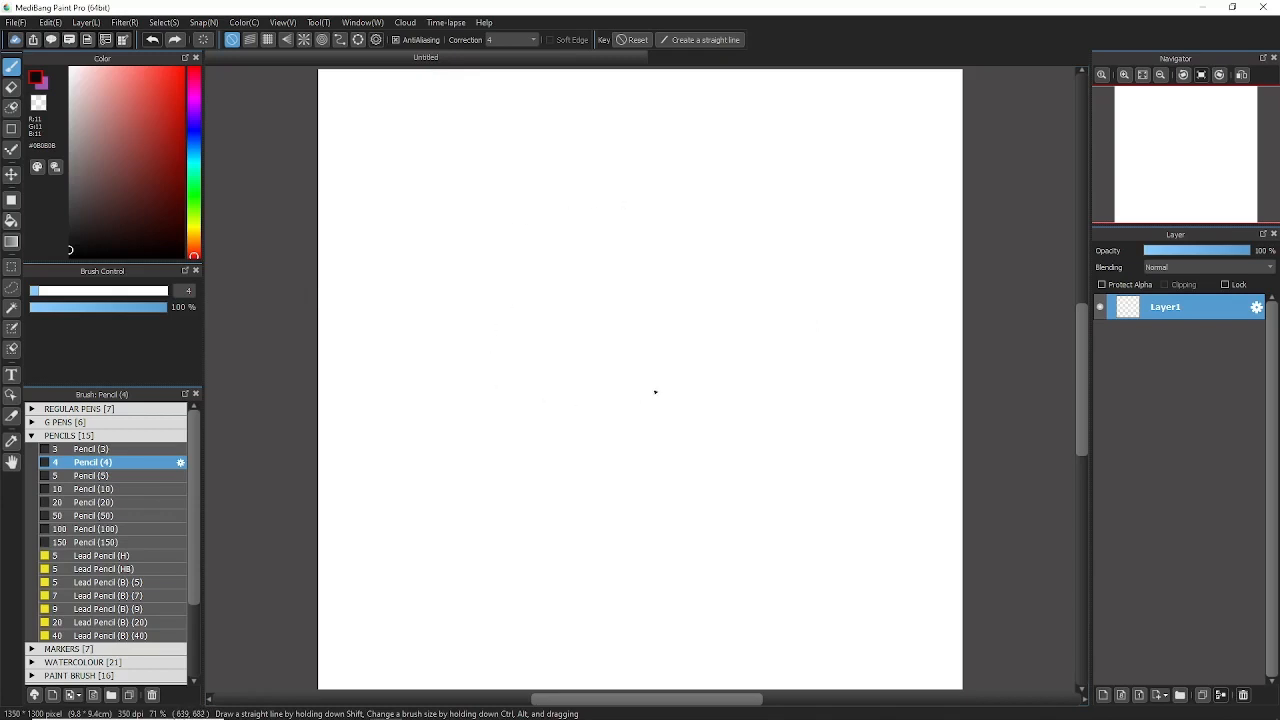
mouse_move(1054, 307)
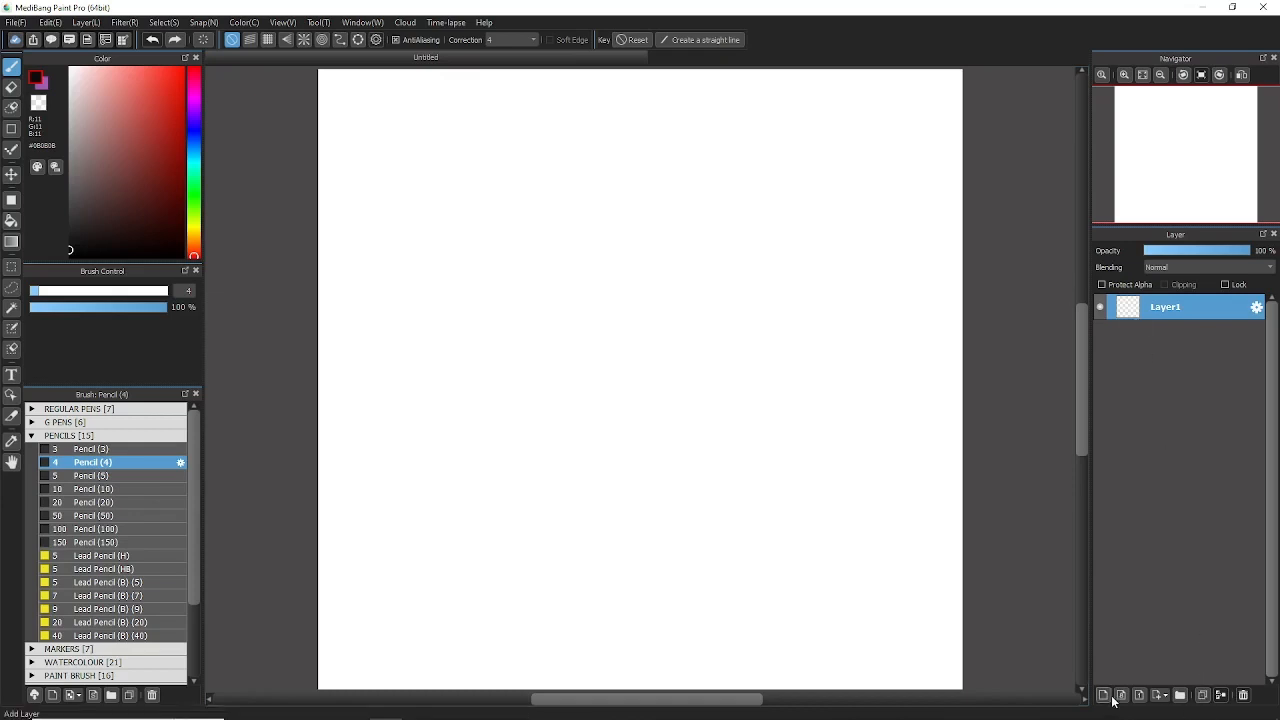
left_click(1104, 693)
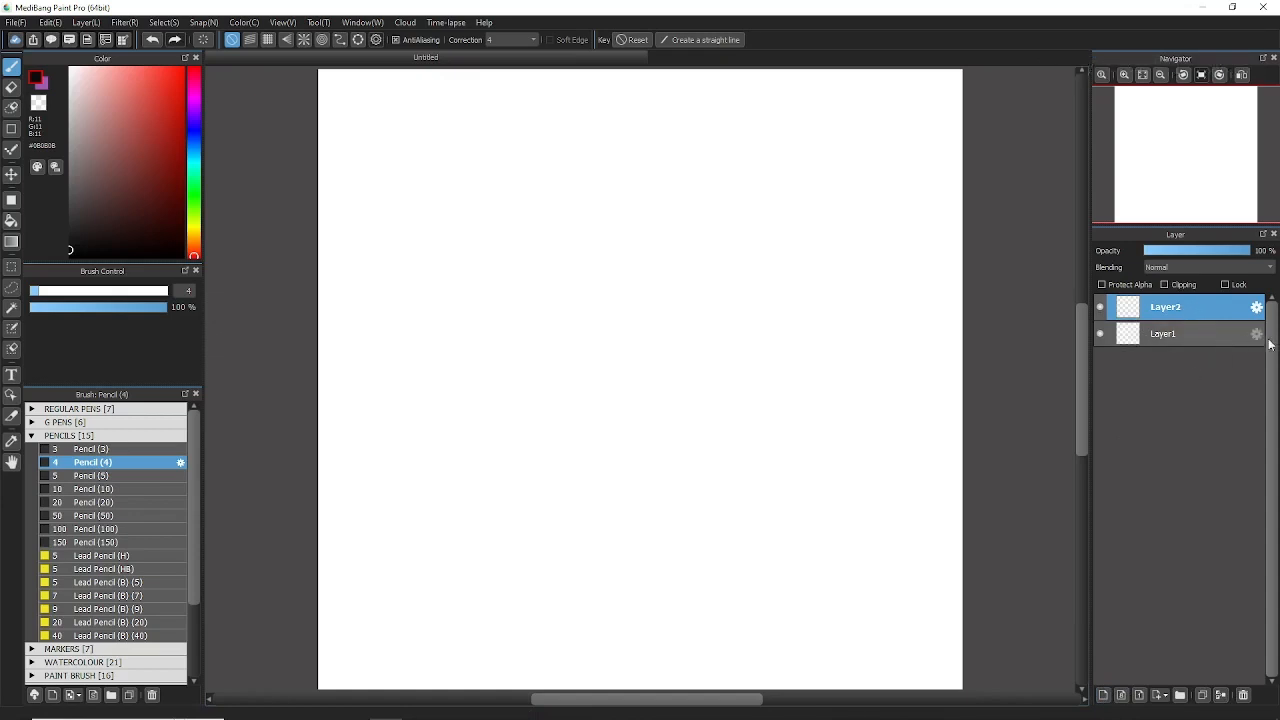
double_click(1163, 333)
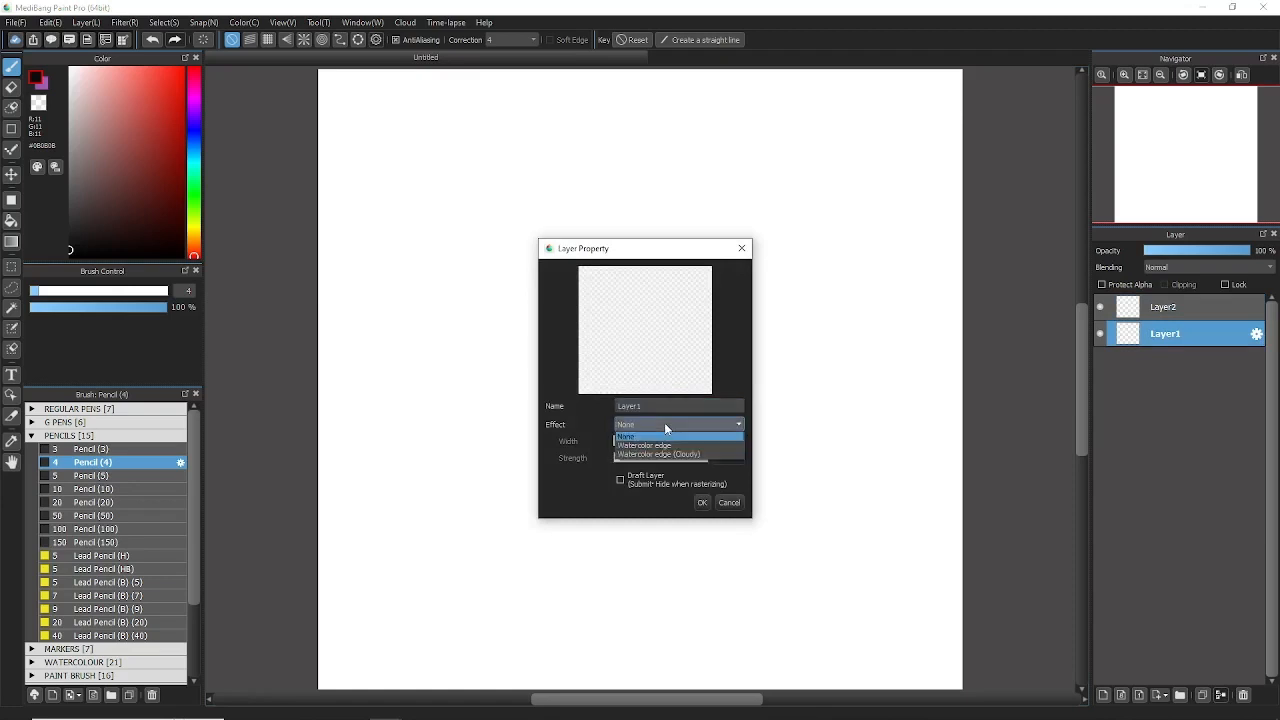
left_click(641, 435)
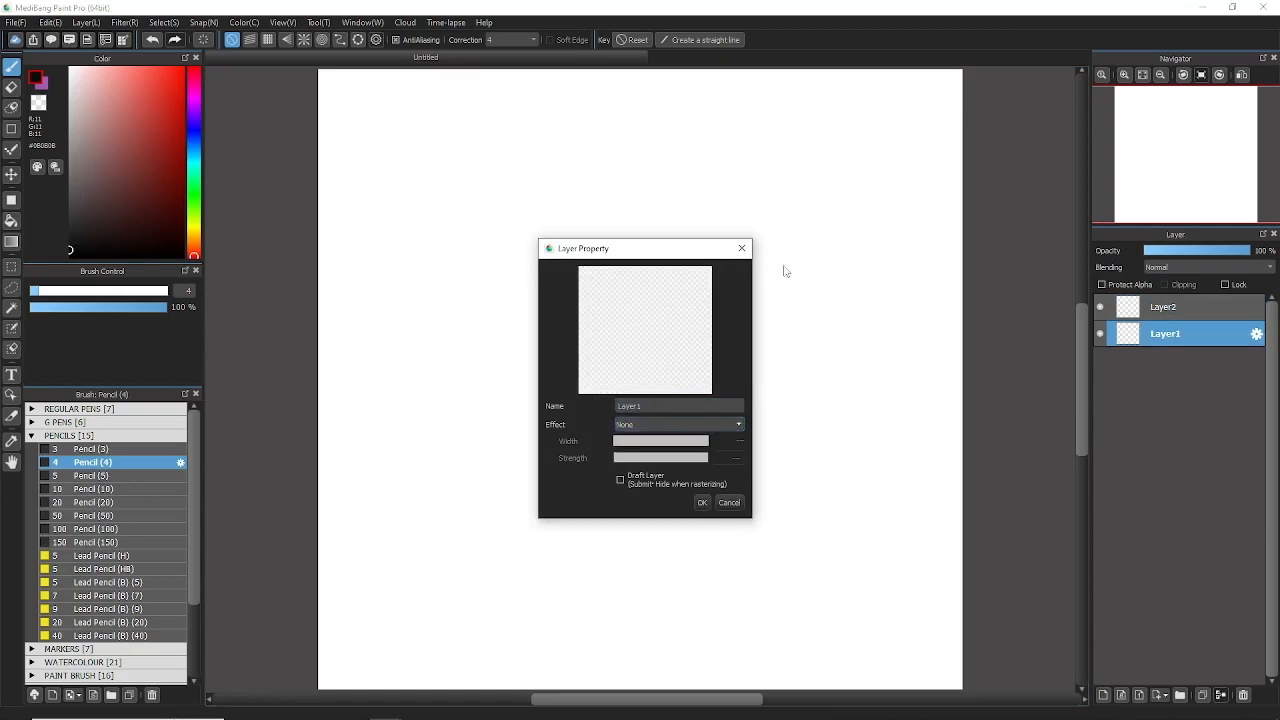
left_click(702, 502)
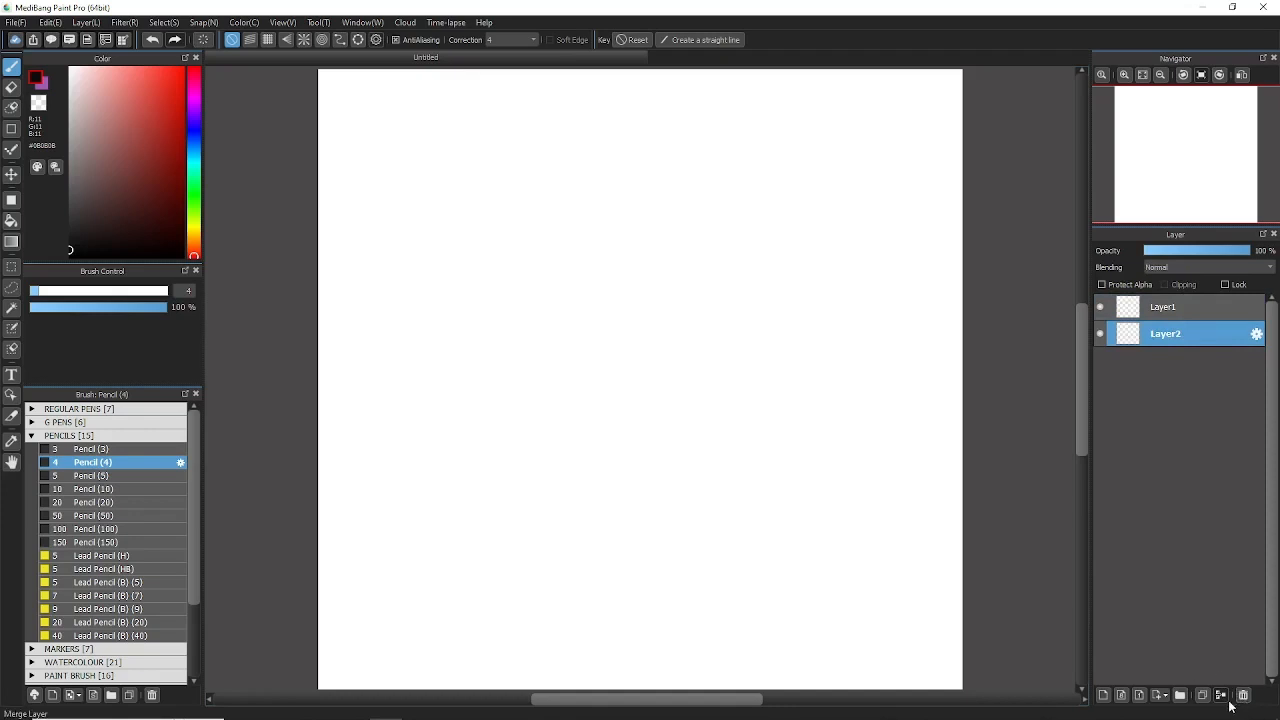
mouse_move(1243, 693)
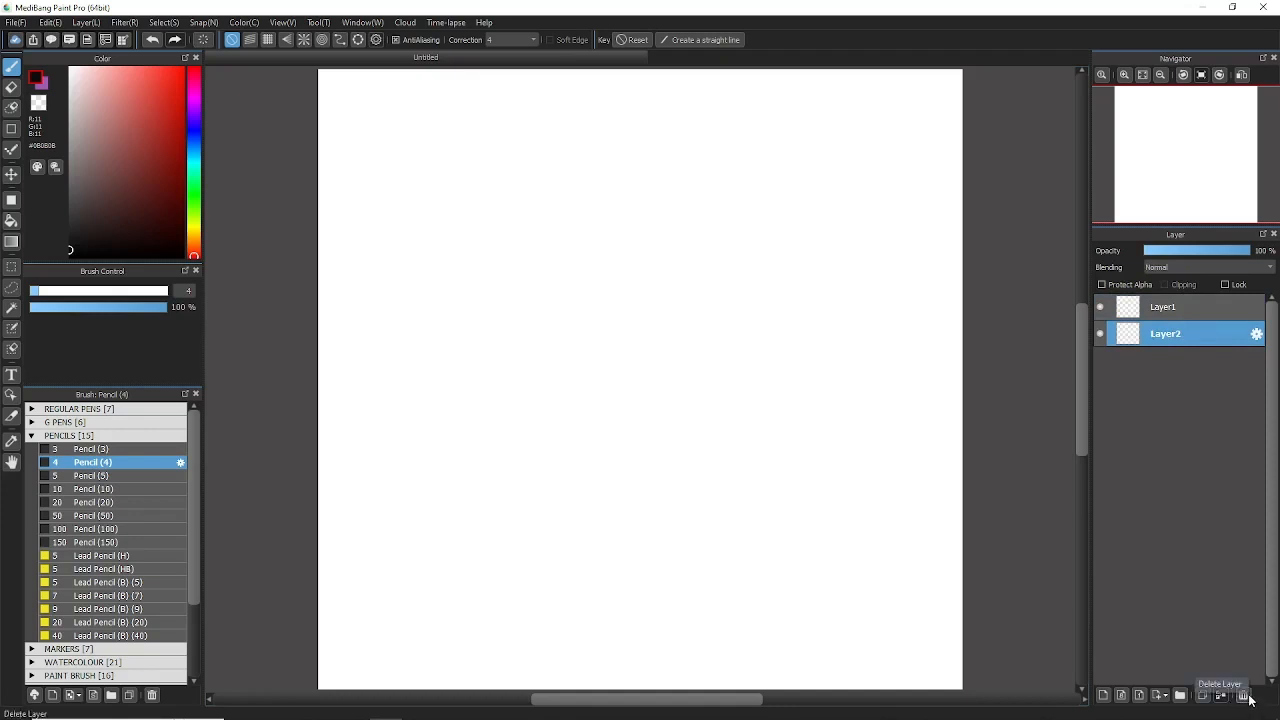
left_click(1242, 692)
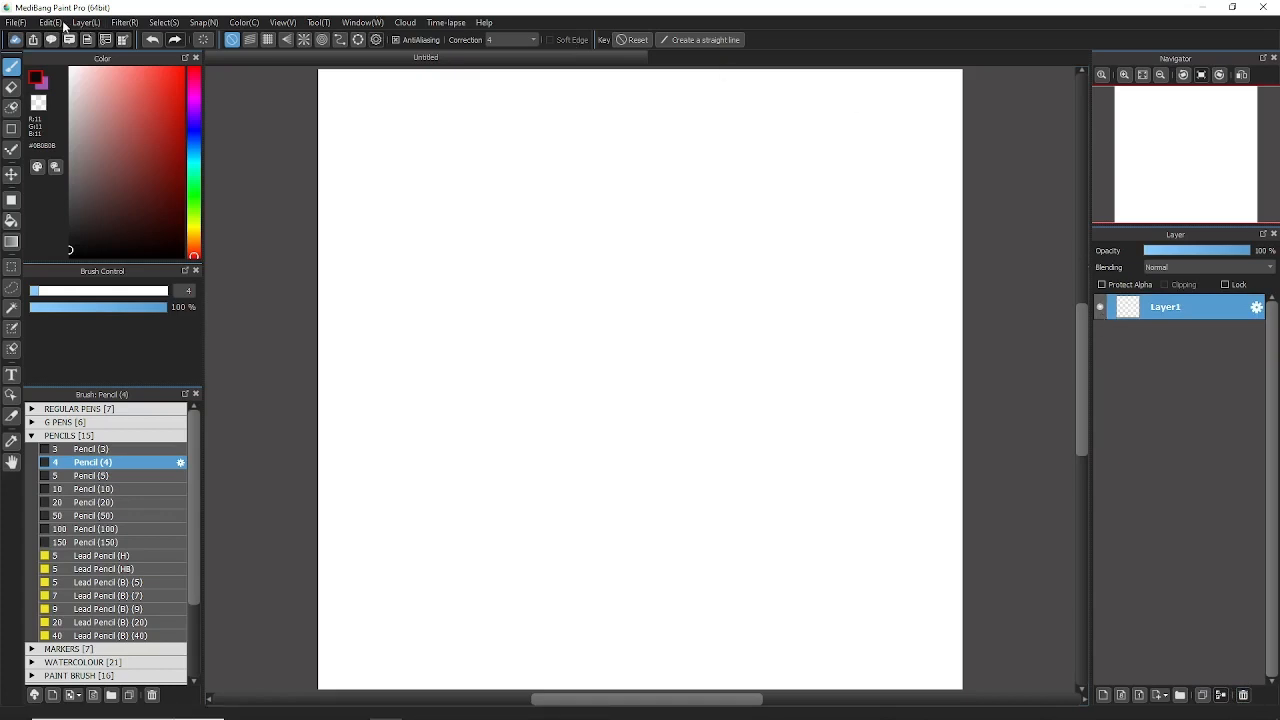
- Open the File menu to reach the Export entries
left_click(13, 25)
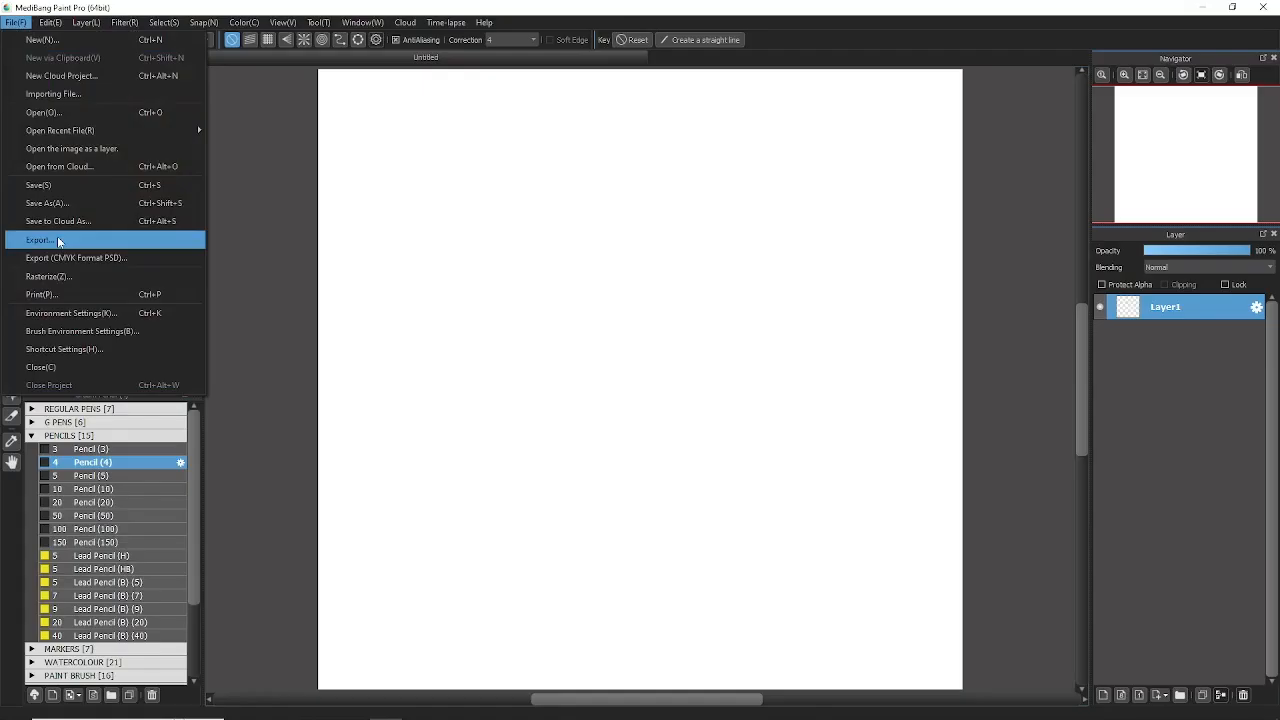
mouse_move(90, 264)
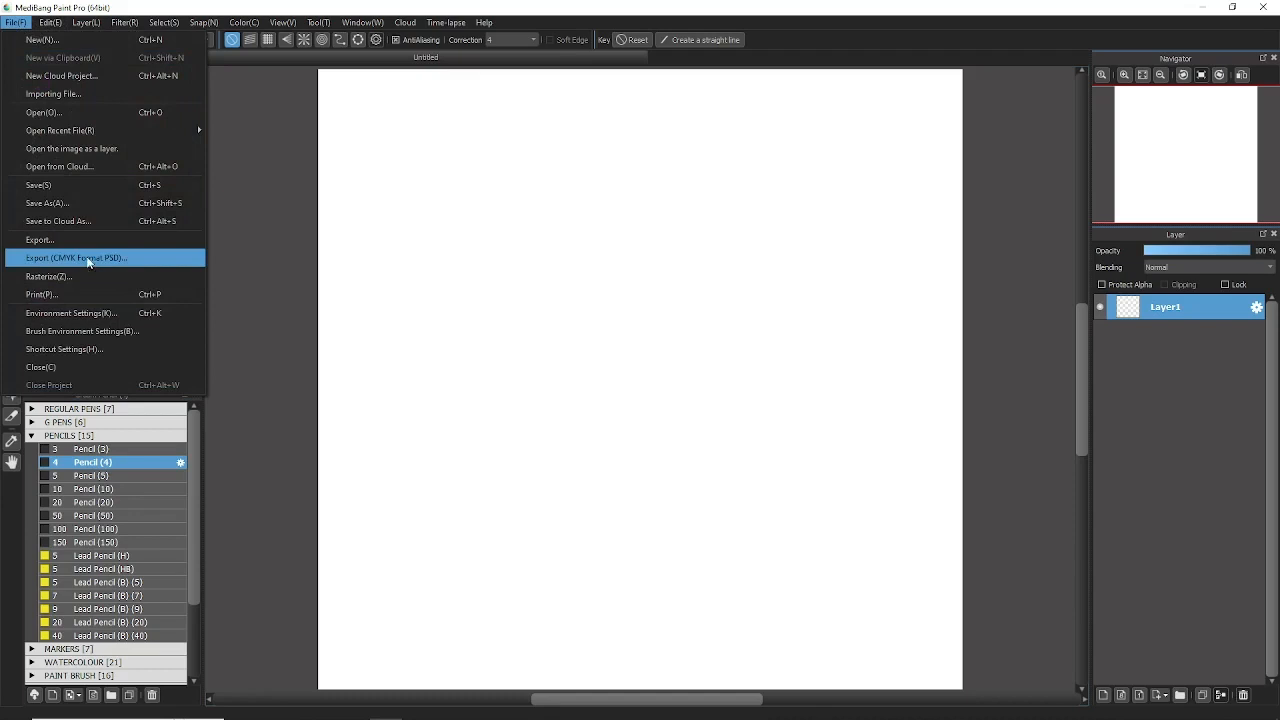
mouse_move(110, 259)
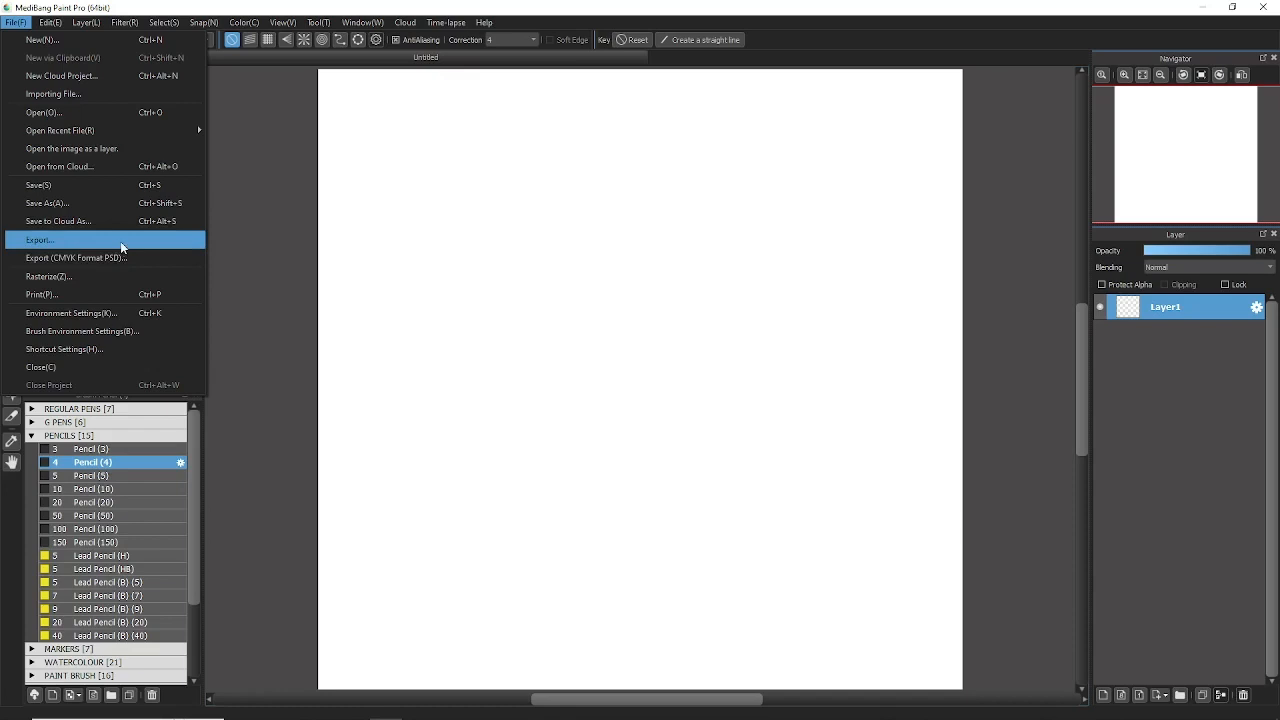
mouse_move(126, 243)
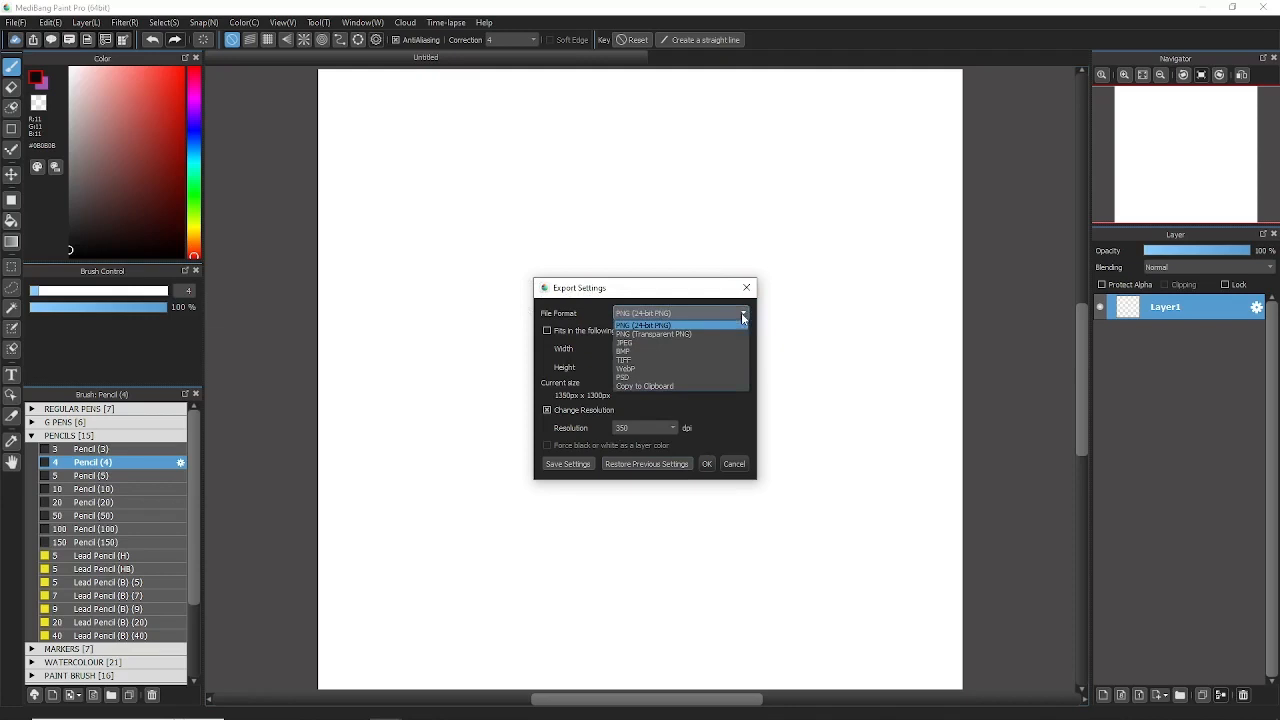
mouse_move(679, 352)
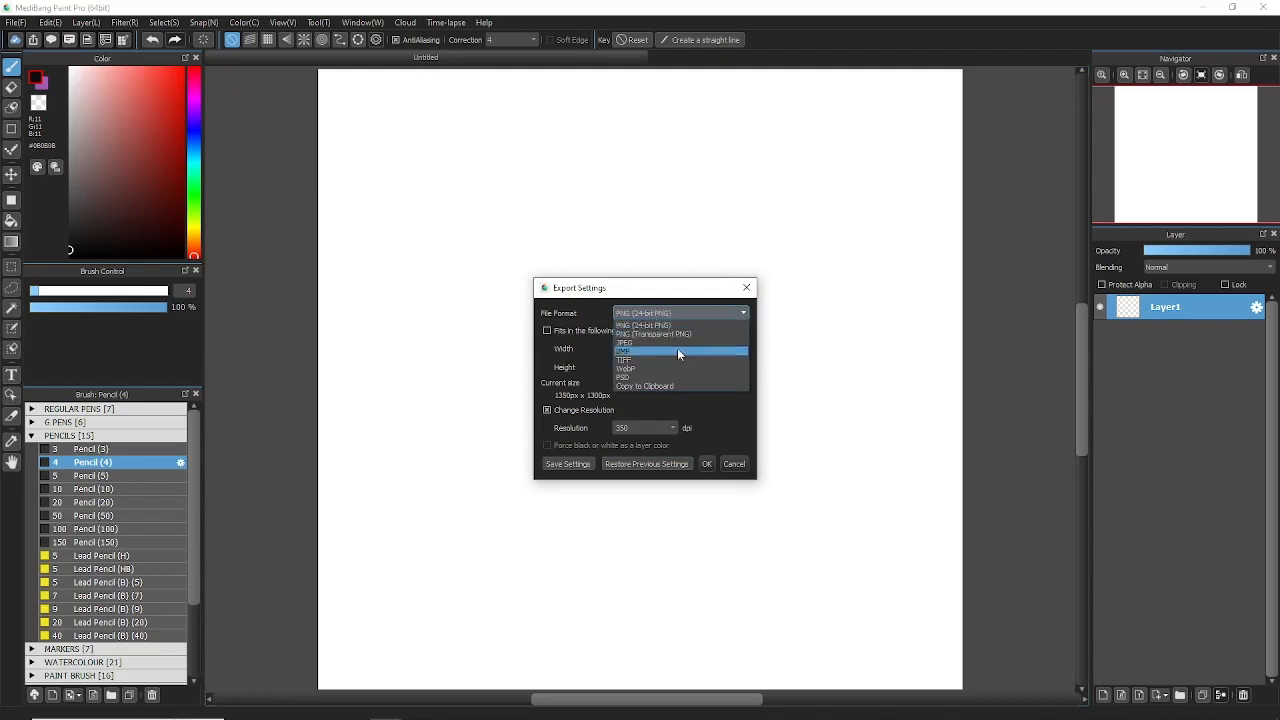
mouse_move(672, 334)
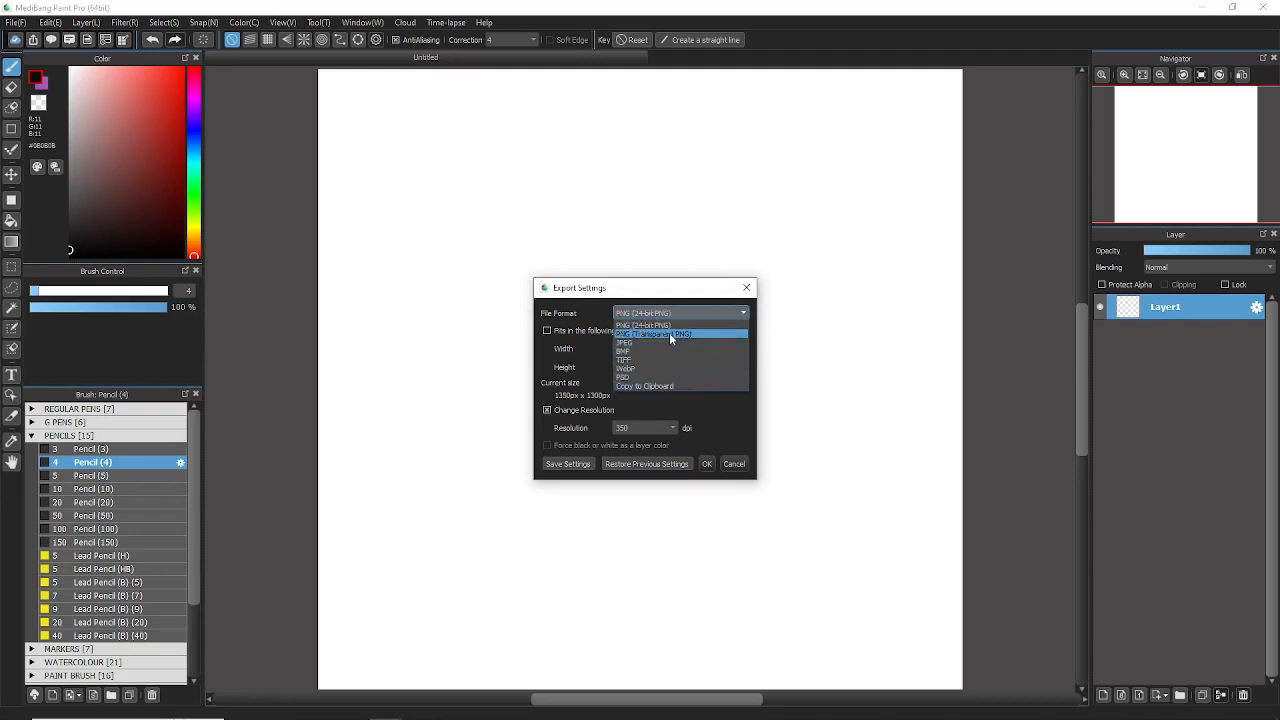
mouse_move(668, 343)
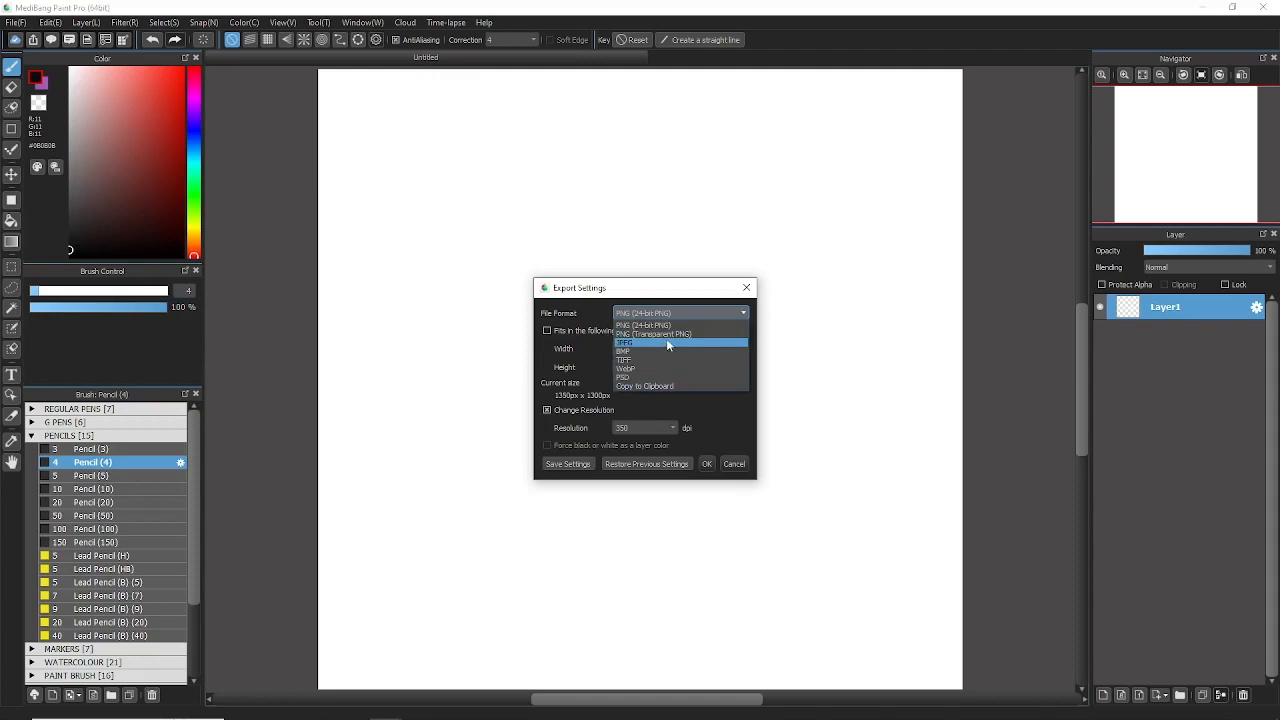
mouse_move(672, 376)
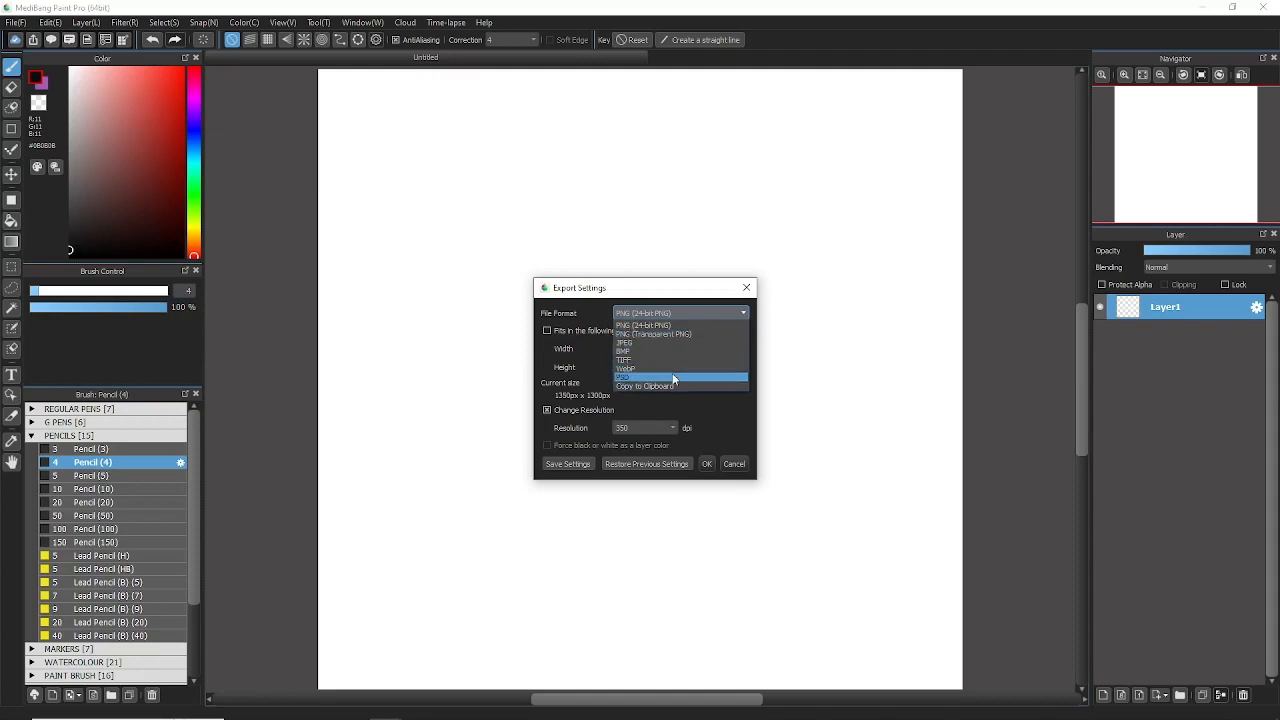
mouse_move(685, 385)
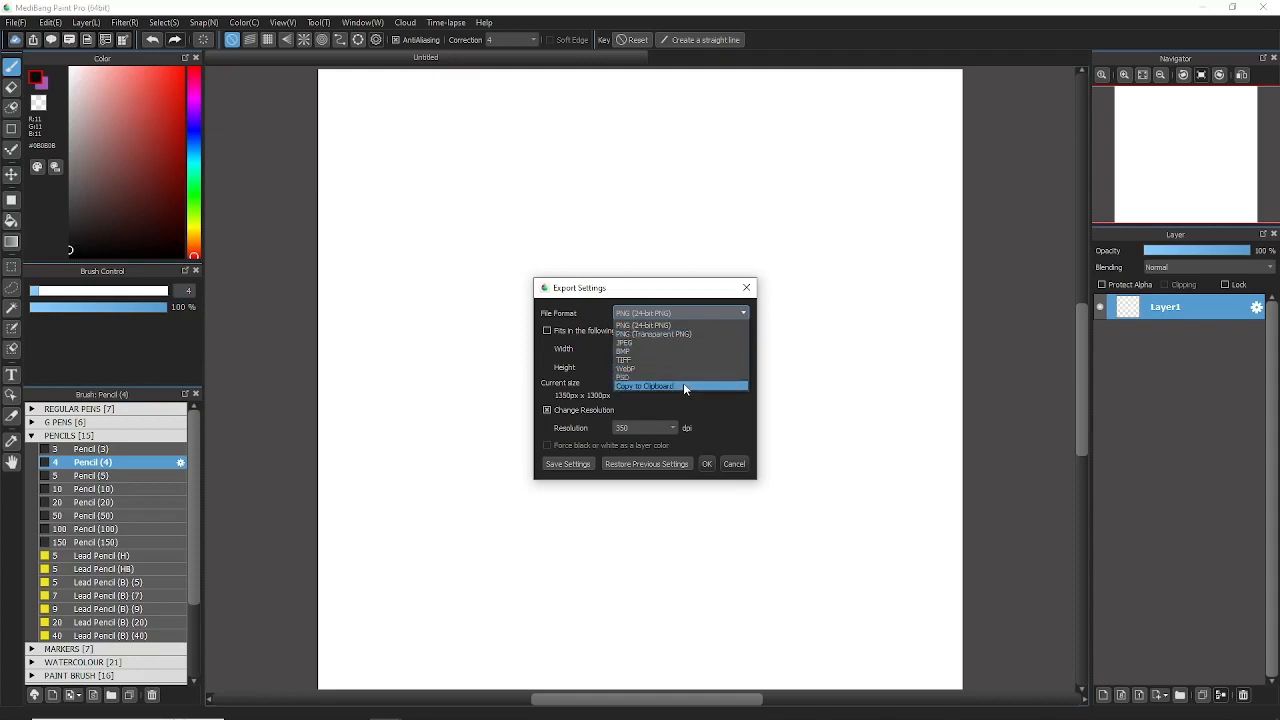
mouse_move(701, 343)
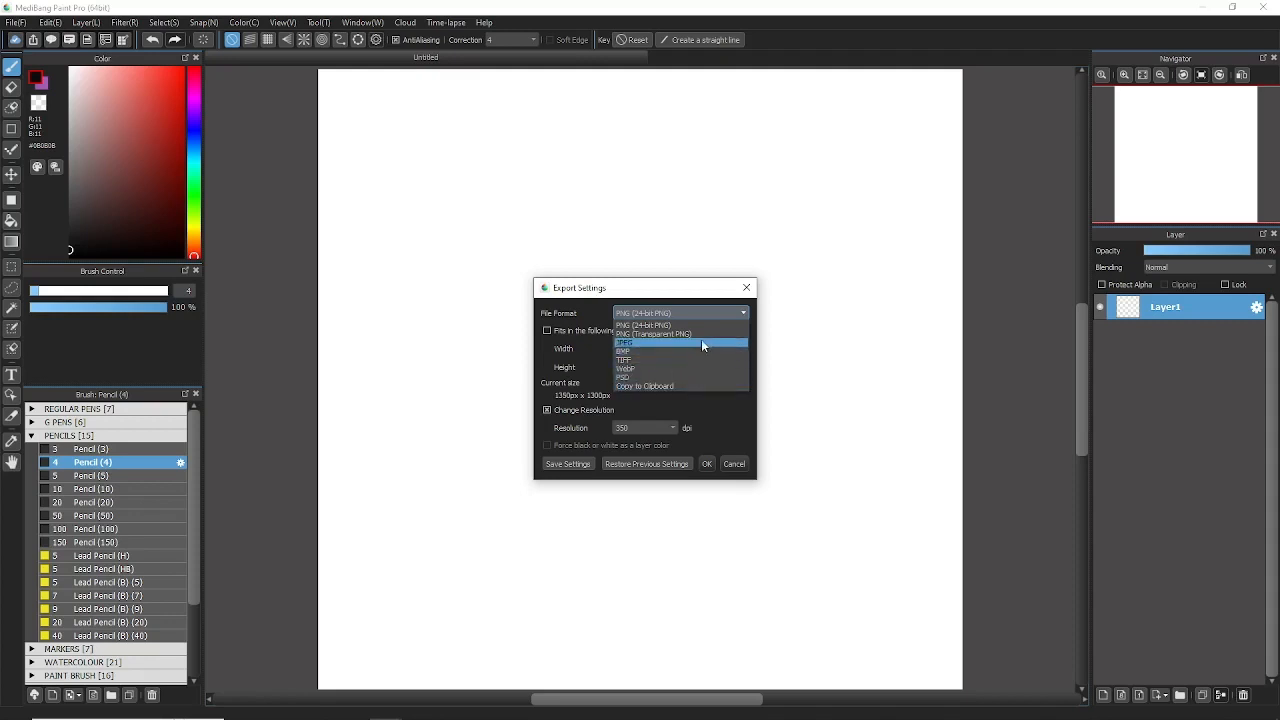
mouse_move(673, 335)
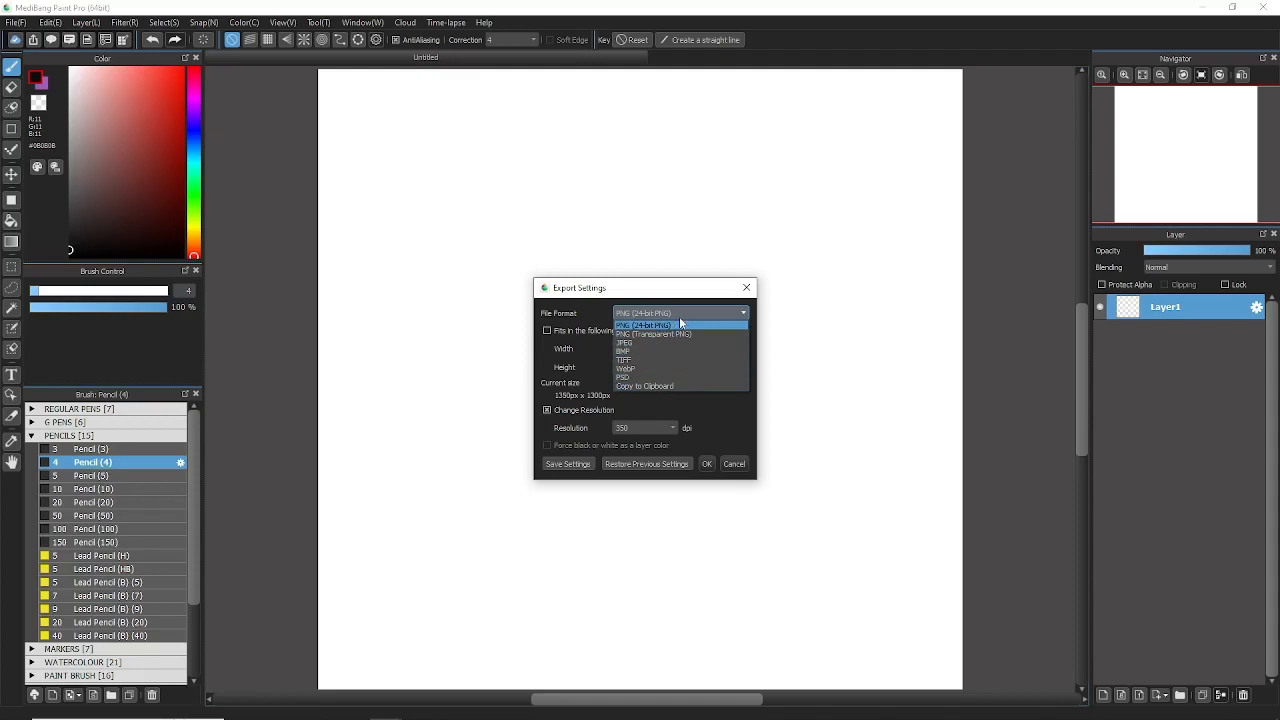
- Choose PNG (24-bit PNG) as the export file format
left_click(644, 324)
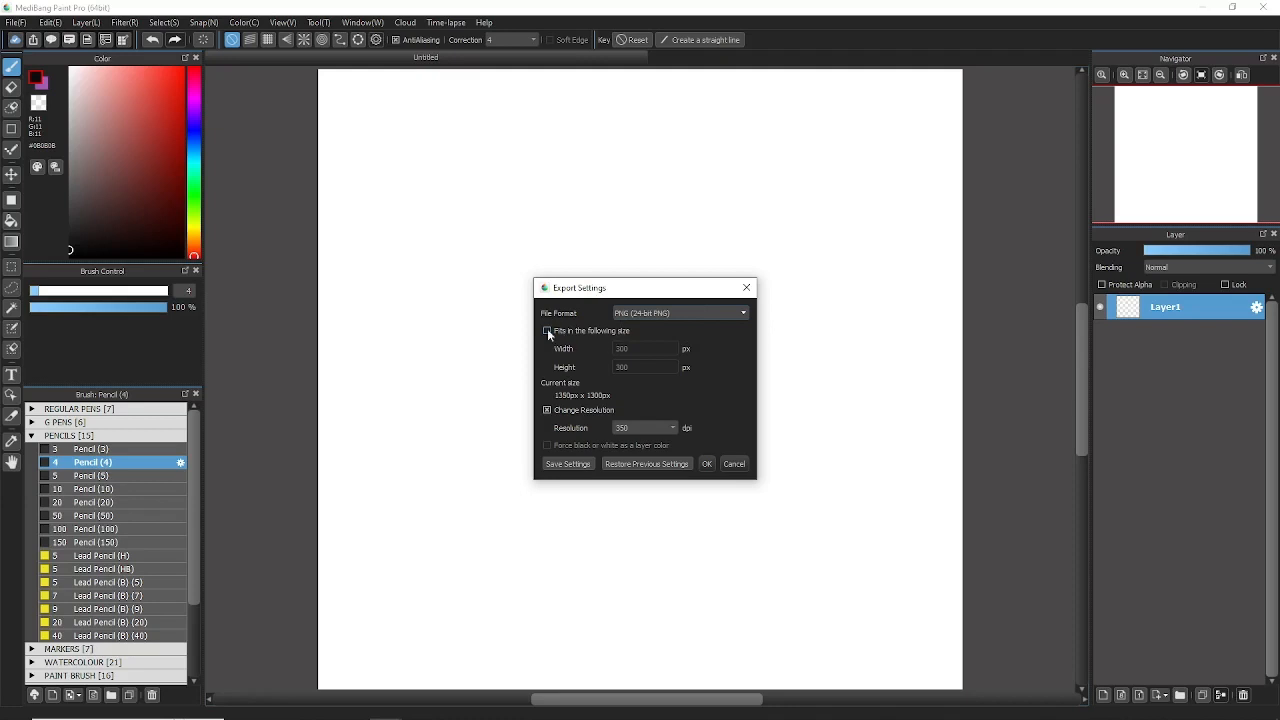
left_click(546, 331)
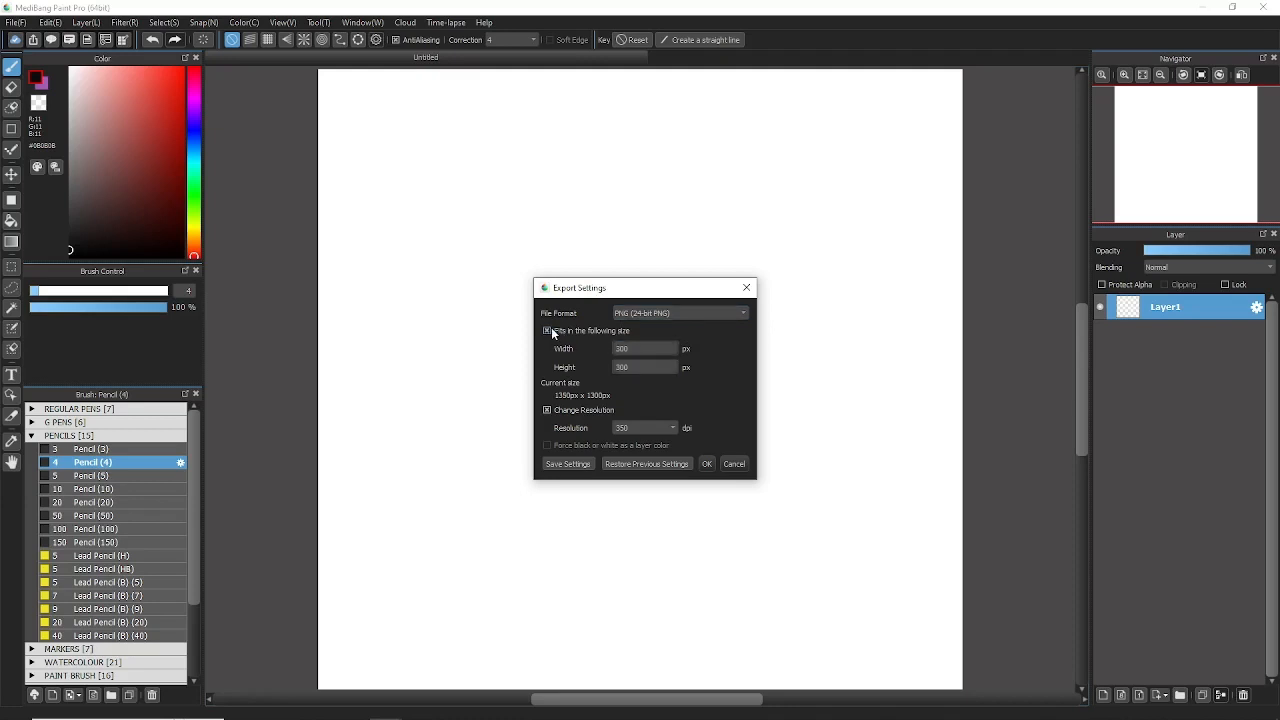
left_click(643, 367)
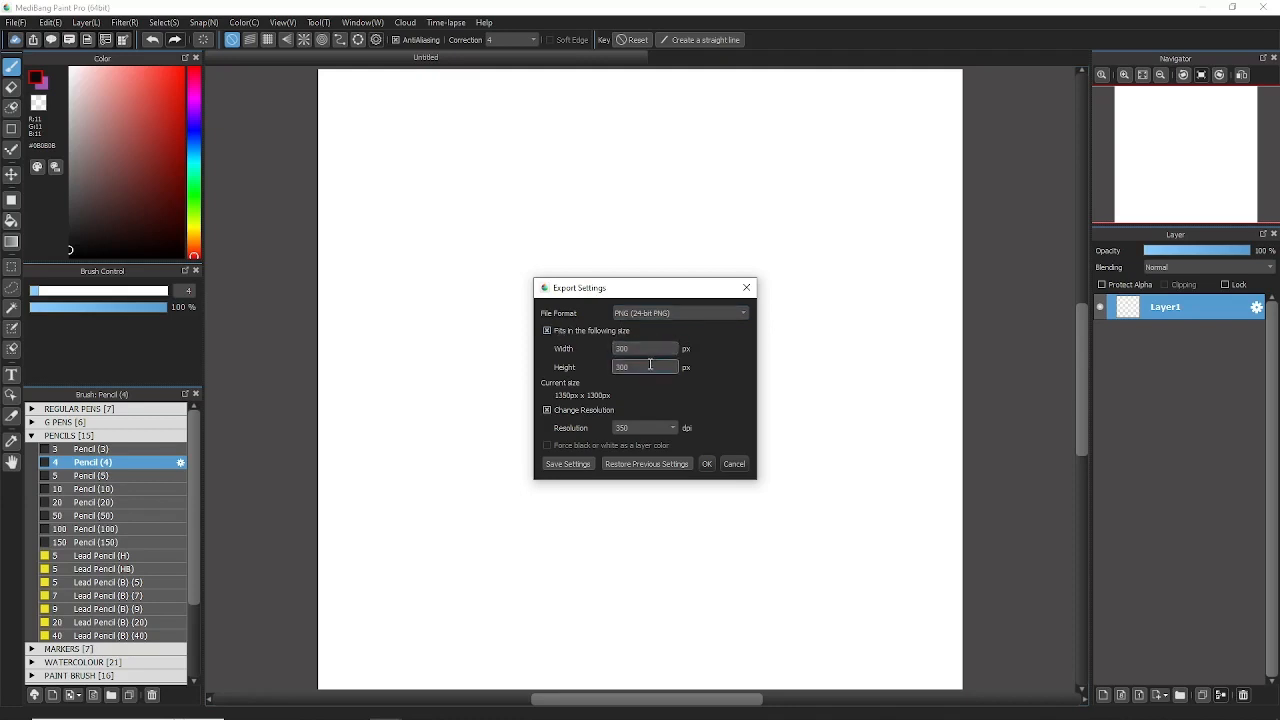
left_click(546, 331)
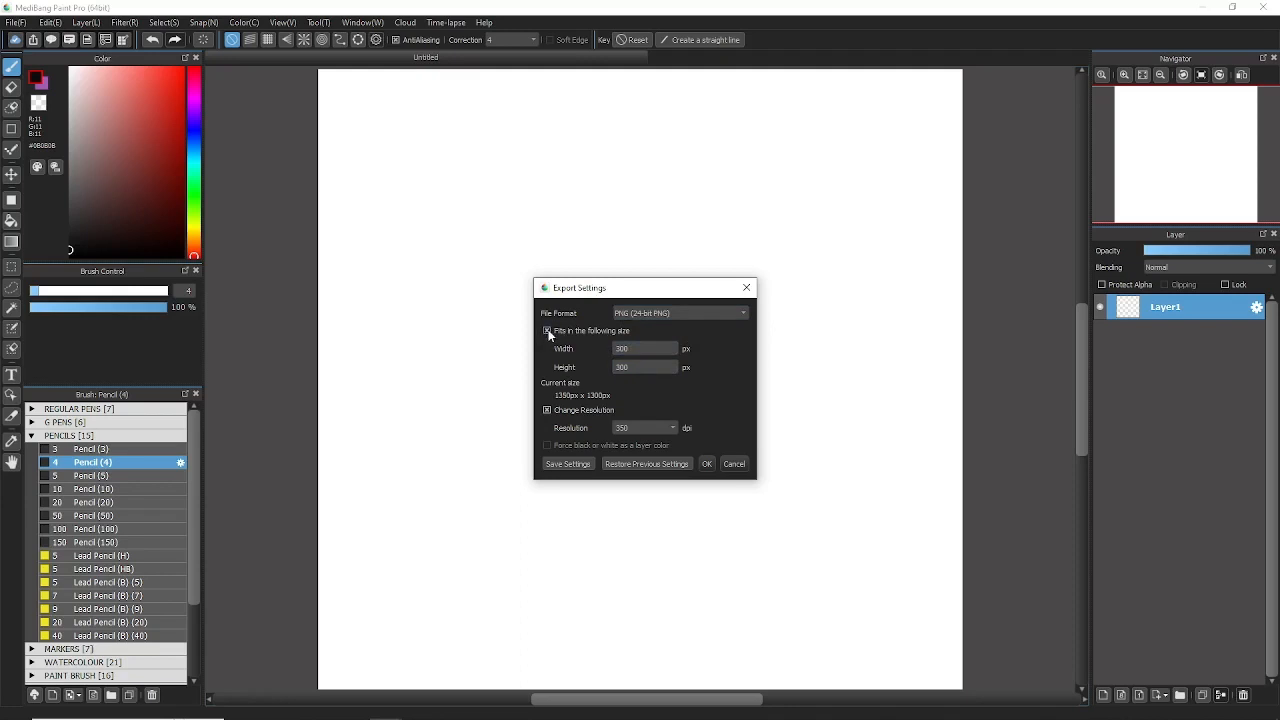
left_click(547, 330)
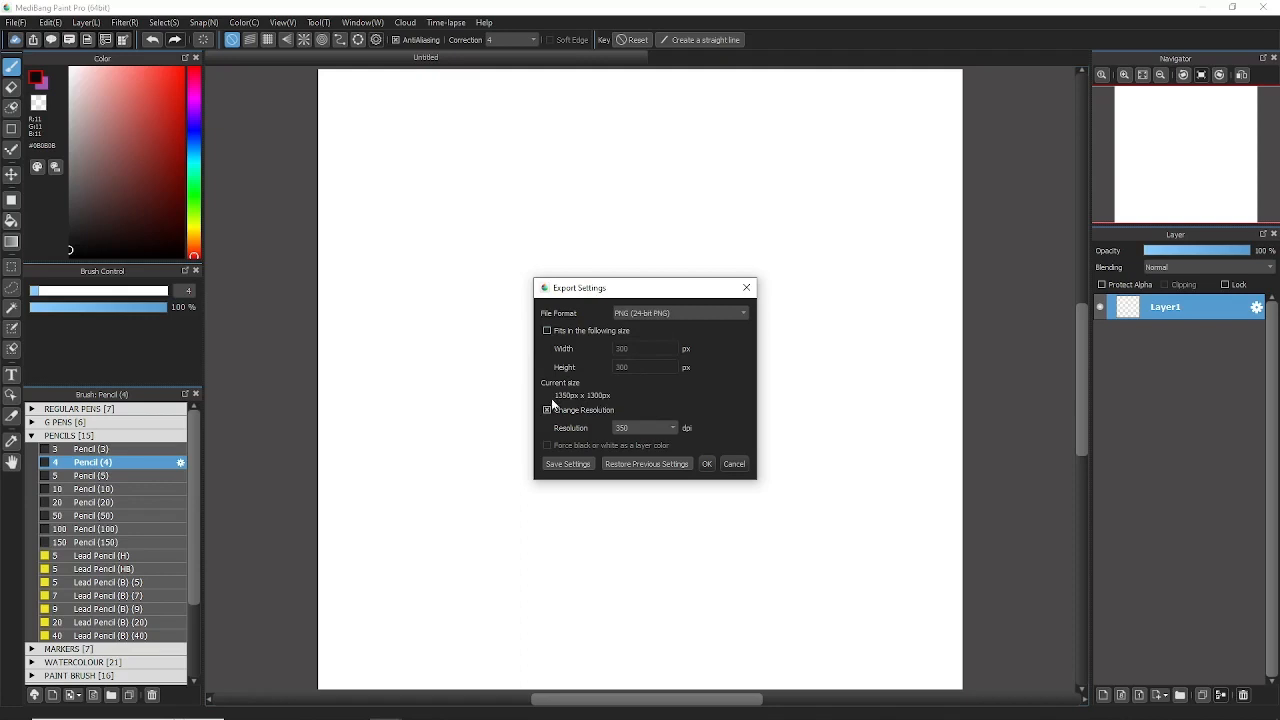
left_click(547, 409)
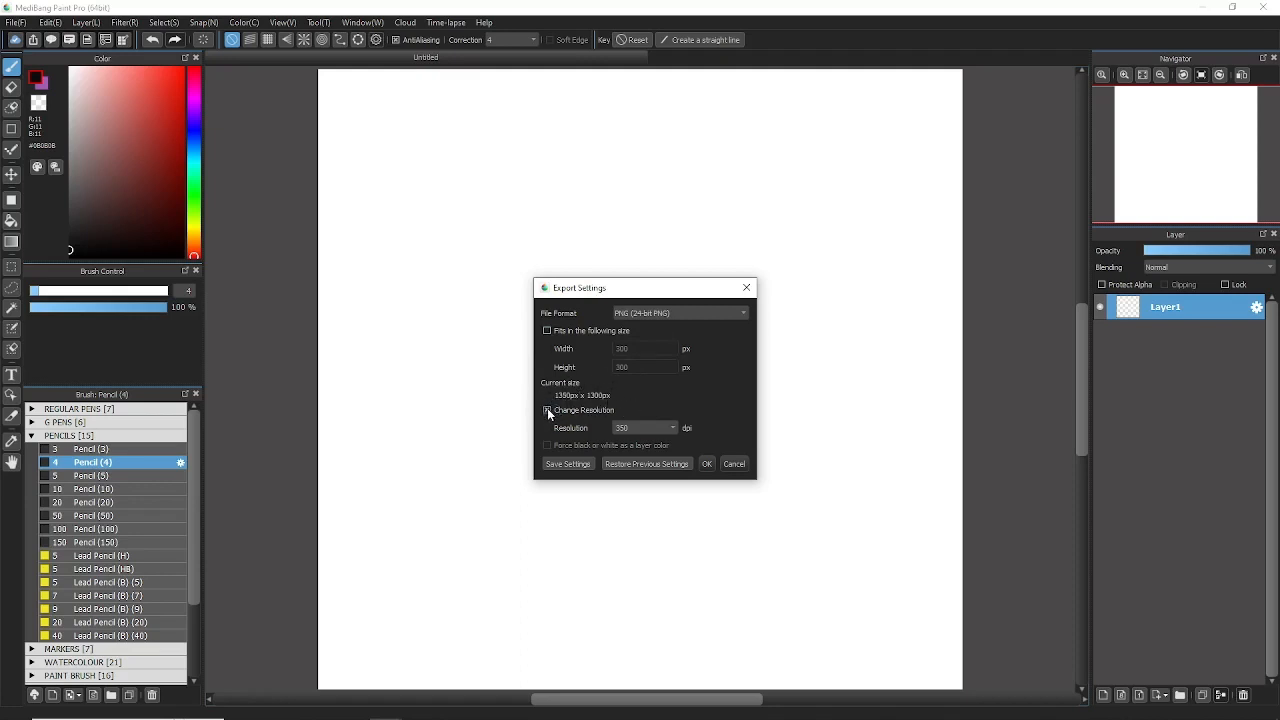
left_click(547, 410)
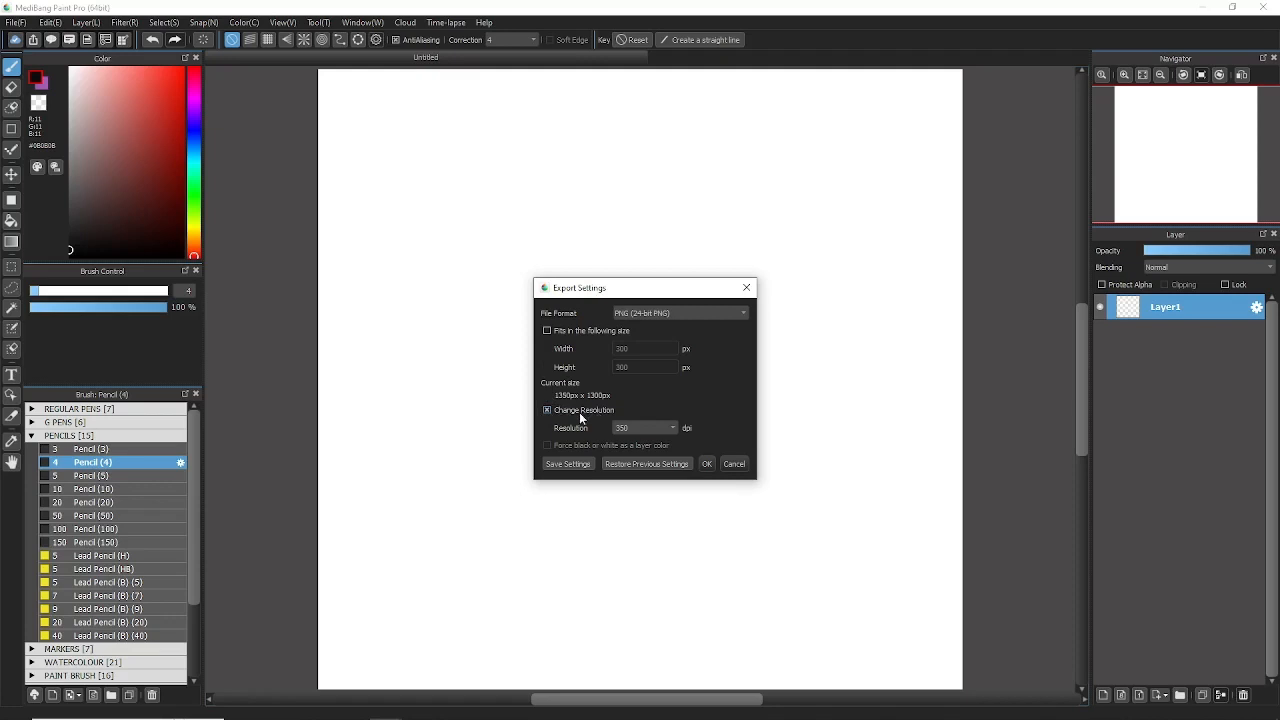
left_click(640, 428)
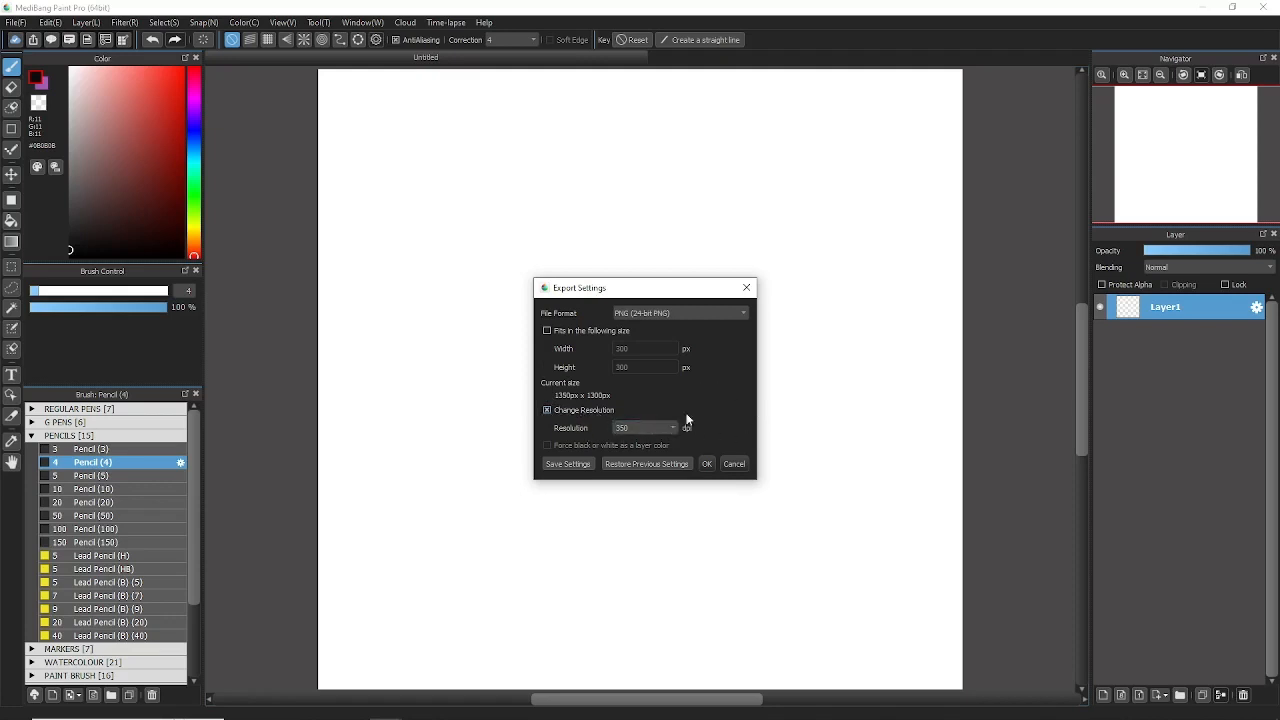
left_click(670, 427)
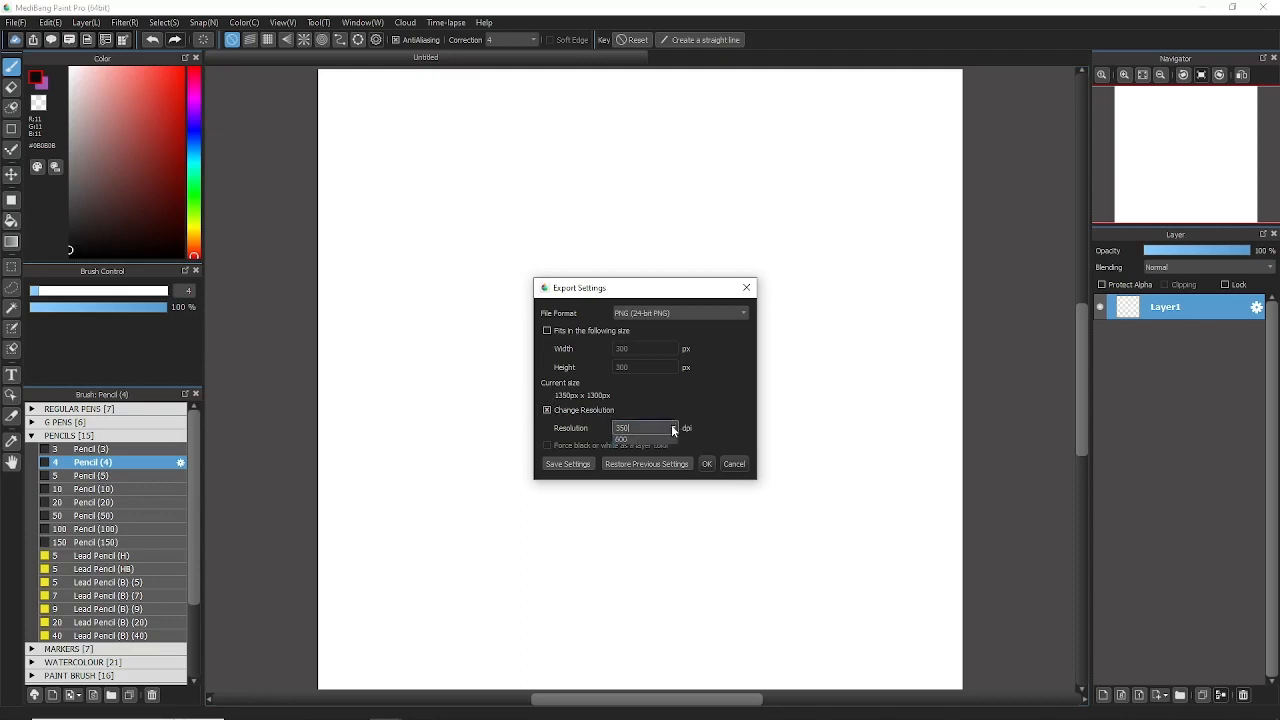
left_click(671, 427)
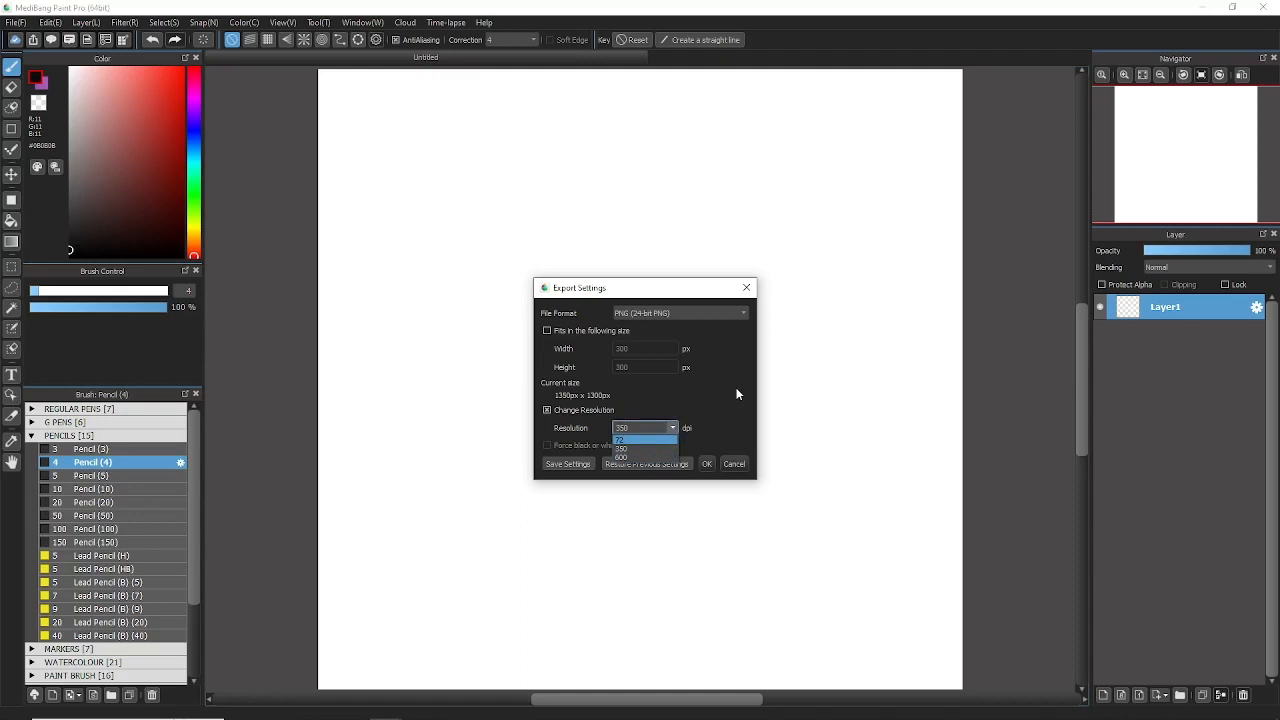
left_click(640, 446)
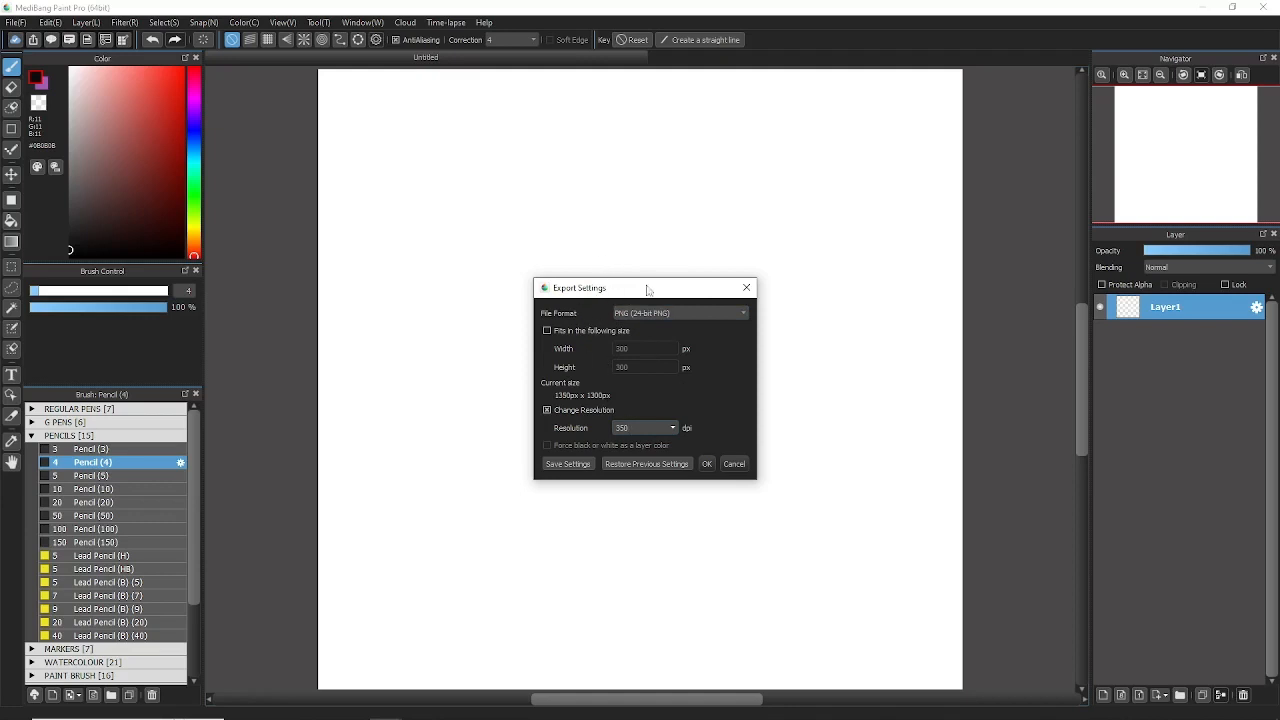
mouse_move(640, 319)
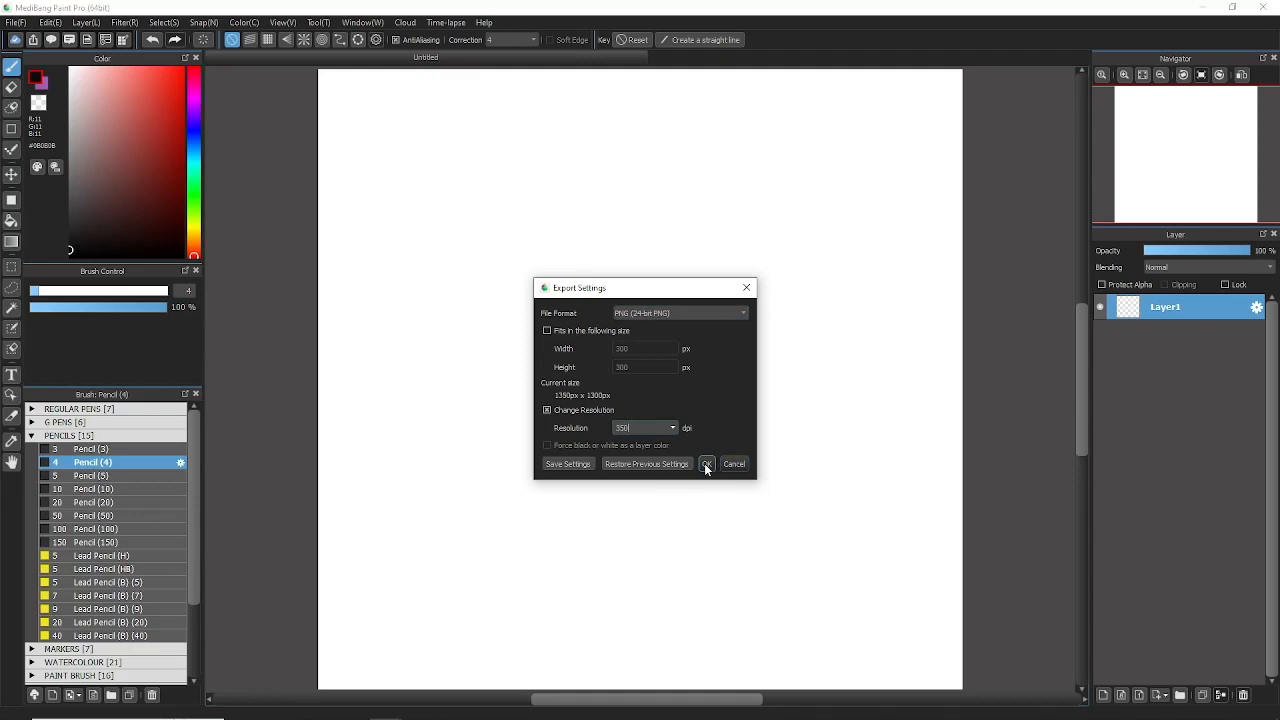
- Confirm the export settings and save the blank canvas as a PNG file
left_click(707, 464)
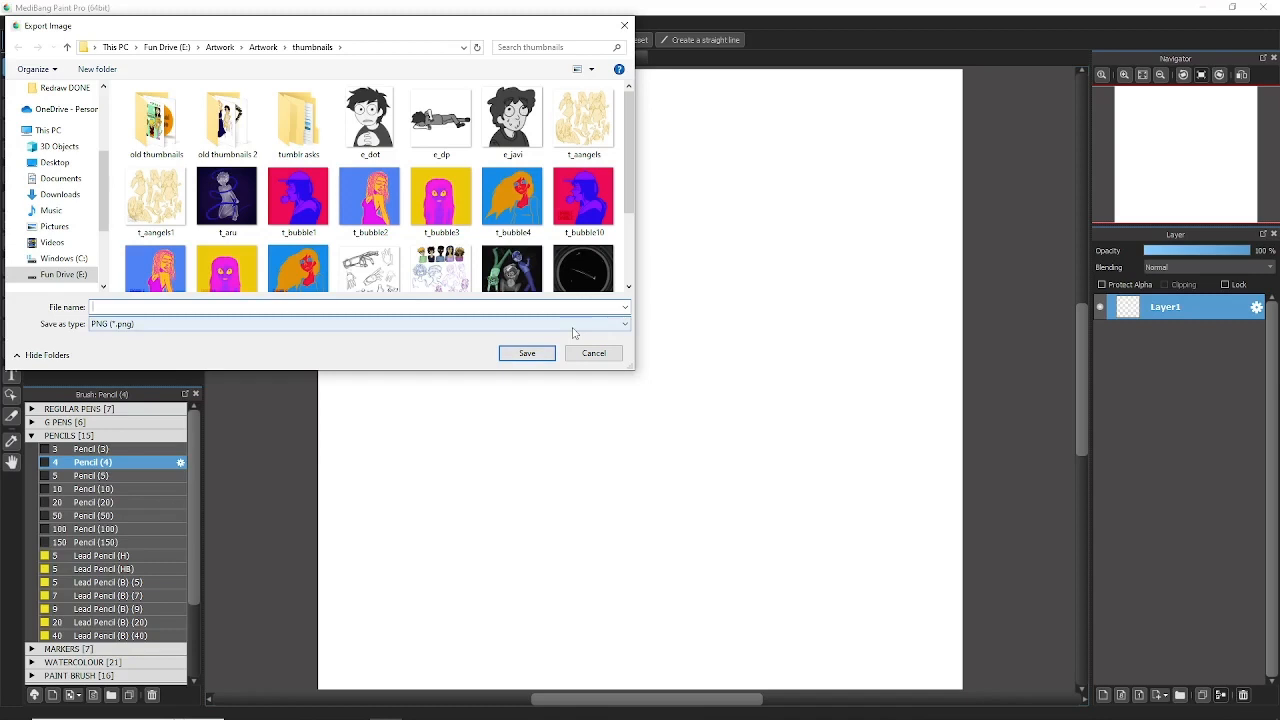
left_click(593, 353)
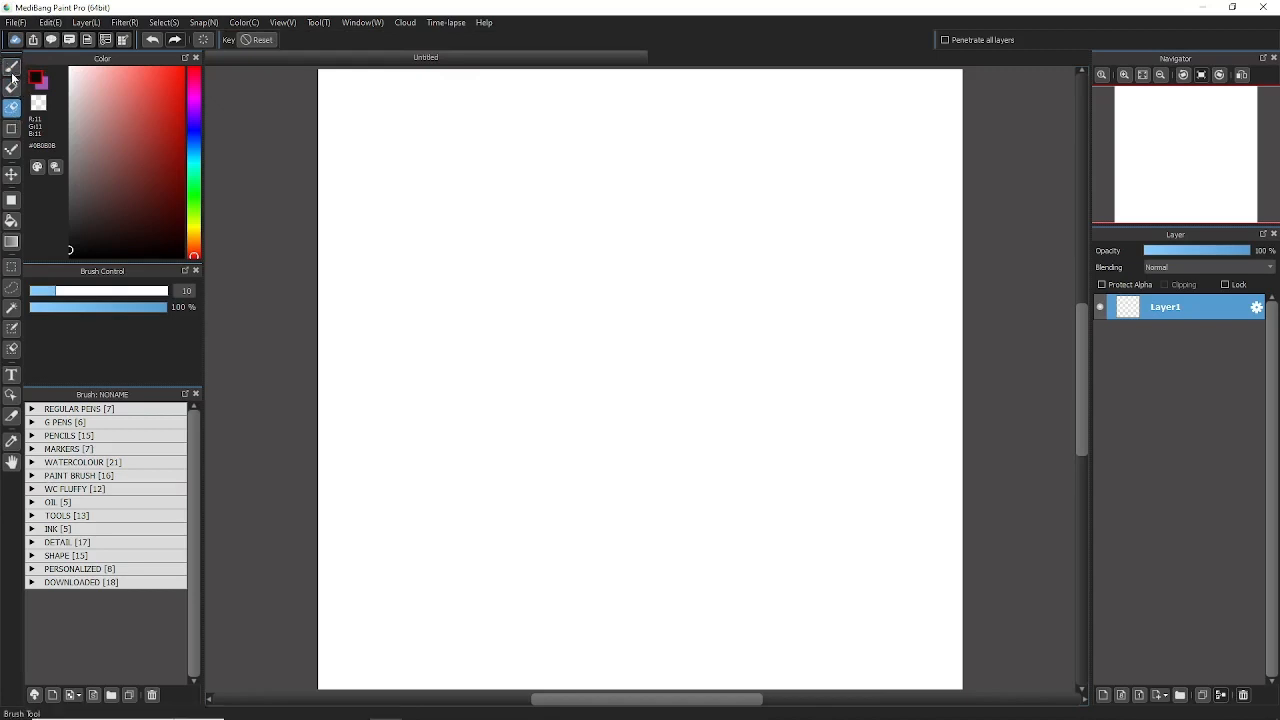
- Try toolbar tools, return to the Brush, then select the Eraser at size 10
left_click(11, 67)
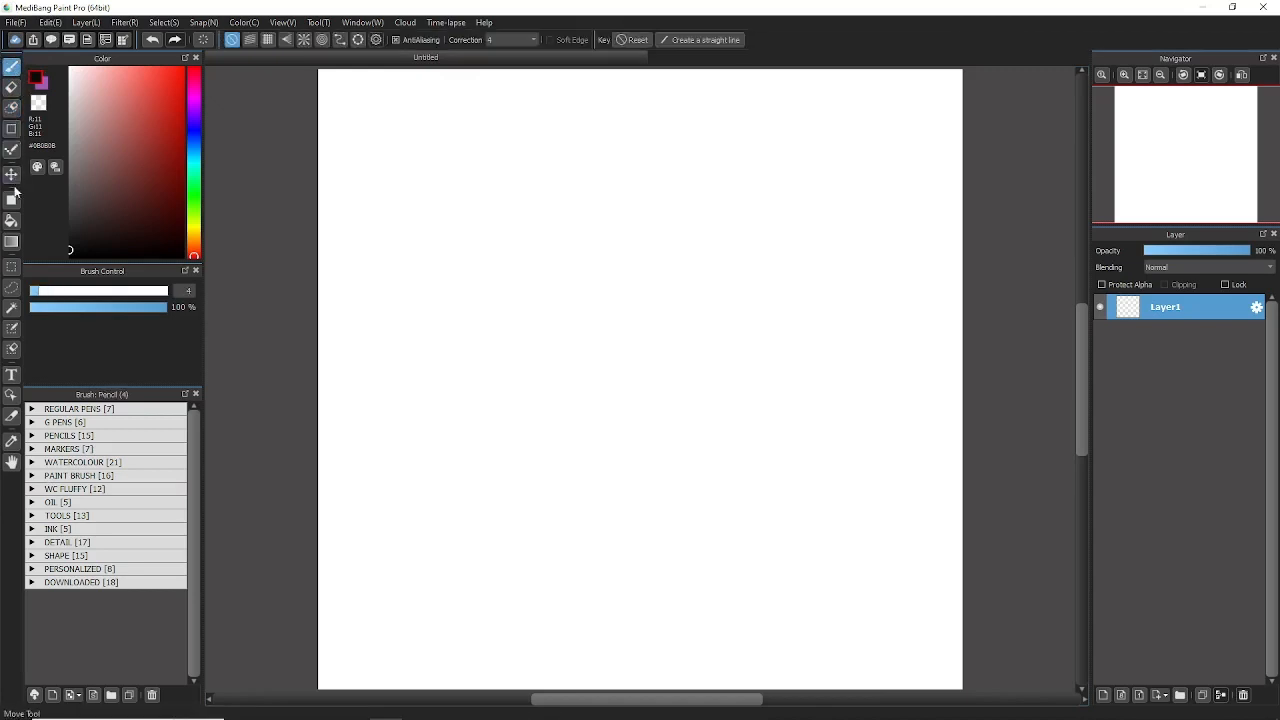
left_click(11, 220)
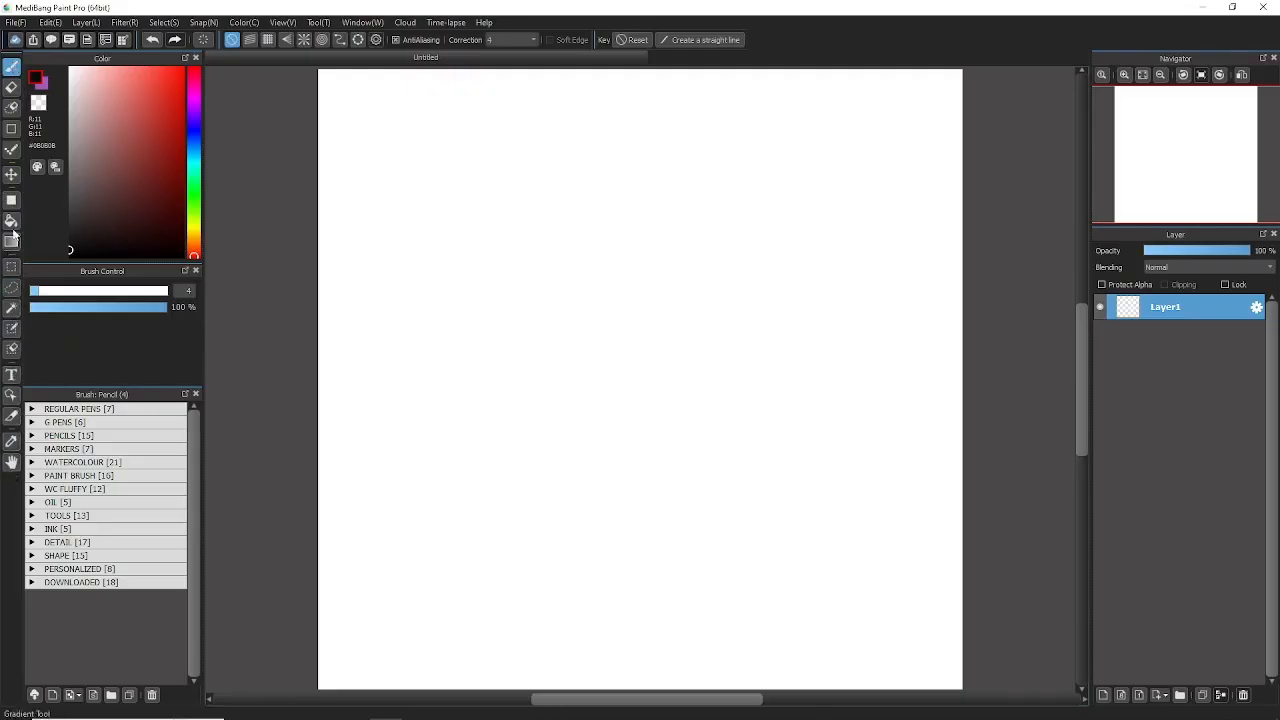
mouse_move(11, 88)
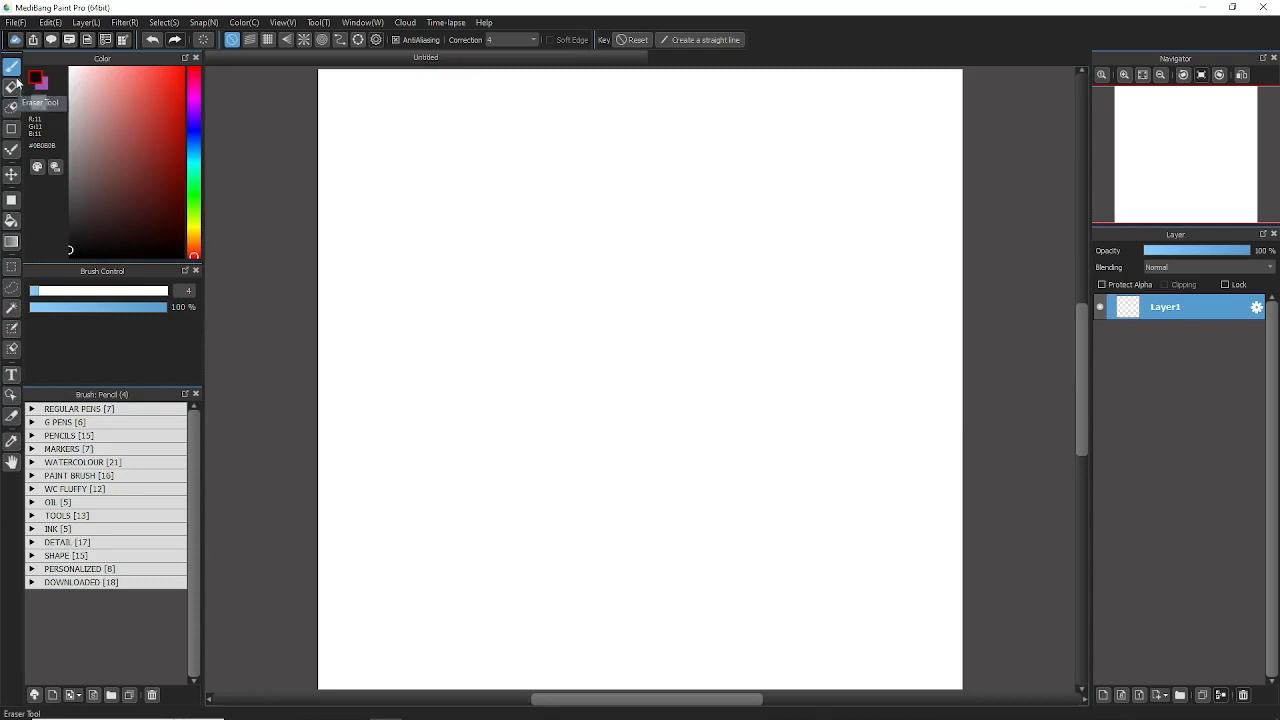
mouse_move(10, 65)
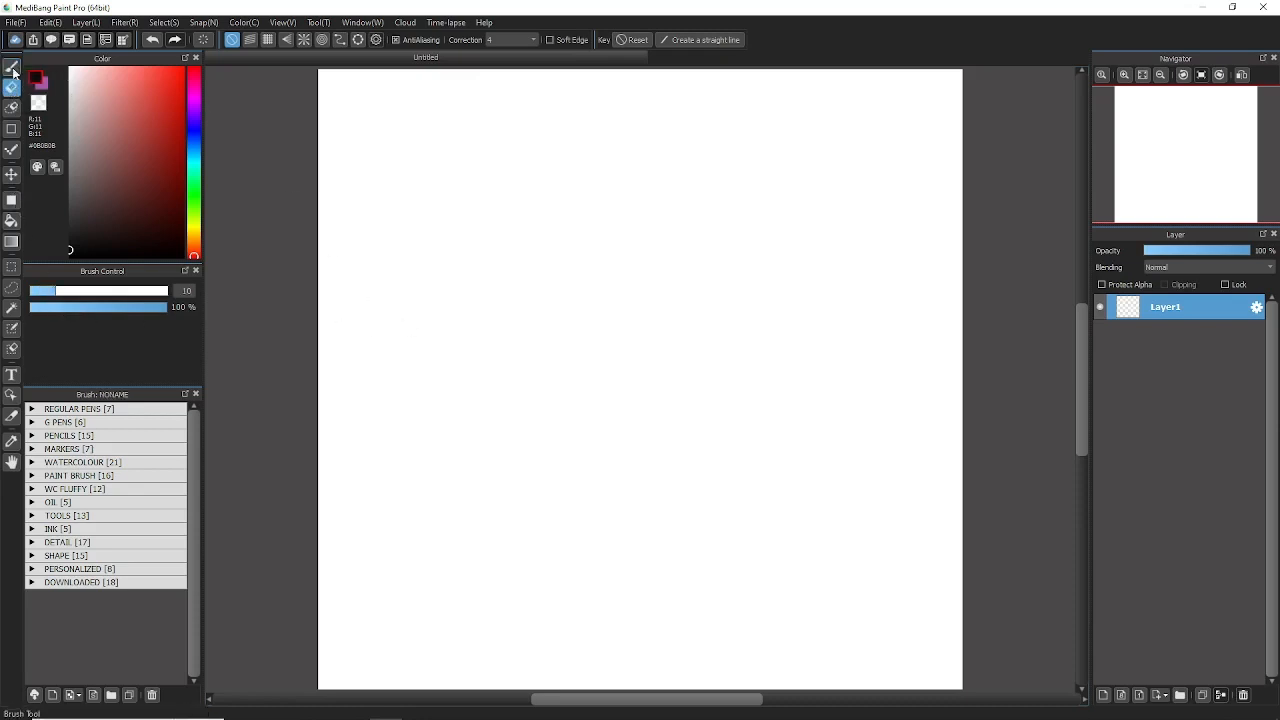
mouse_move(13, 67)
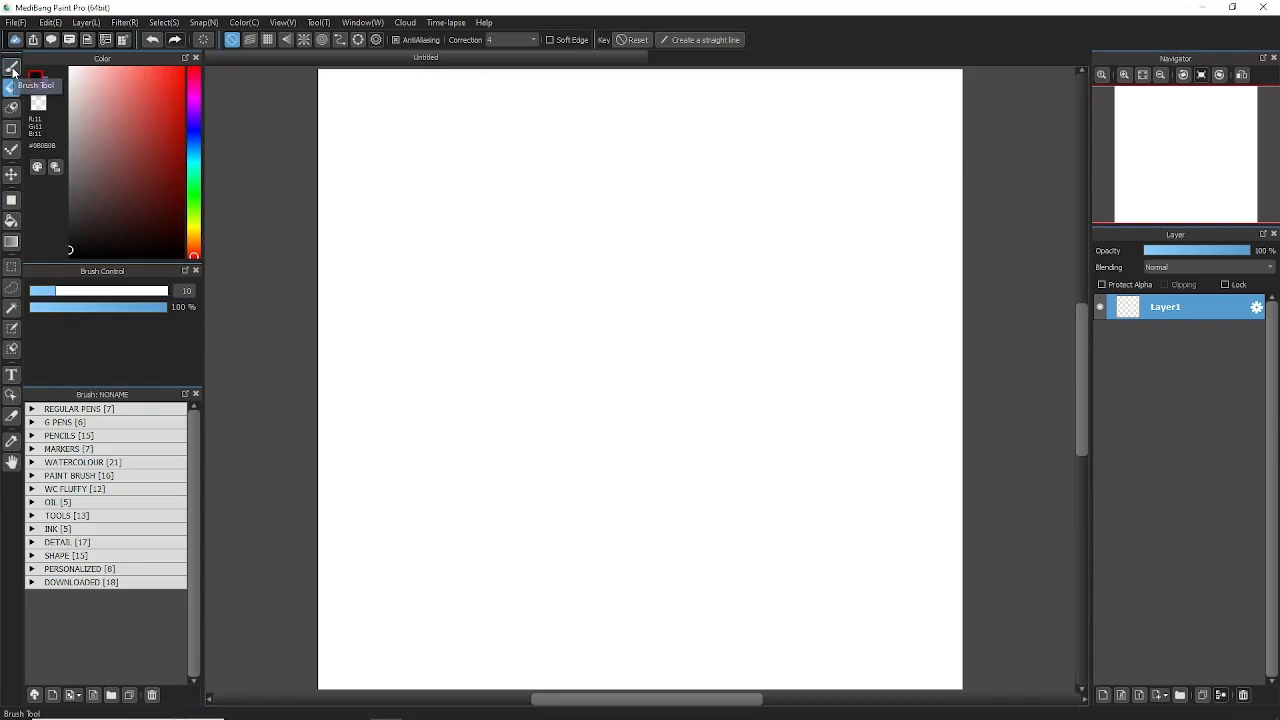
left_click(11, 68)
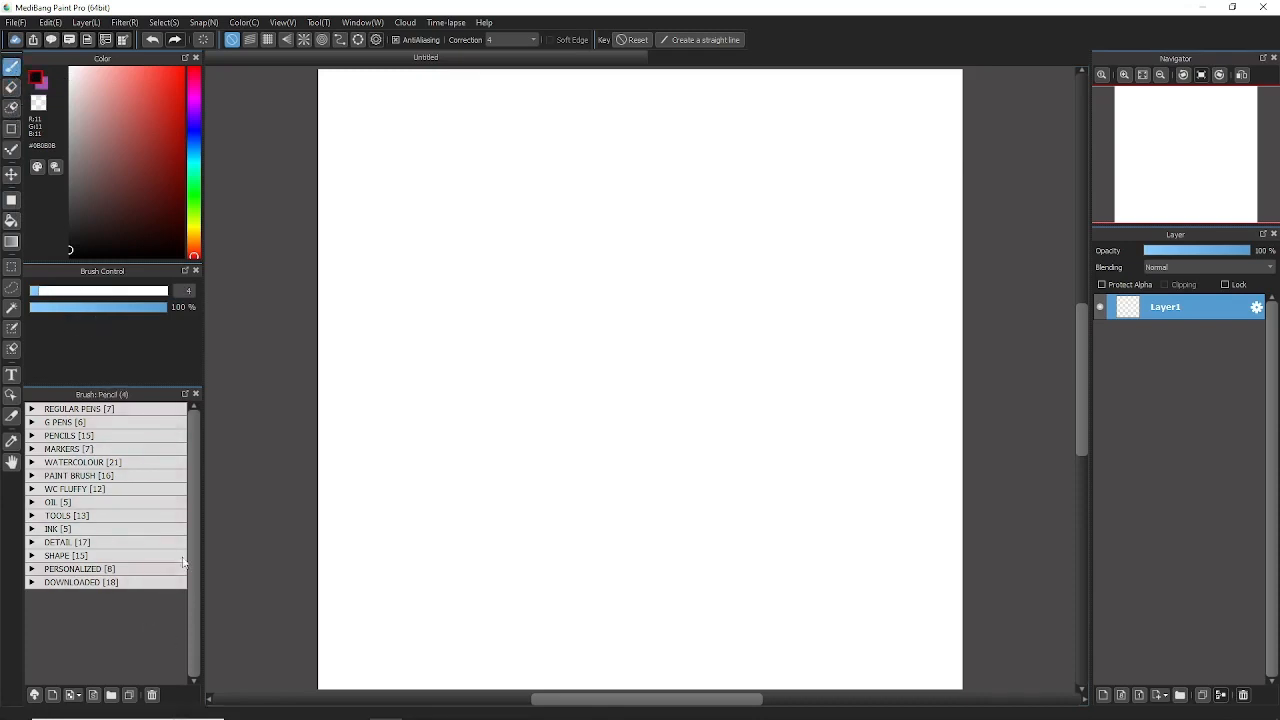
mouse_move(117, 590)
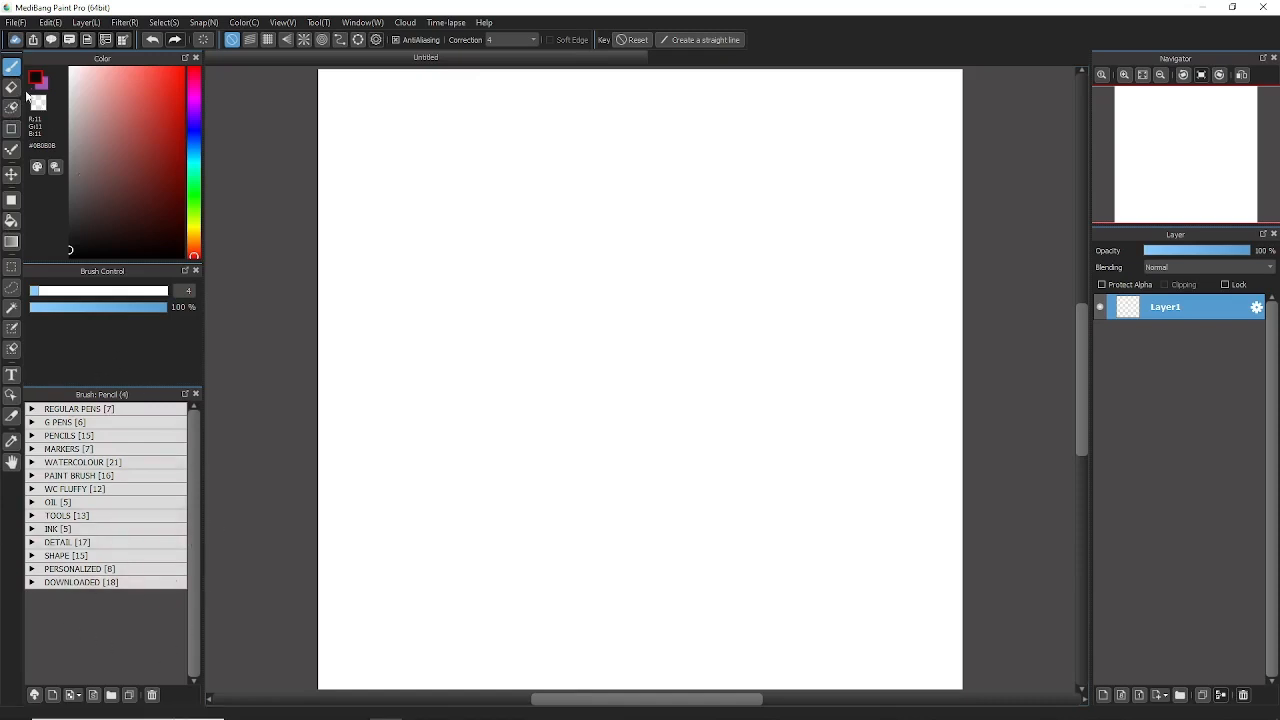
mouse_move(12, 105)
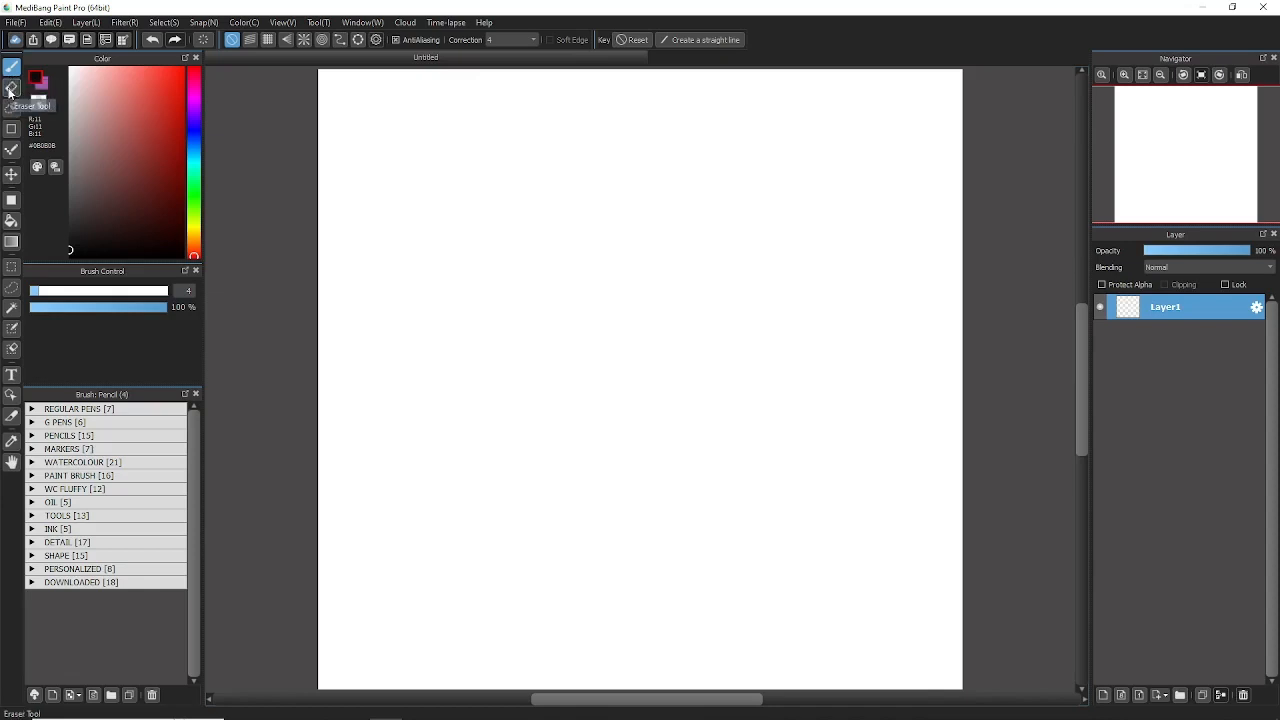
left_click(11, 88)
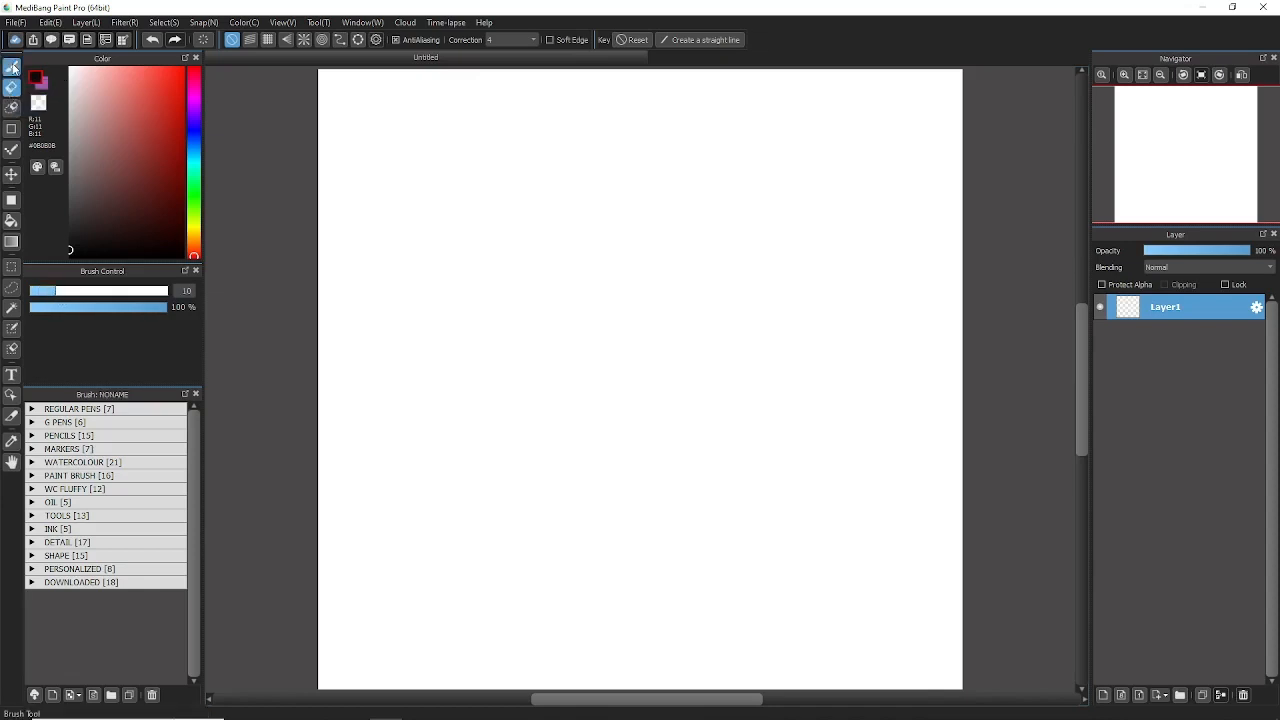